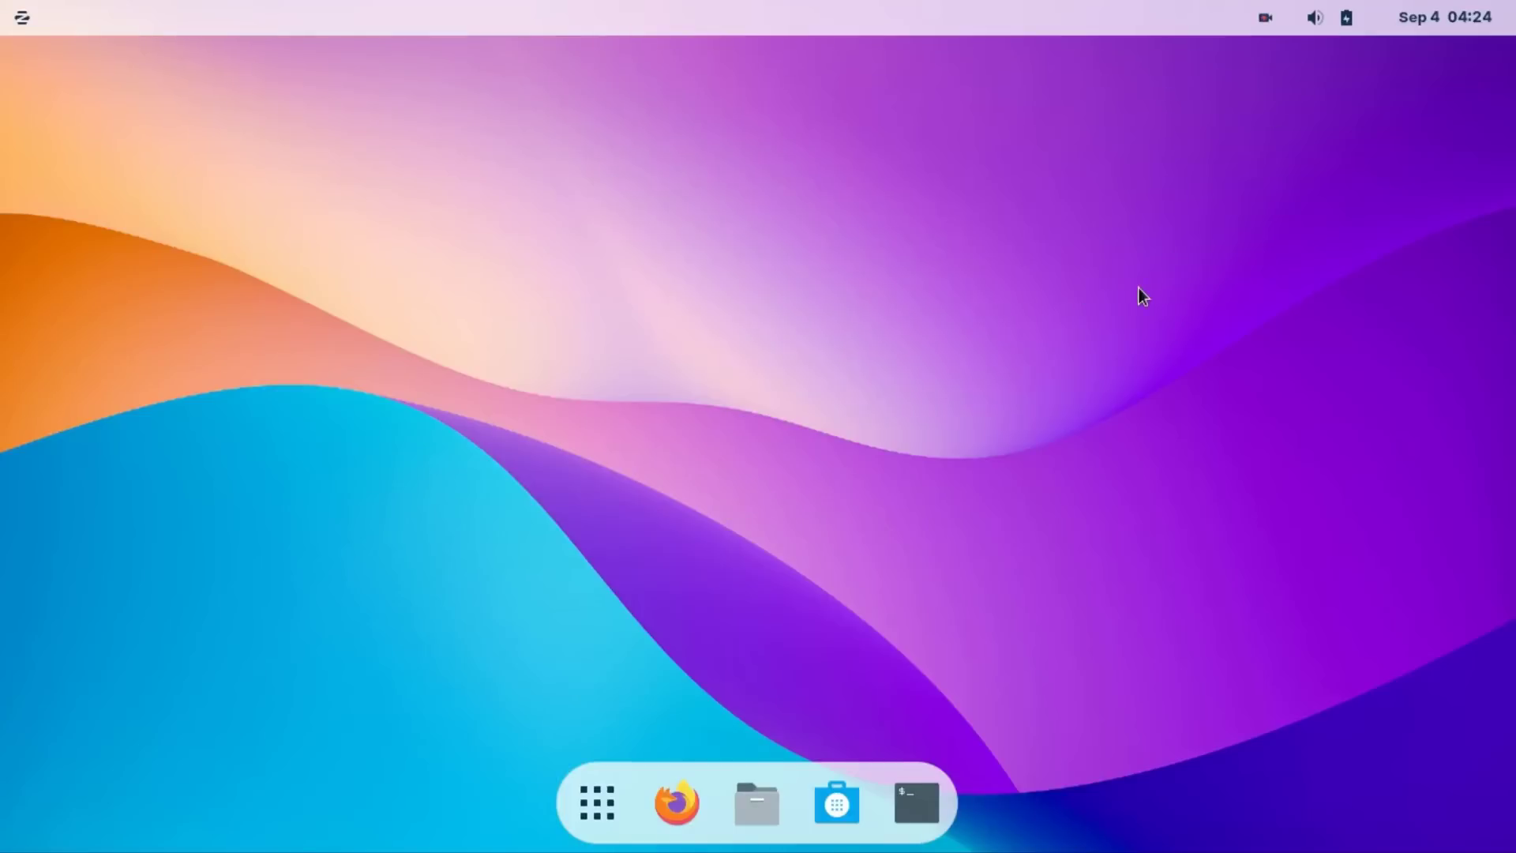
pyautogui.moveTo(682, 537)
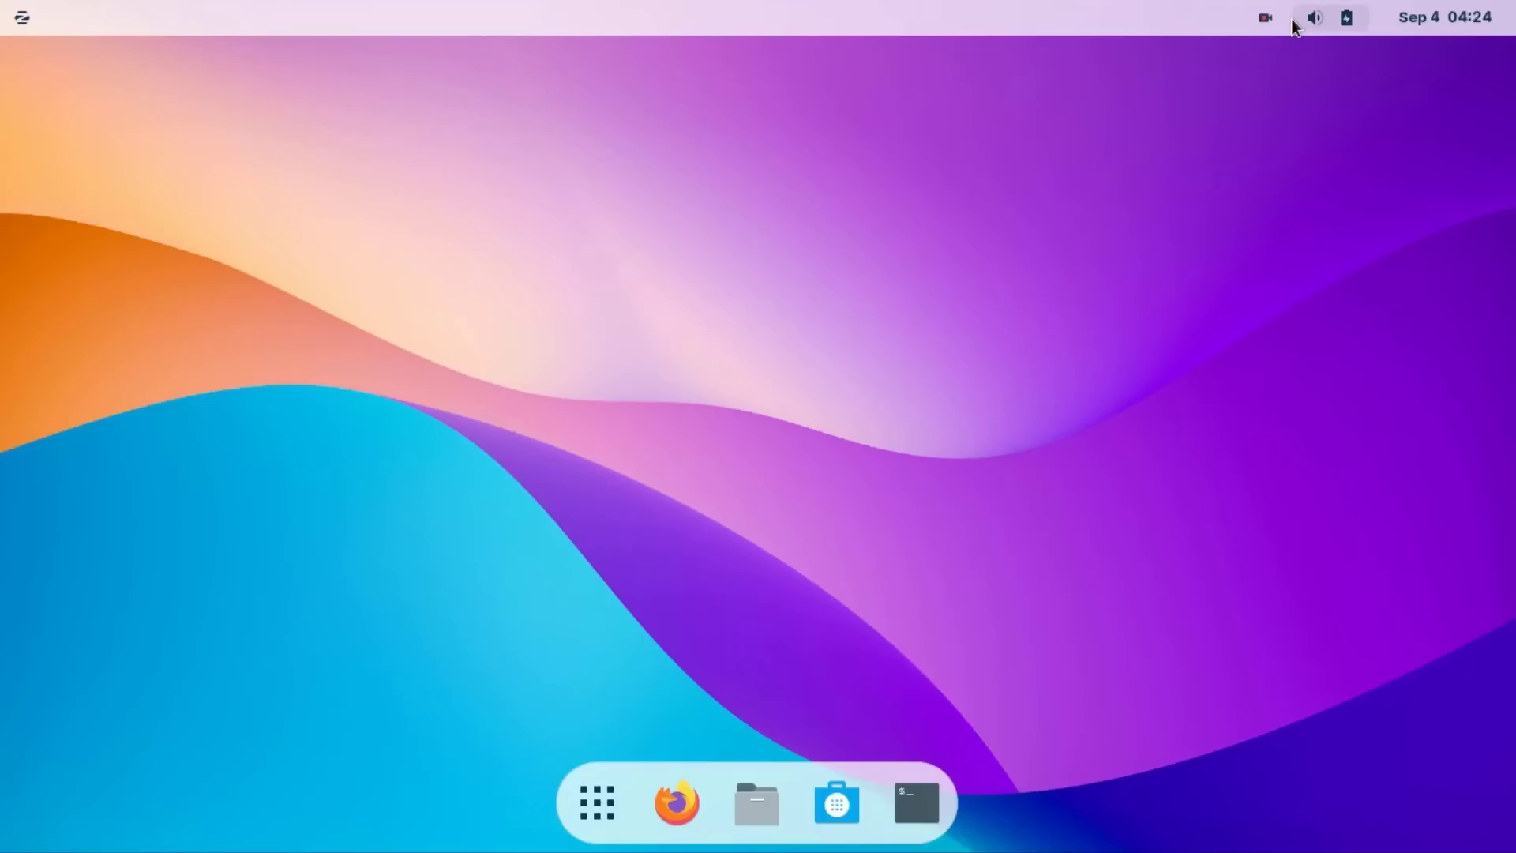
# Check the Wi-Fi section of the system status menu, which lists no networks
pyautogui.click(1328, 17)
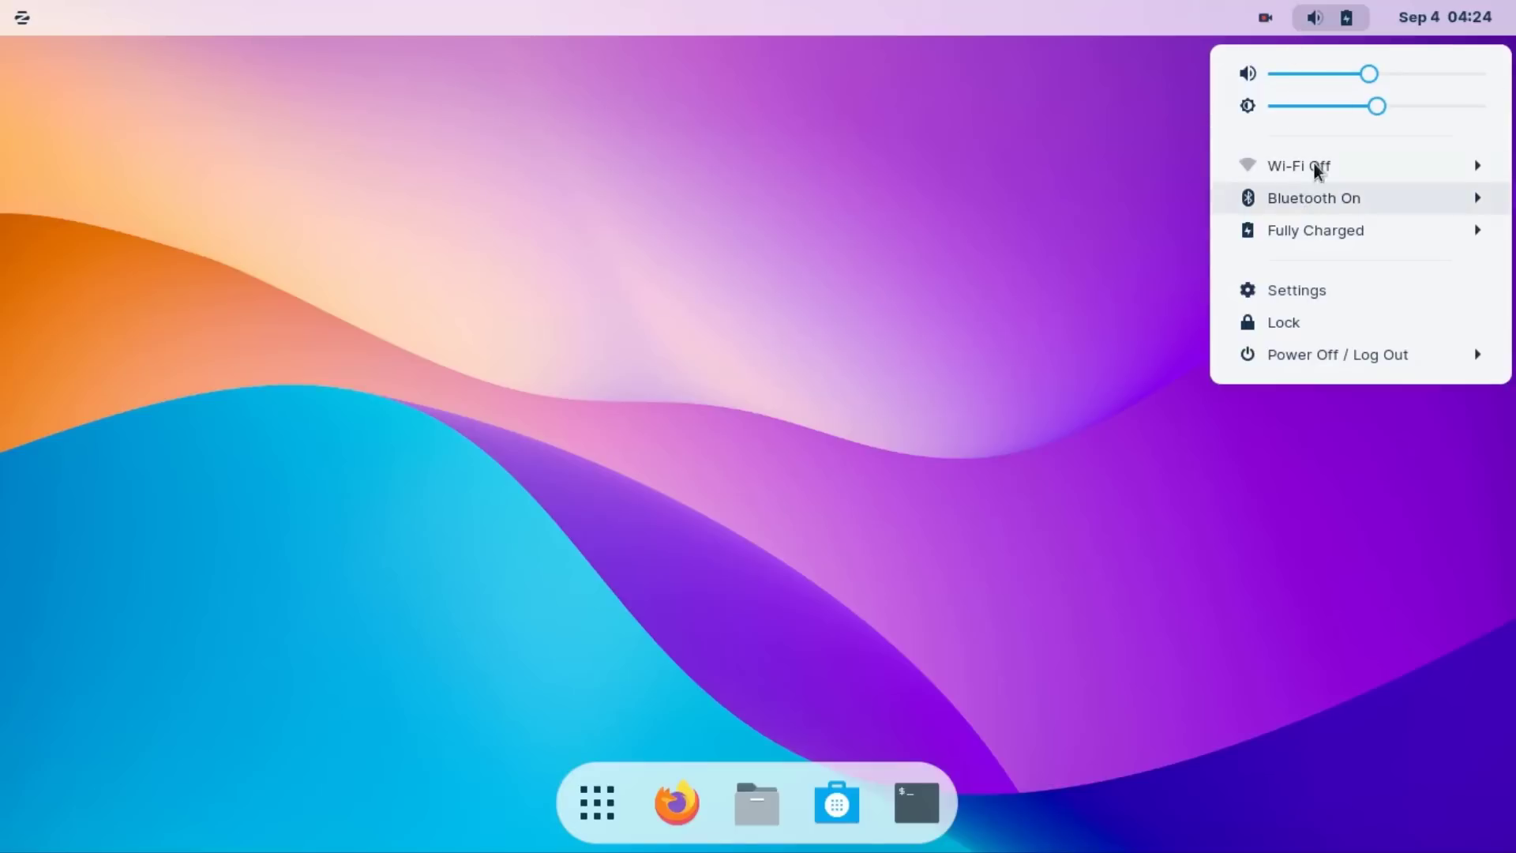
pyautogui.click(1299, 166)
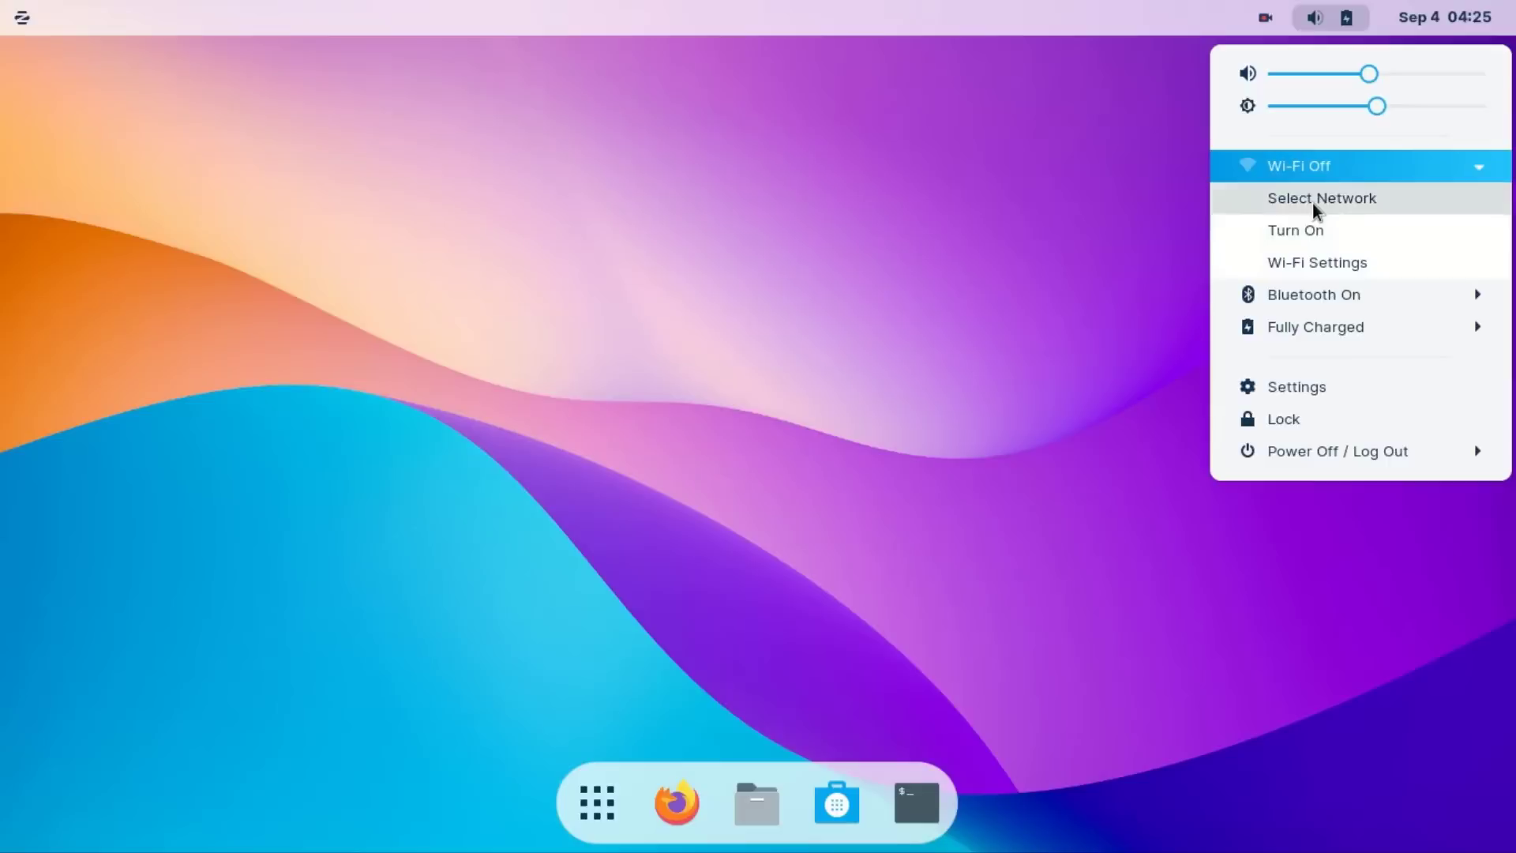
pyautogui.click(1320, 197)
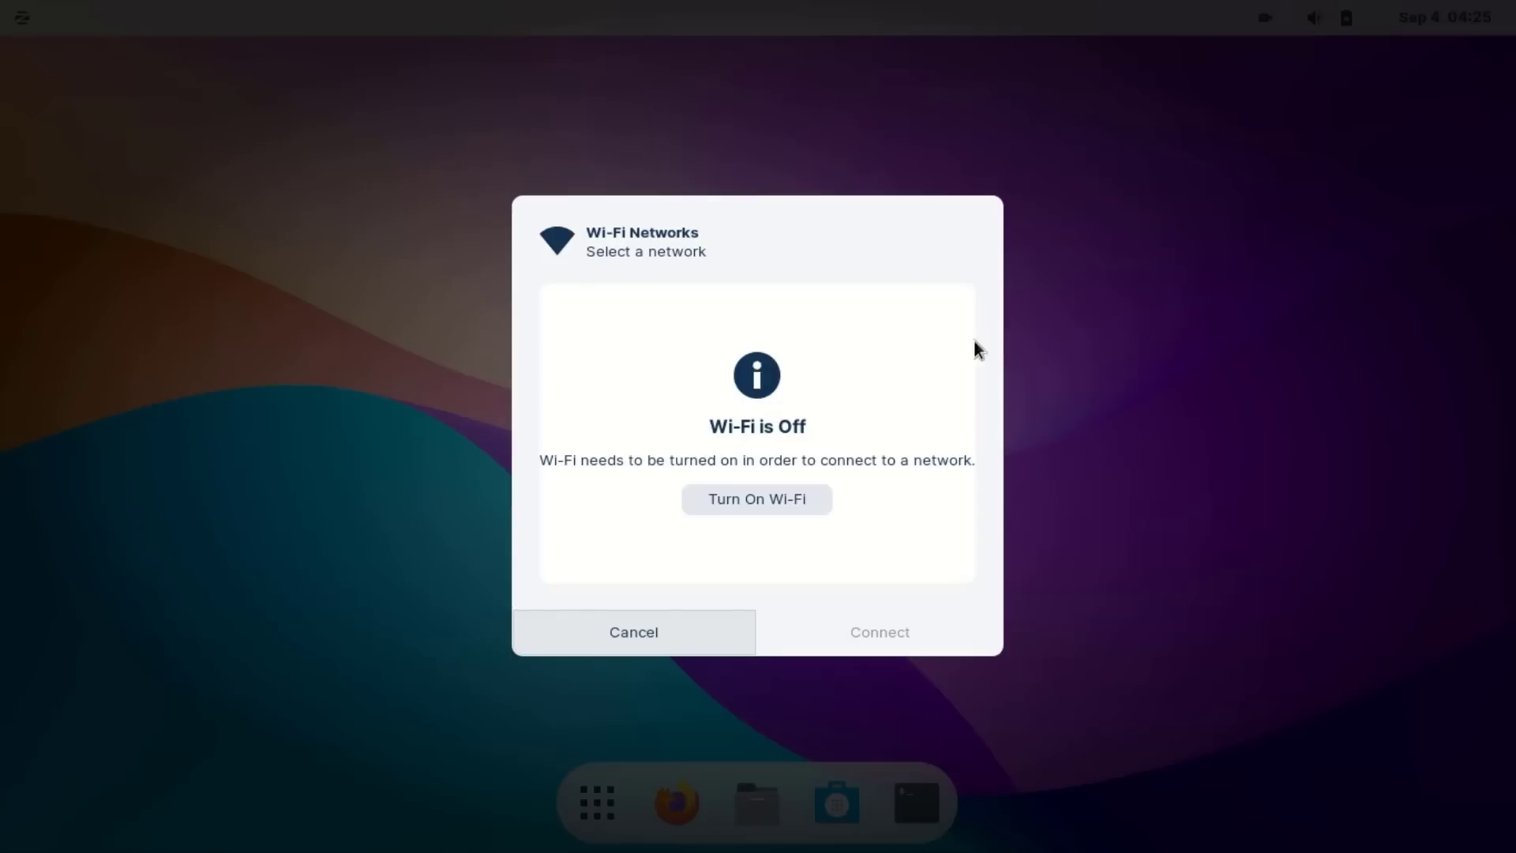
pyautogui.moveTo(756, 499)
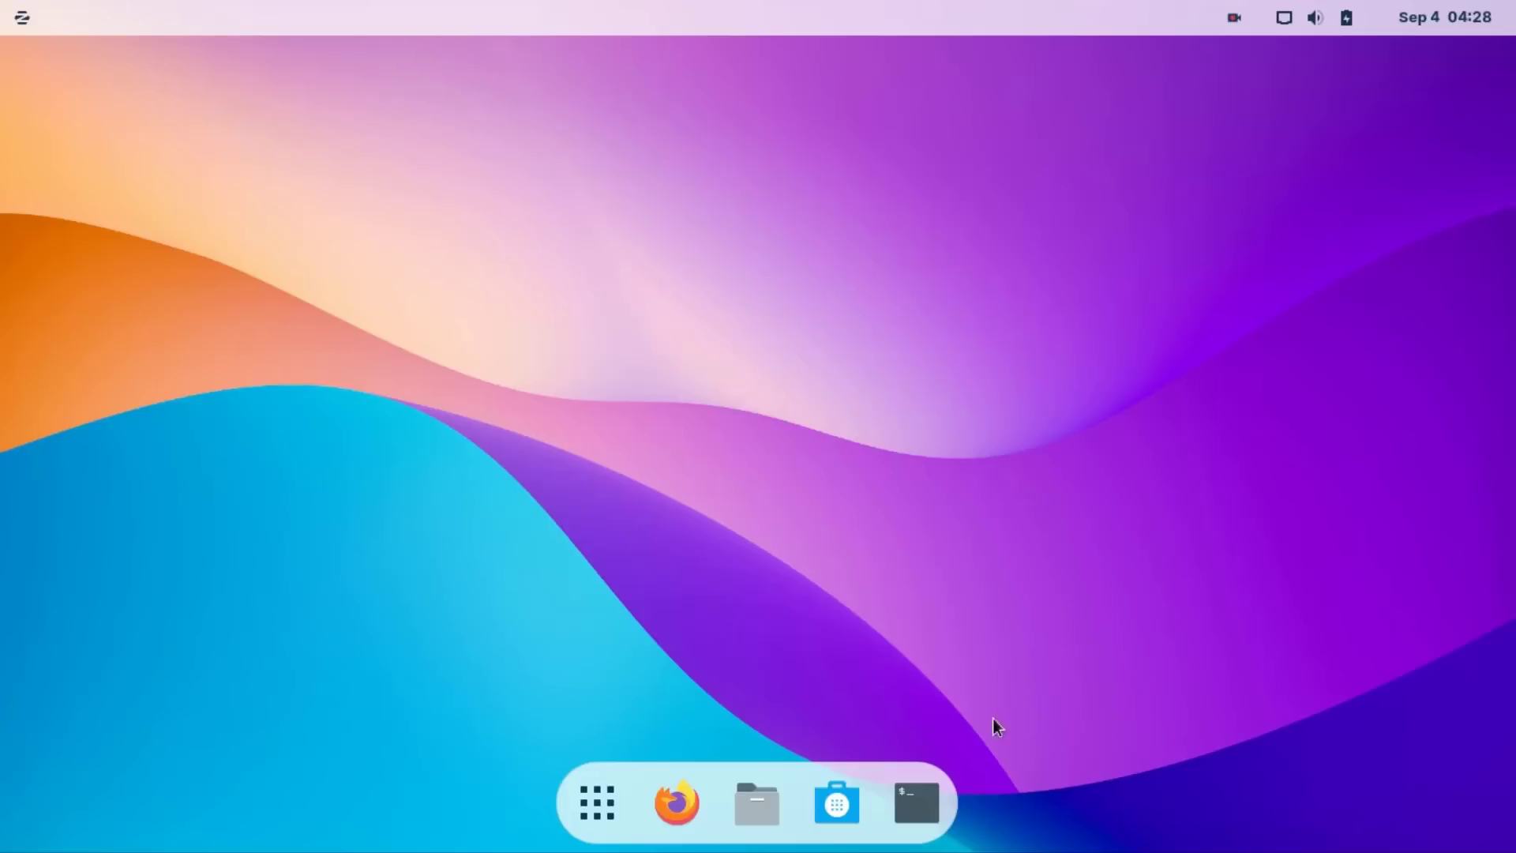
# Run sudo apt update with the password, then start sudo apt upgrade -y
pyautogui.click(913, 802)
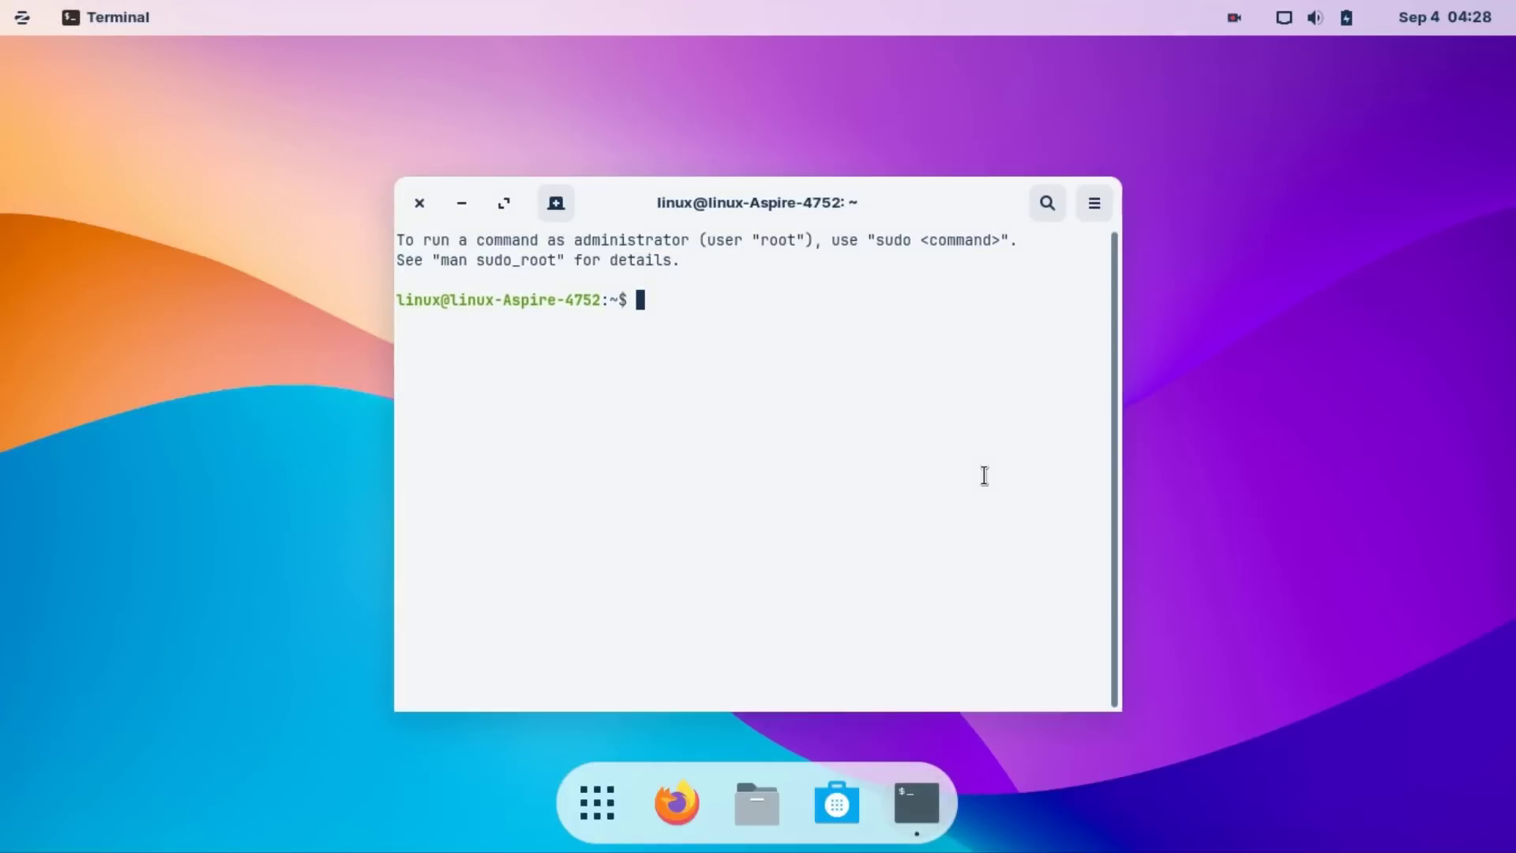
pyautogui.write('sudo apt update')
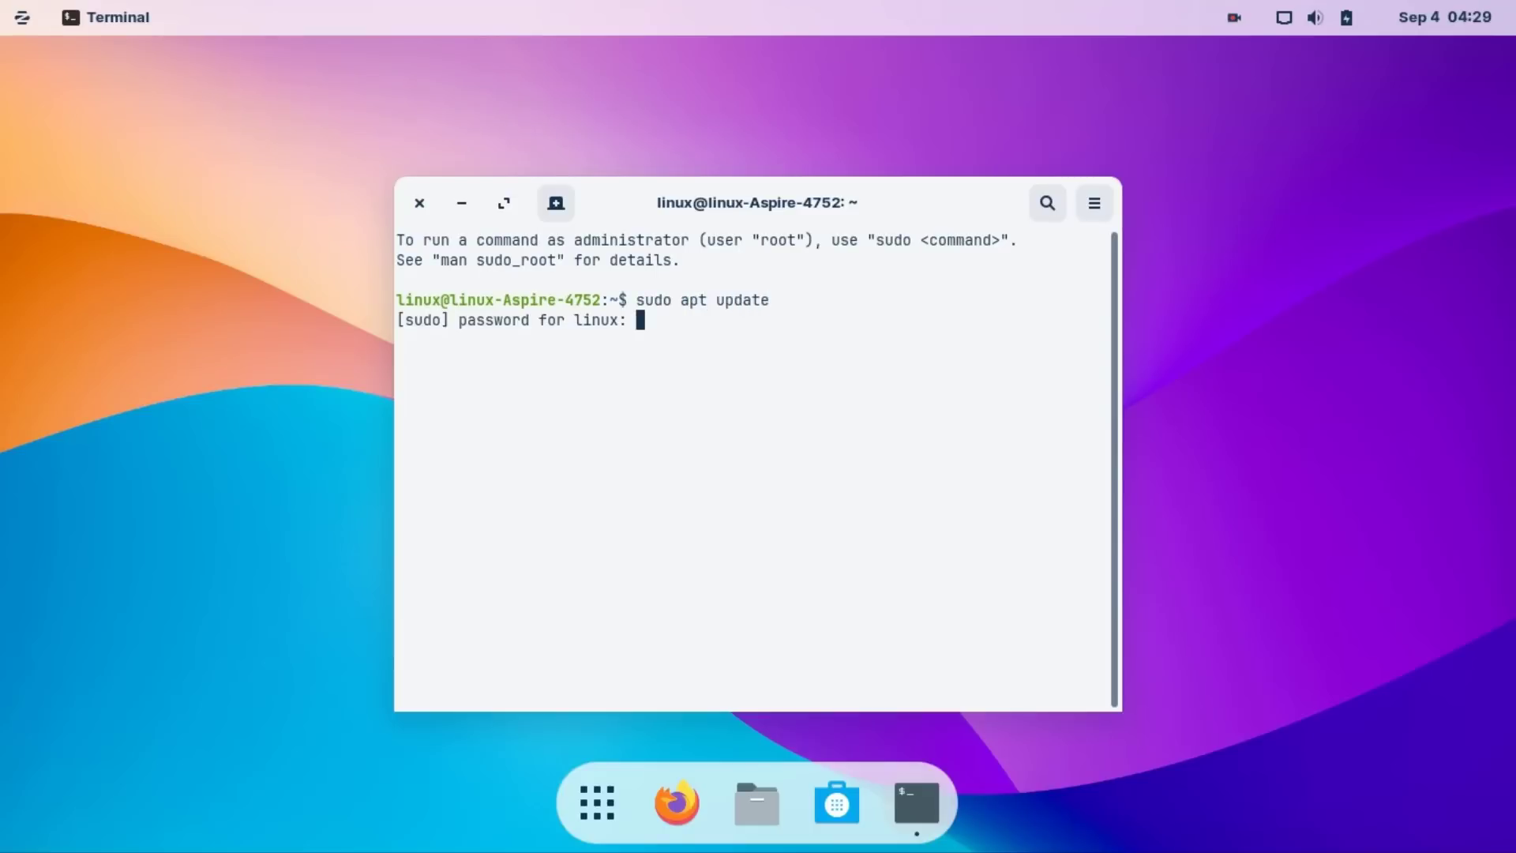
pyautogui.write('*****')
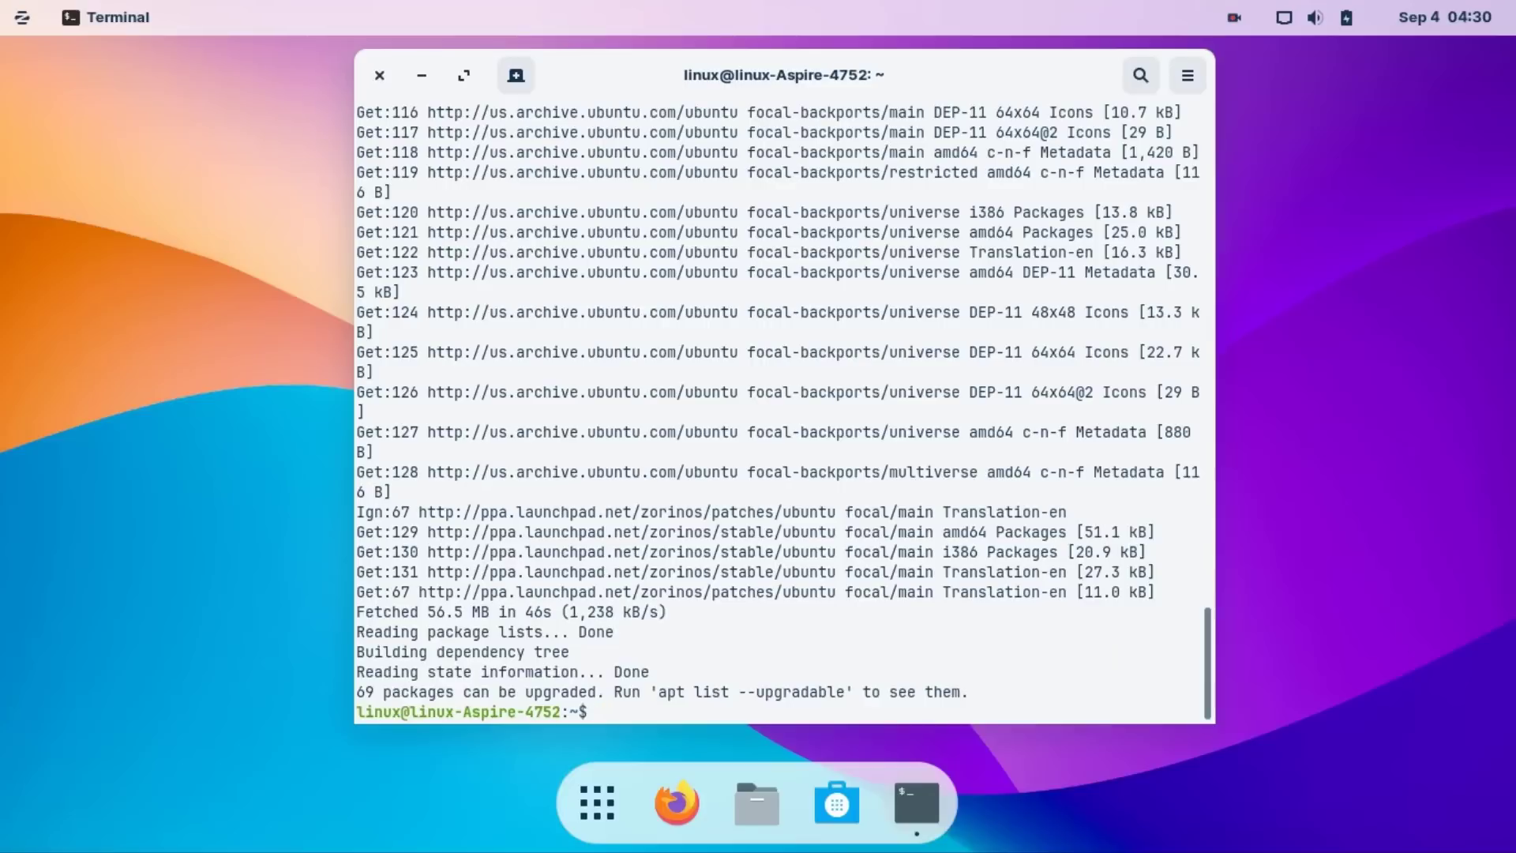
pyautogui.write('sudo a')
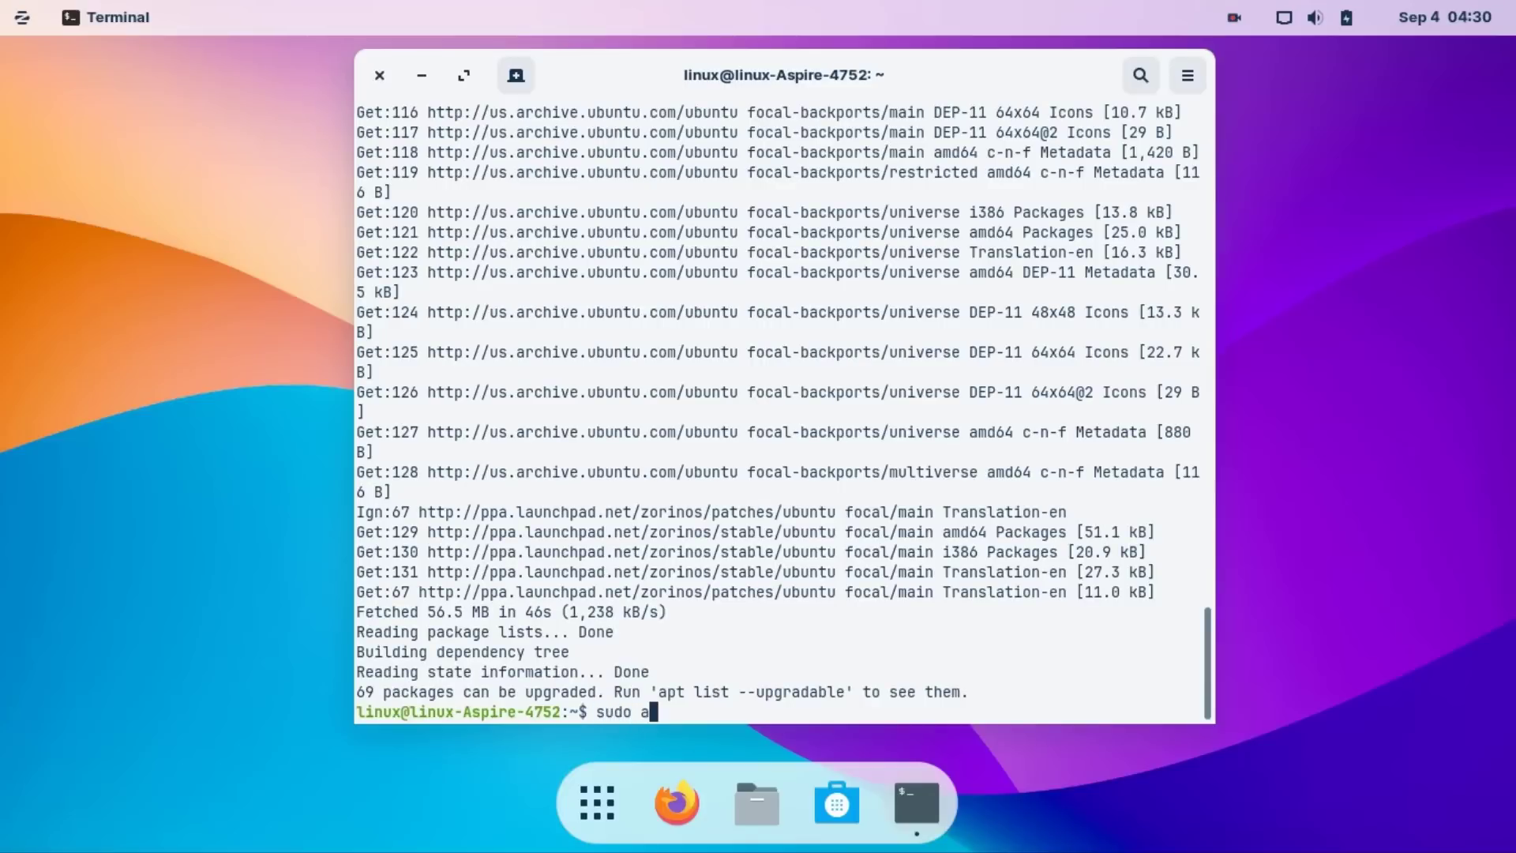
pyautogui.write('pt upgrade -y')
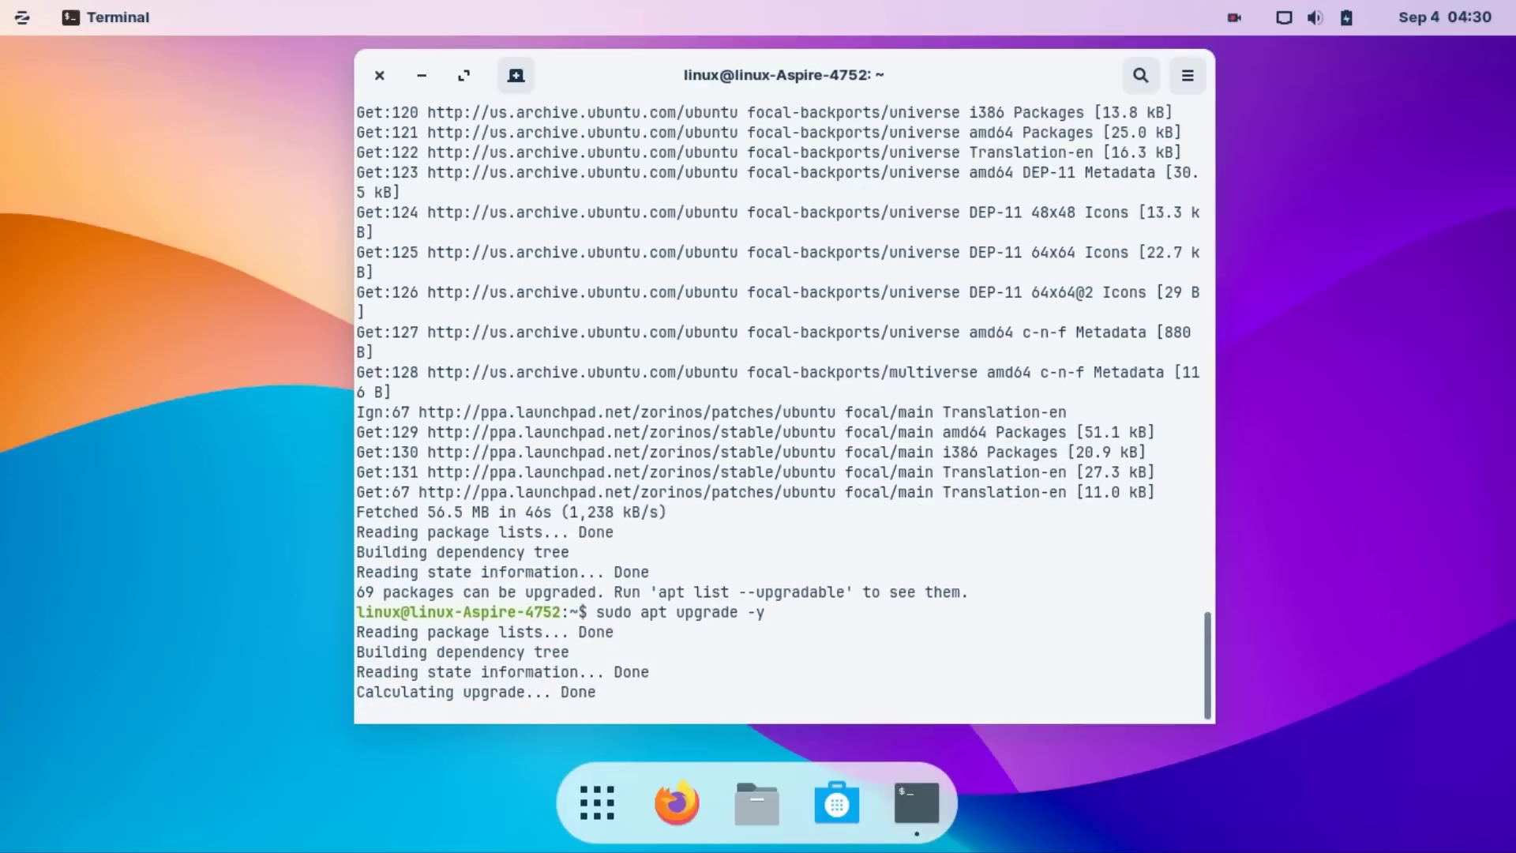
# Find Software & Updates by searching 'soft' in the app grid and launch it
pyautogui.click(1233, 17)
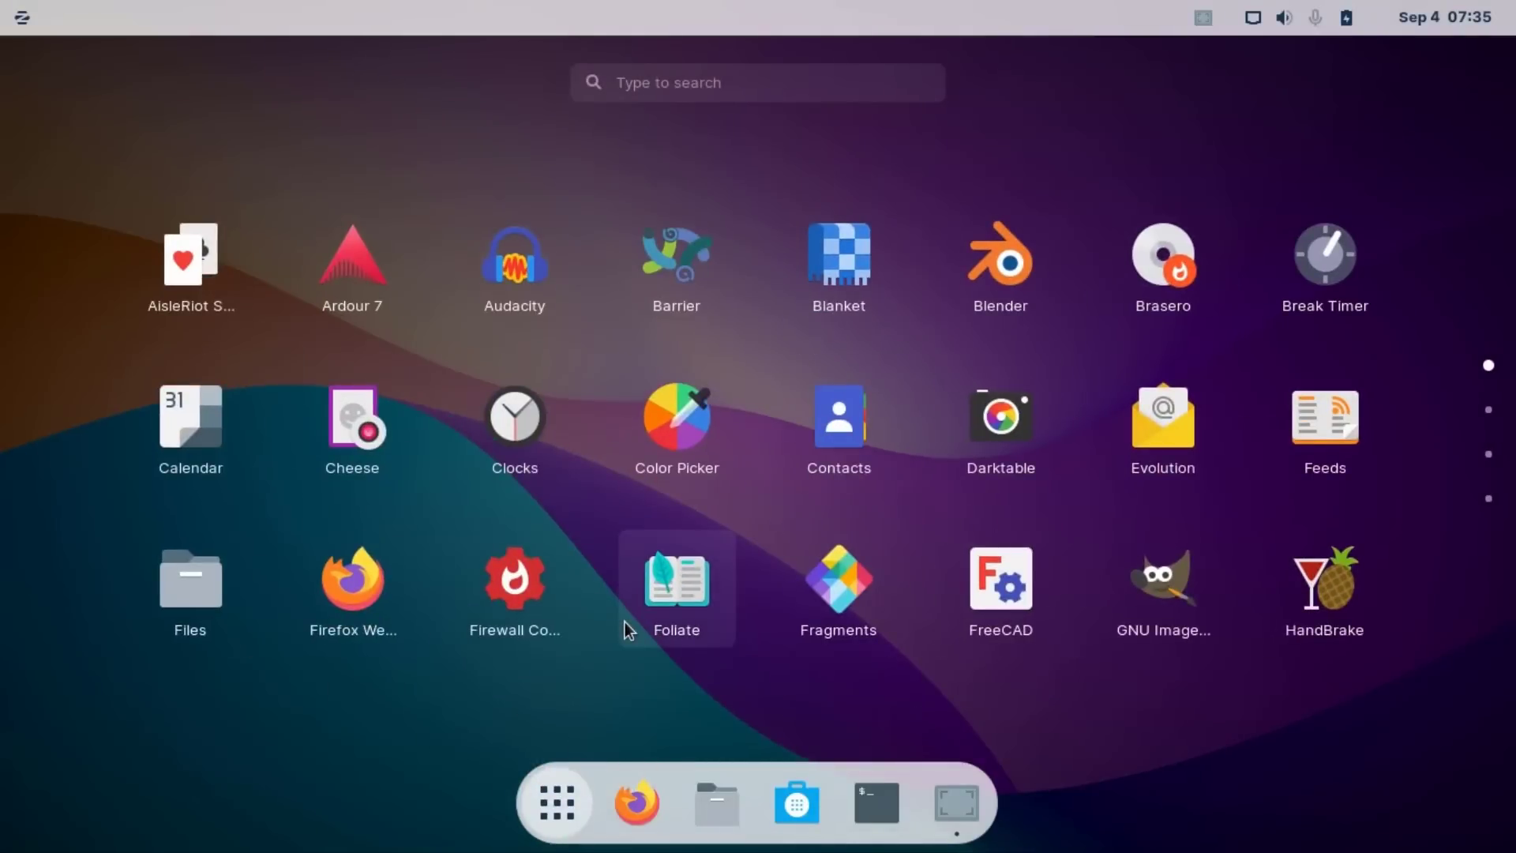
pyautogui.write('s')
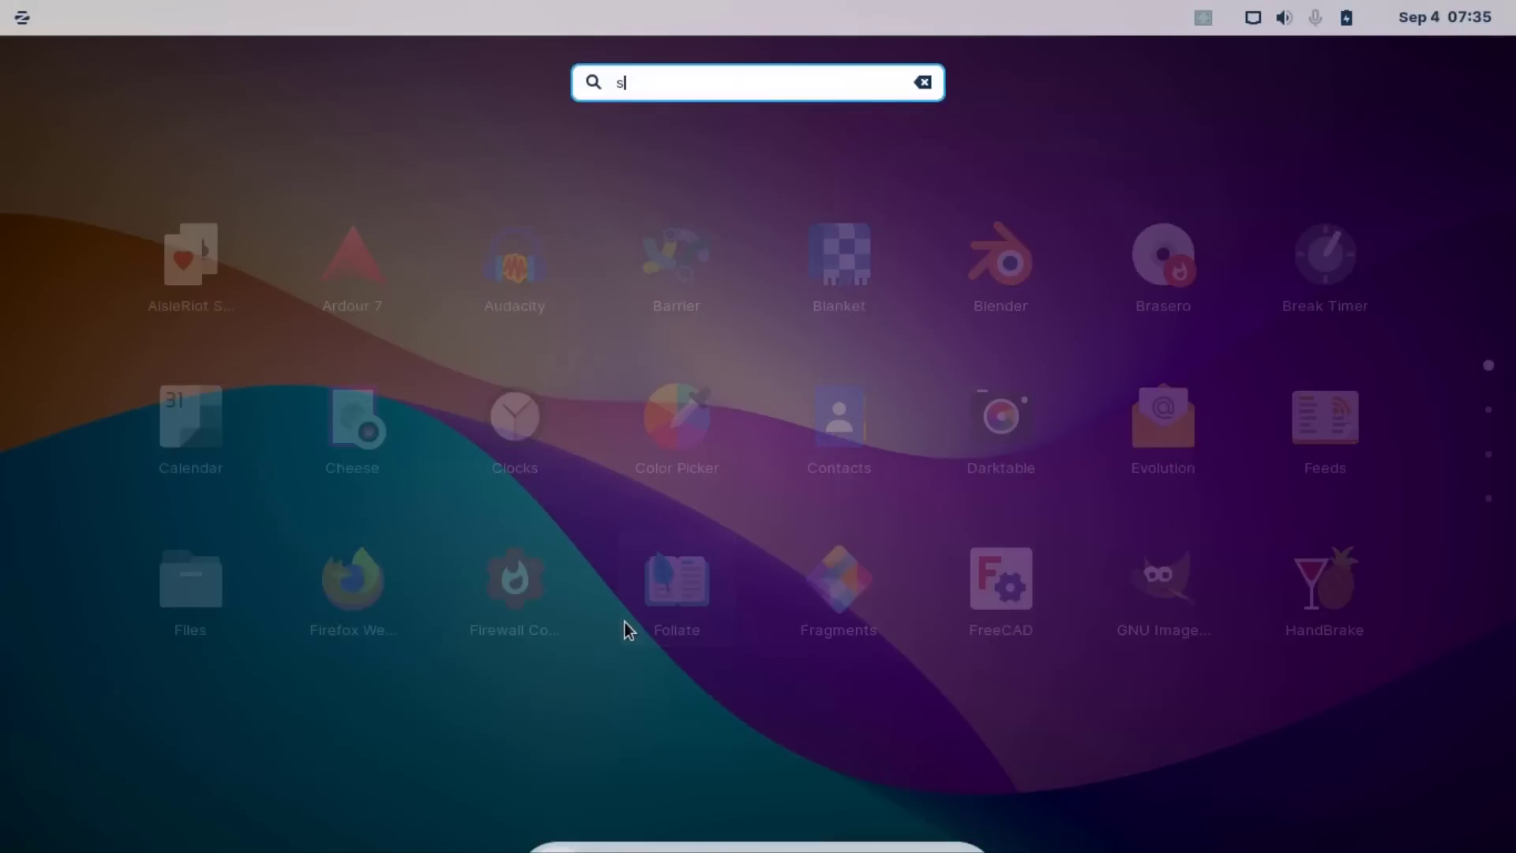
pyautogui.write('oft')
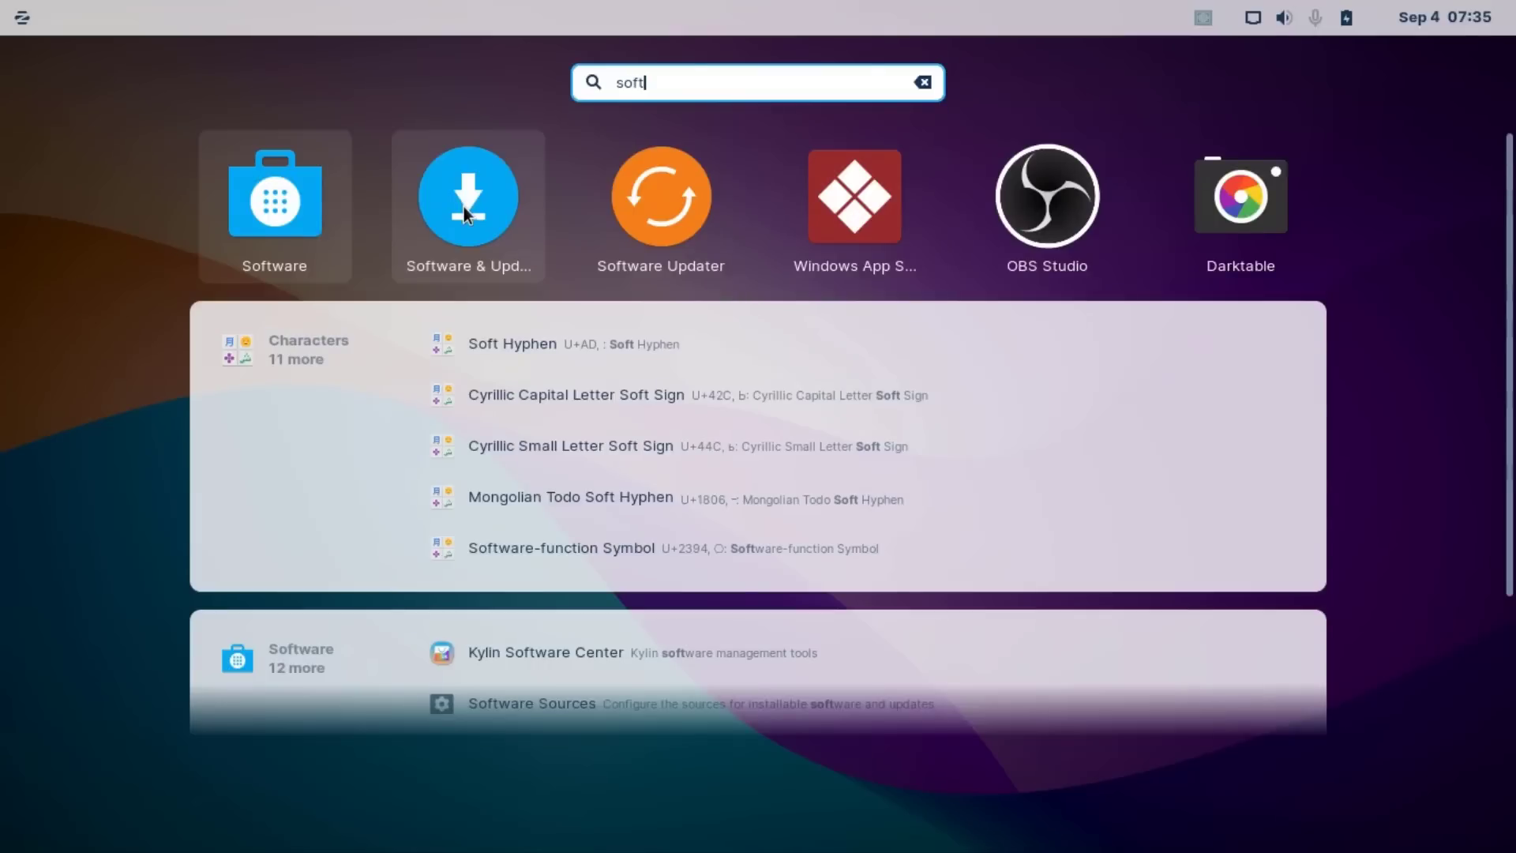
pyautogui.click(468, 197)
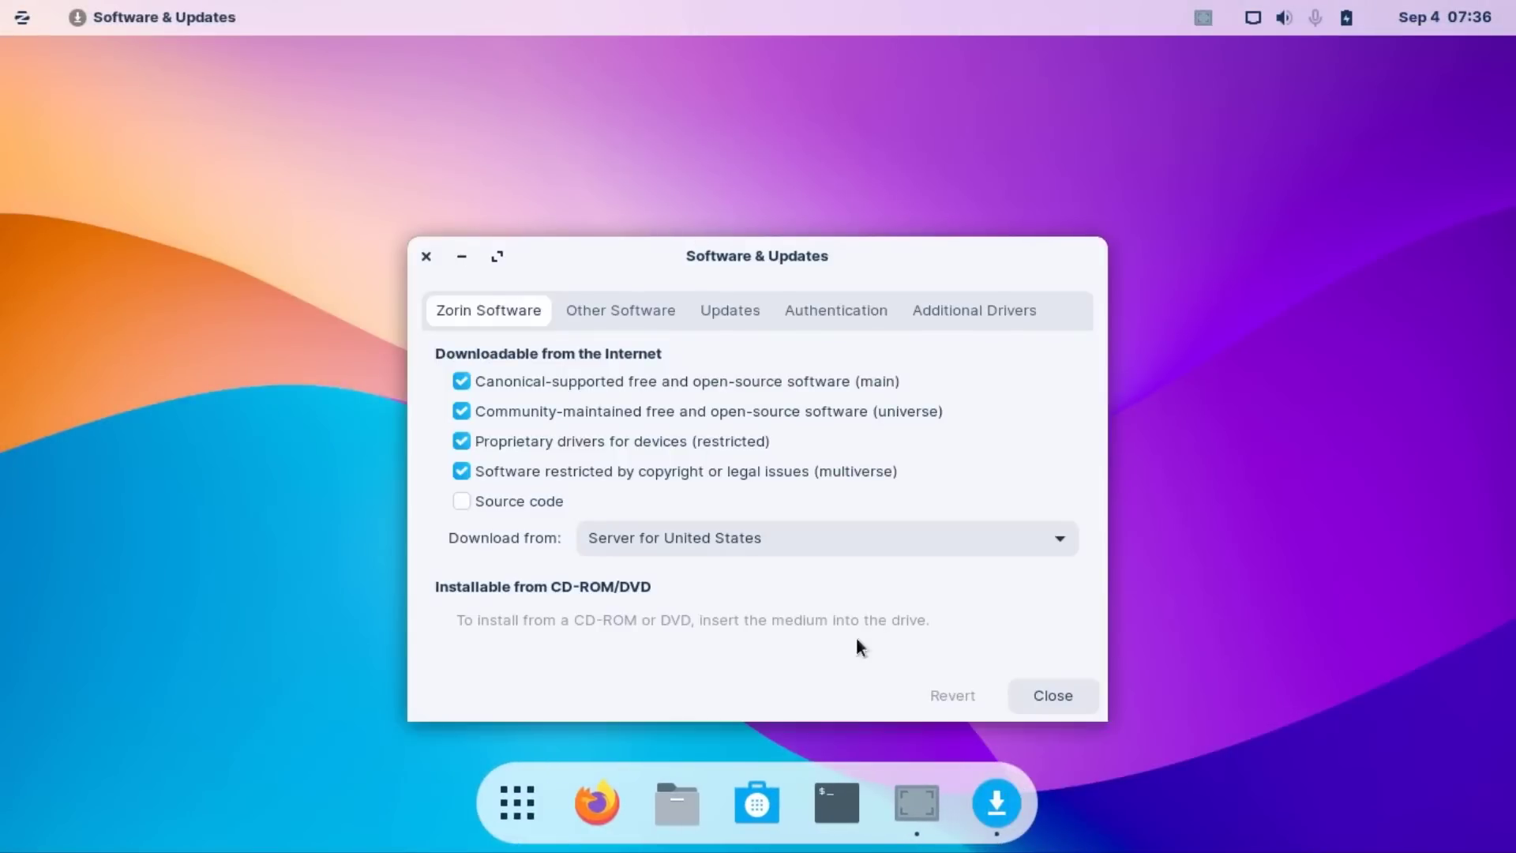
pyautogui.moveTo(1109, 720)
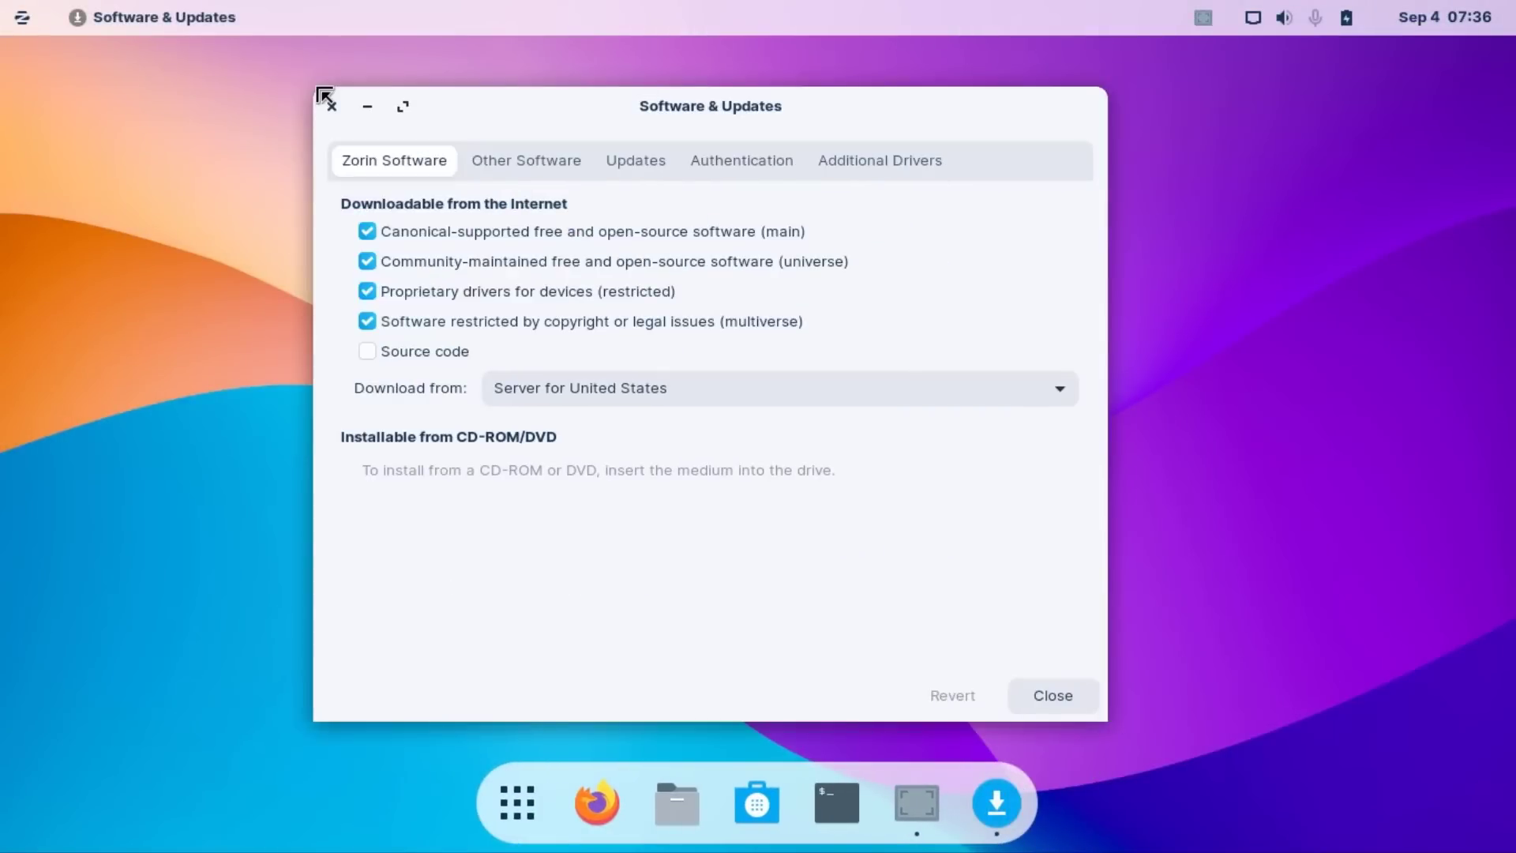
pyautogui.moveTo(582, 148)
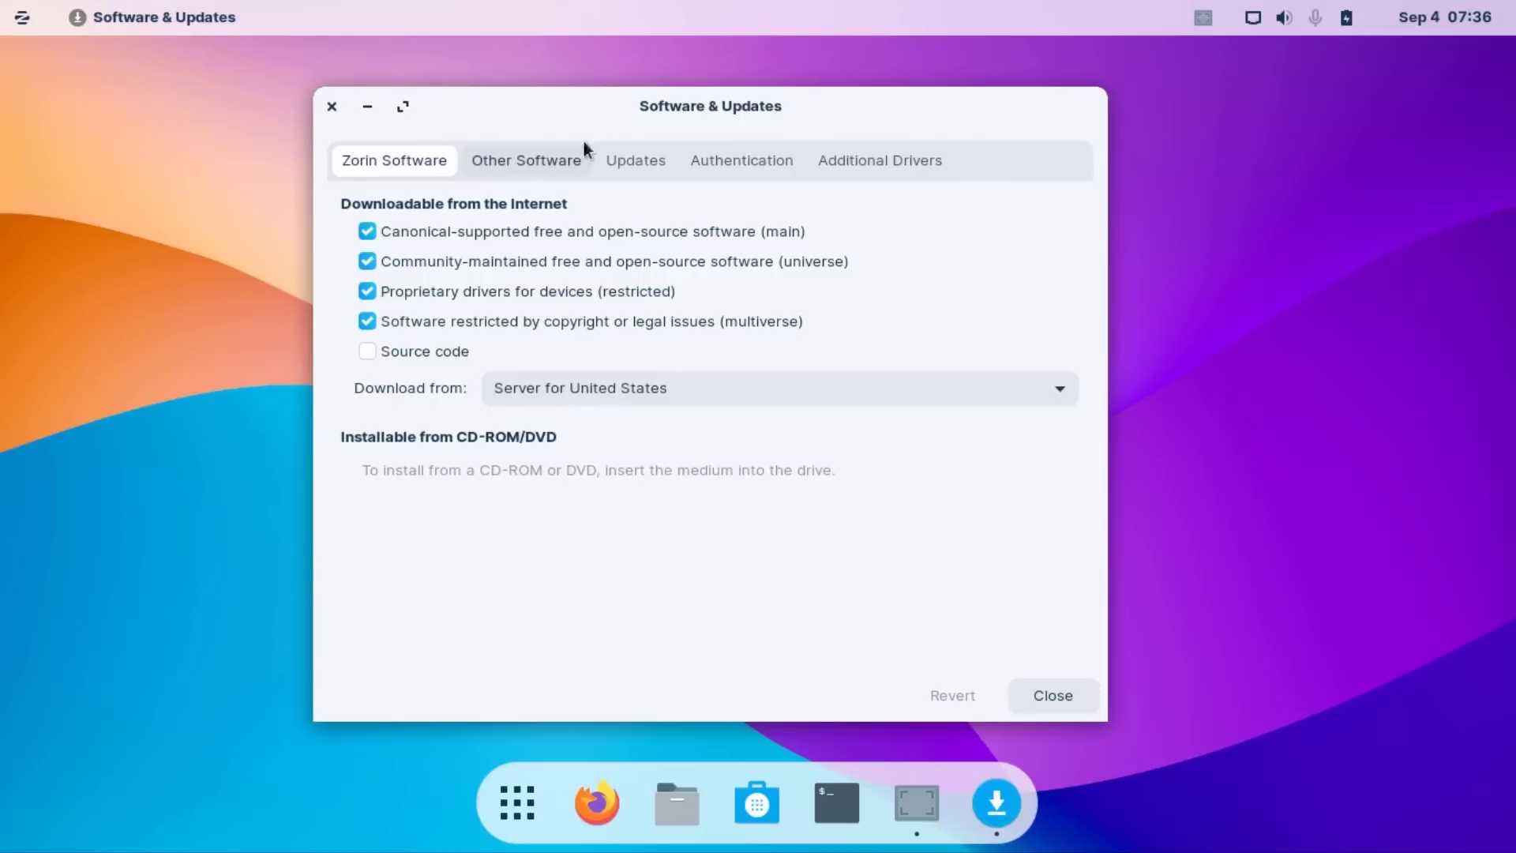
pyautogui.moveTo(600, 255)
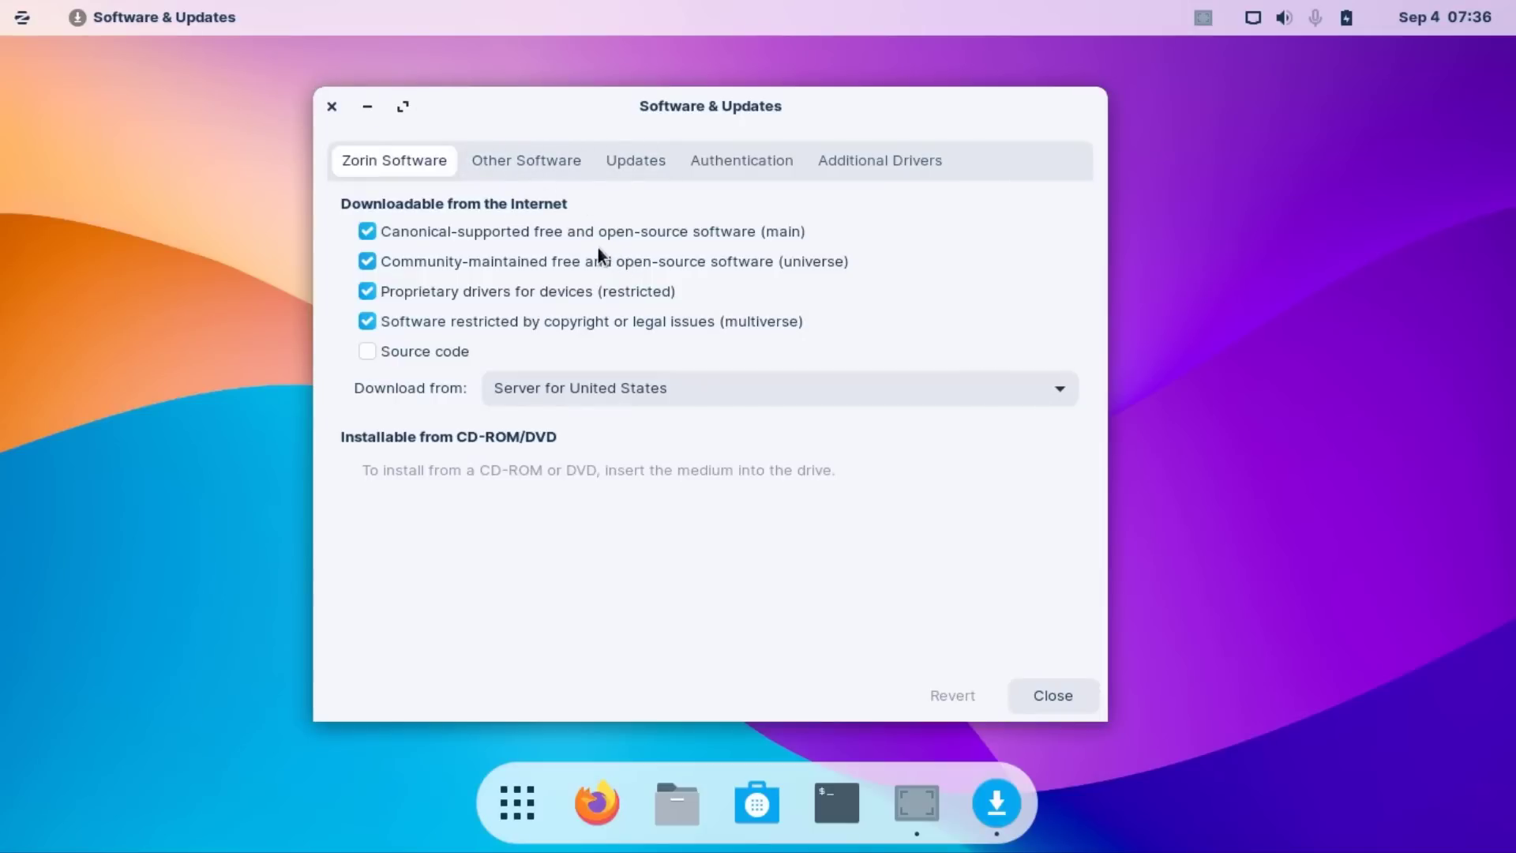
# Check the Additional Drivers tab shows no drivers available, then close the window
pyautogui.click(879, 161)
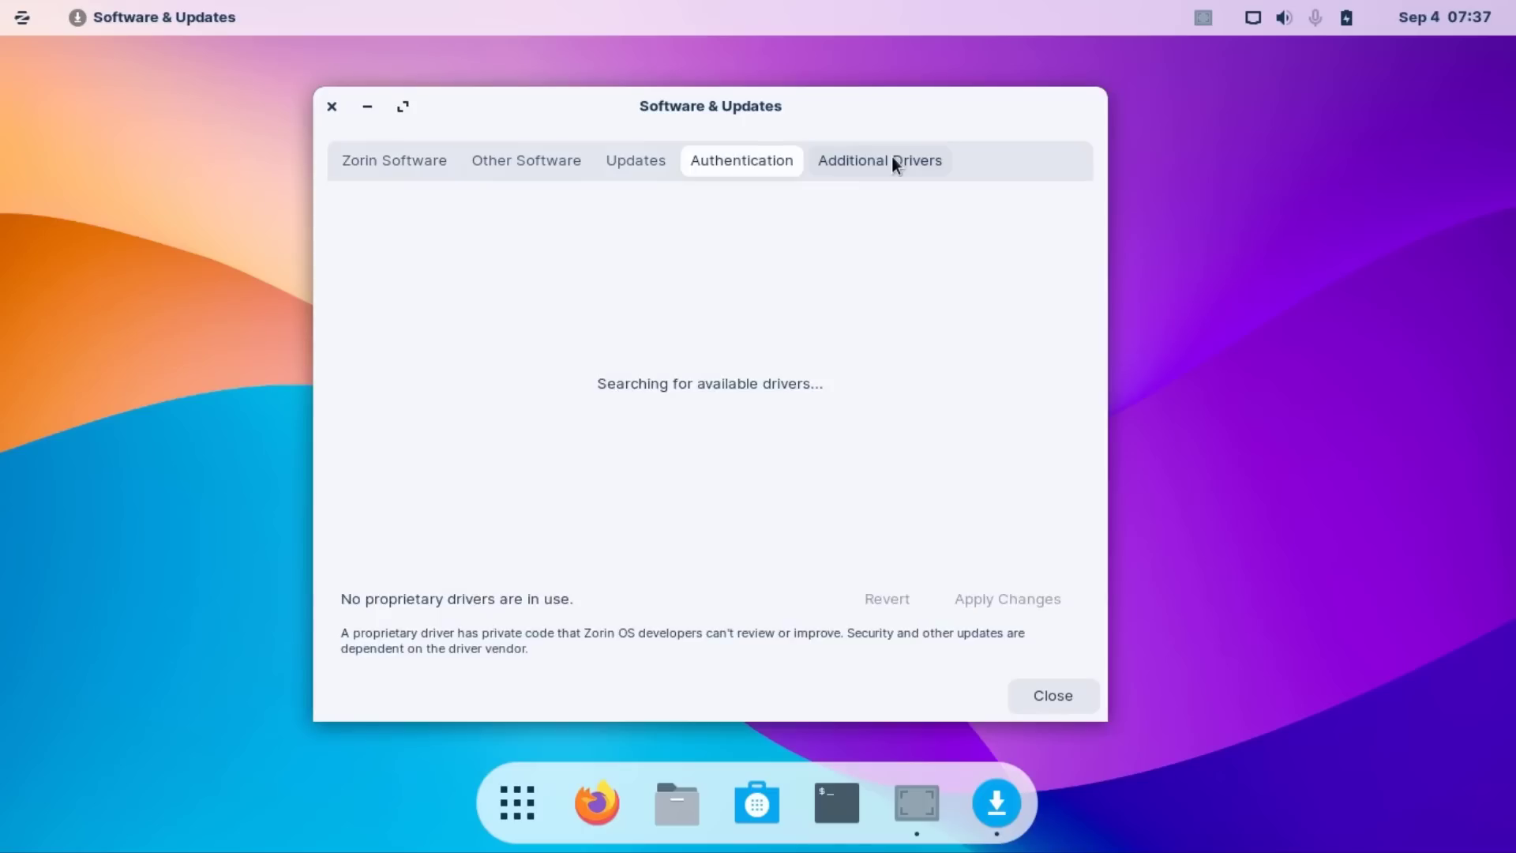
pyautogui.click(879, 160)
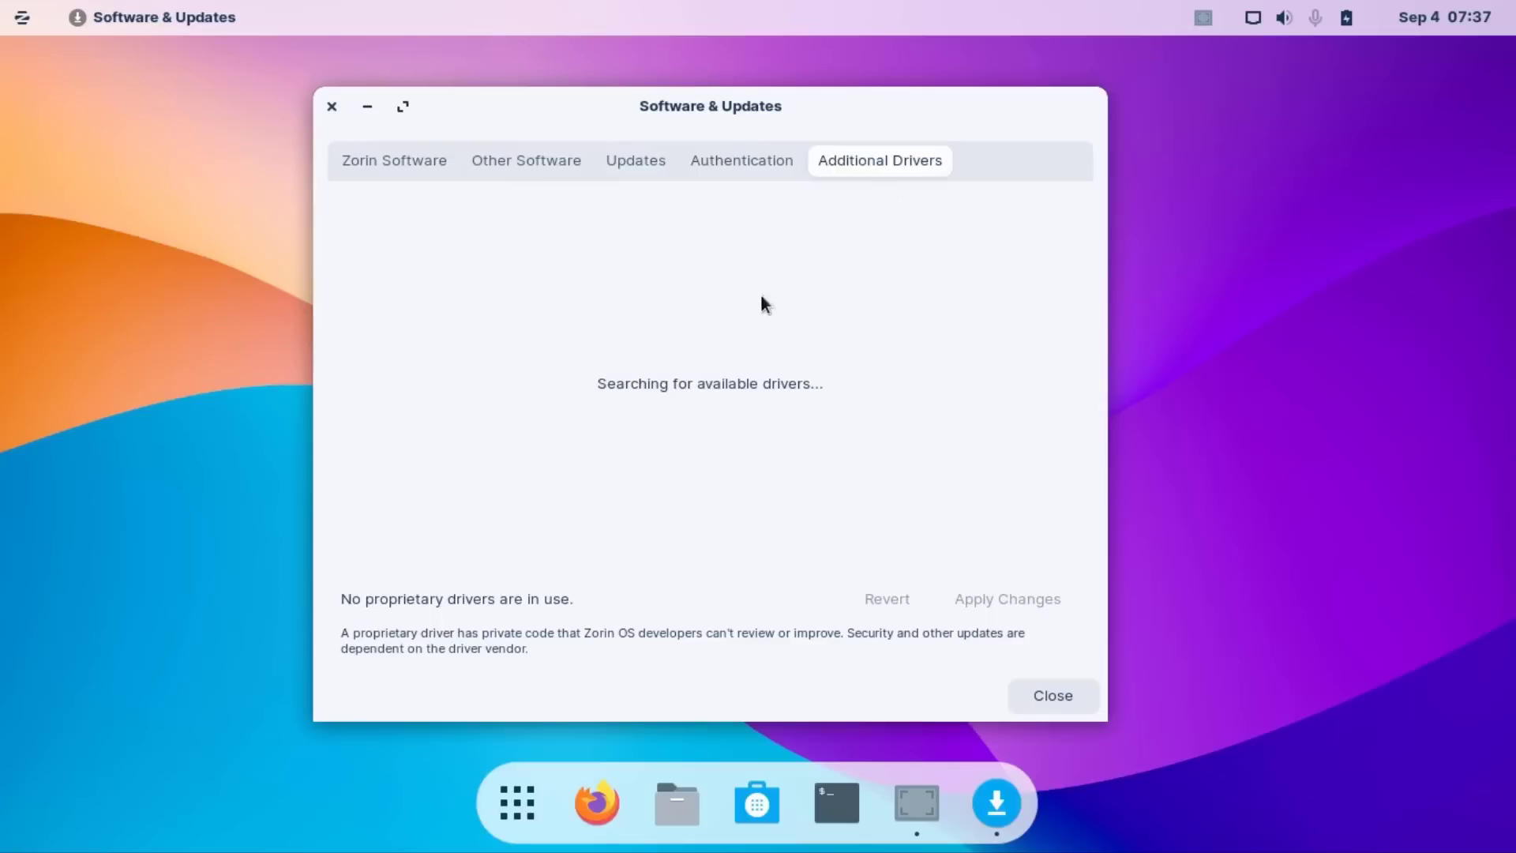
pyautogui.moveTo(853, 191)
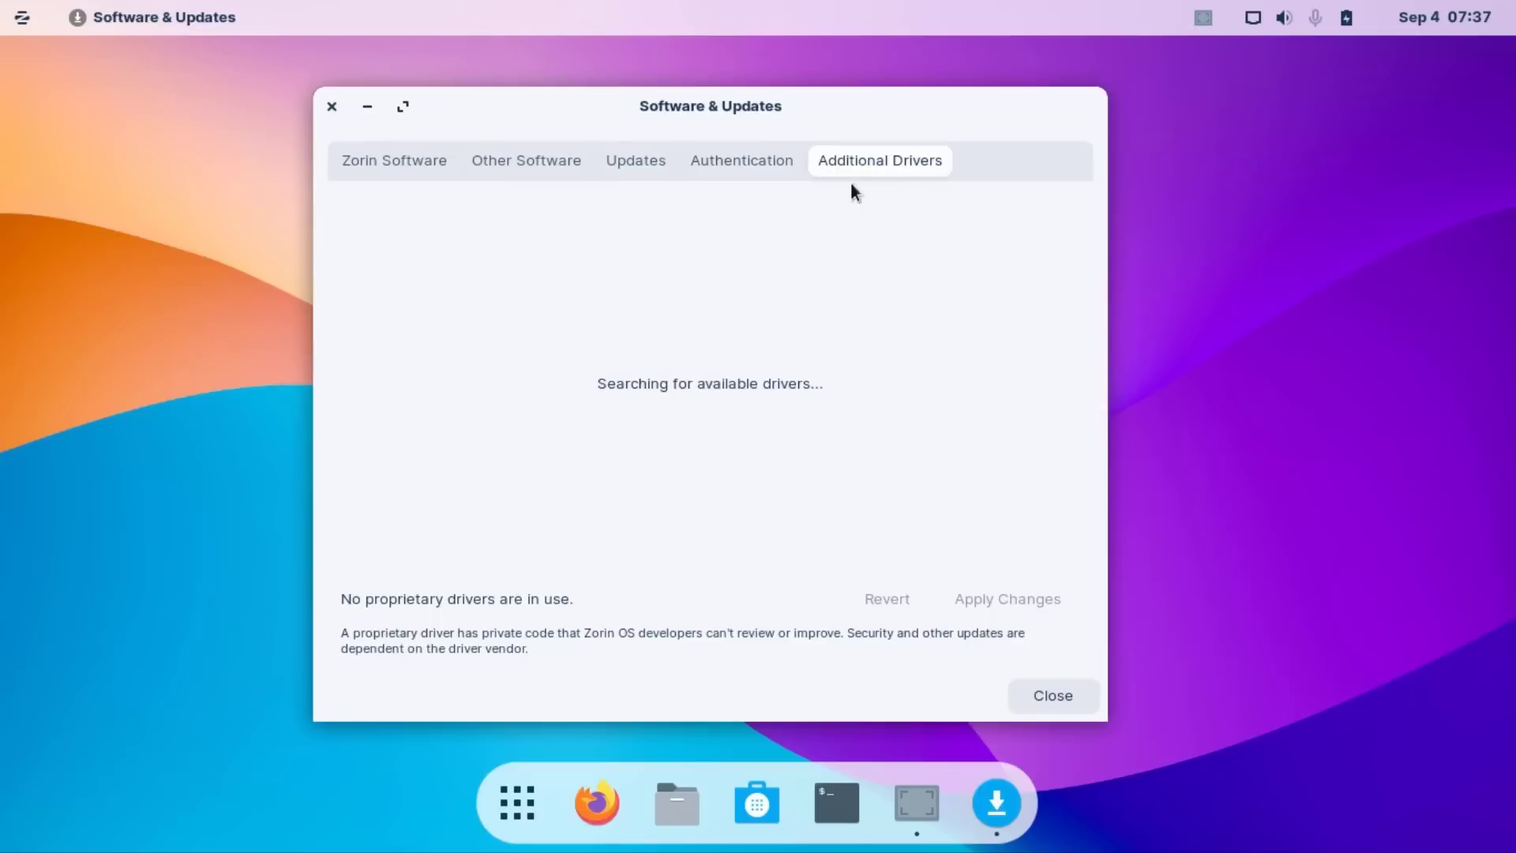
pyautogui.moveTo(846, 436)
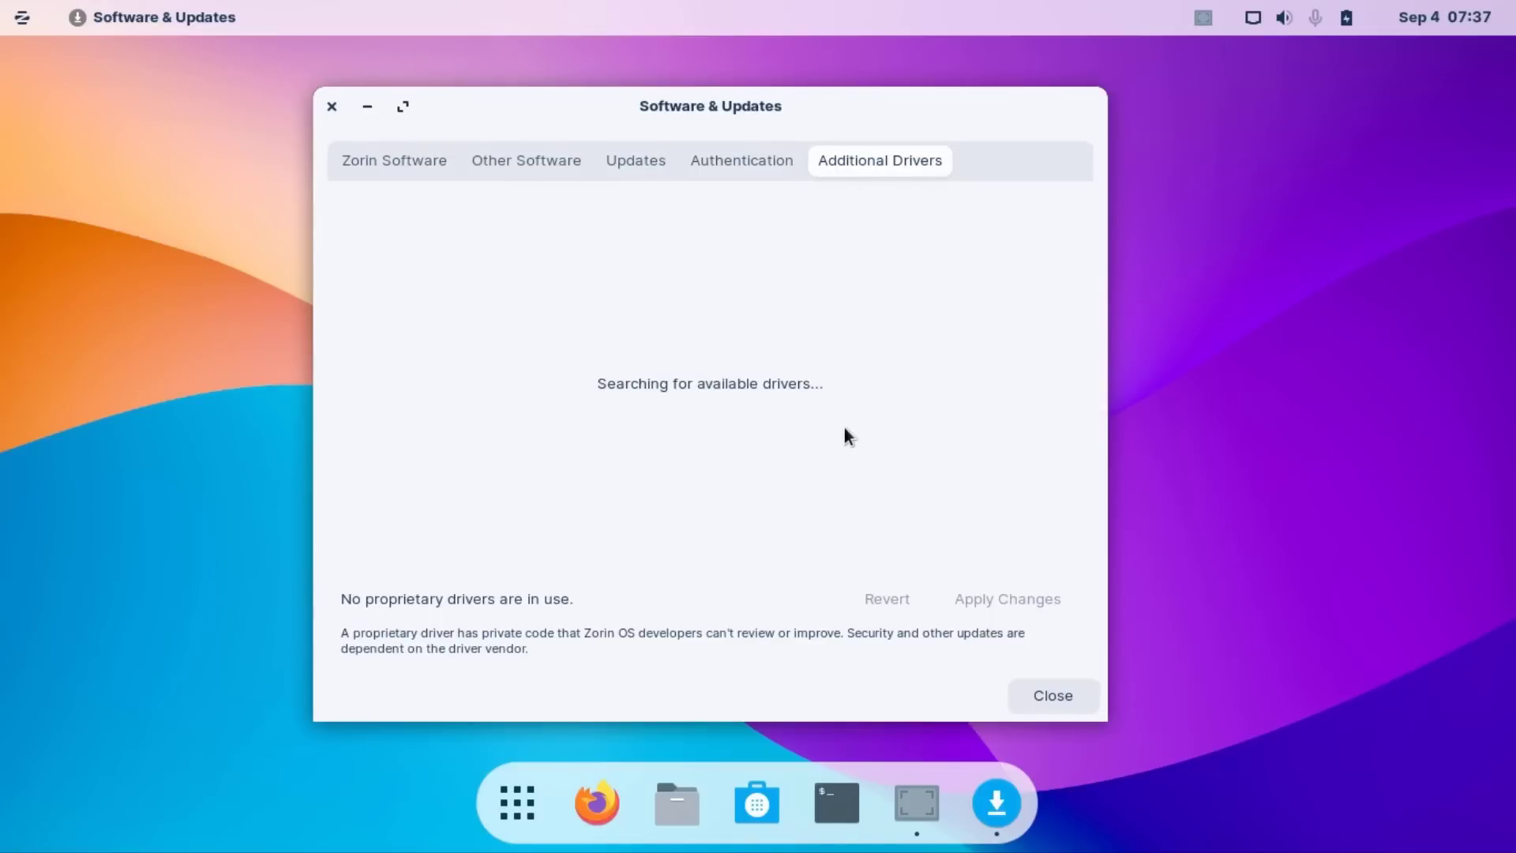
pyautogui.moveTo(649, 398)
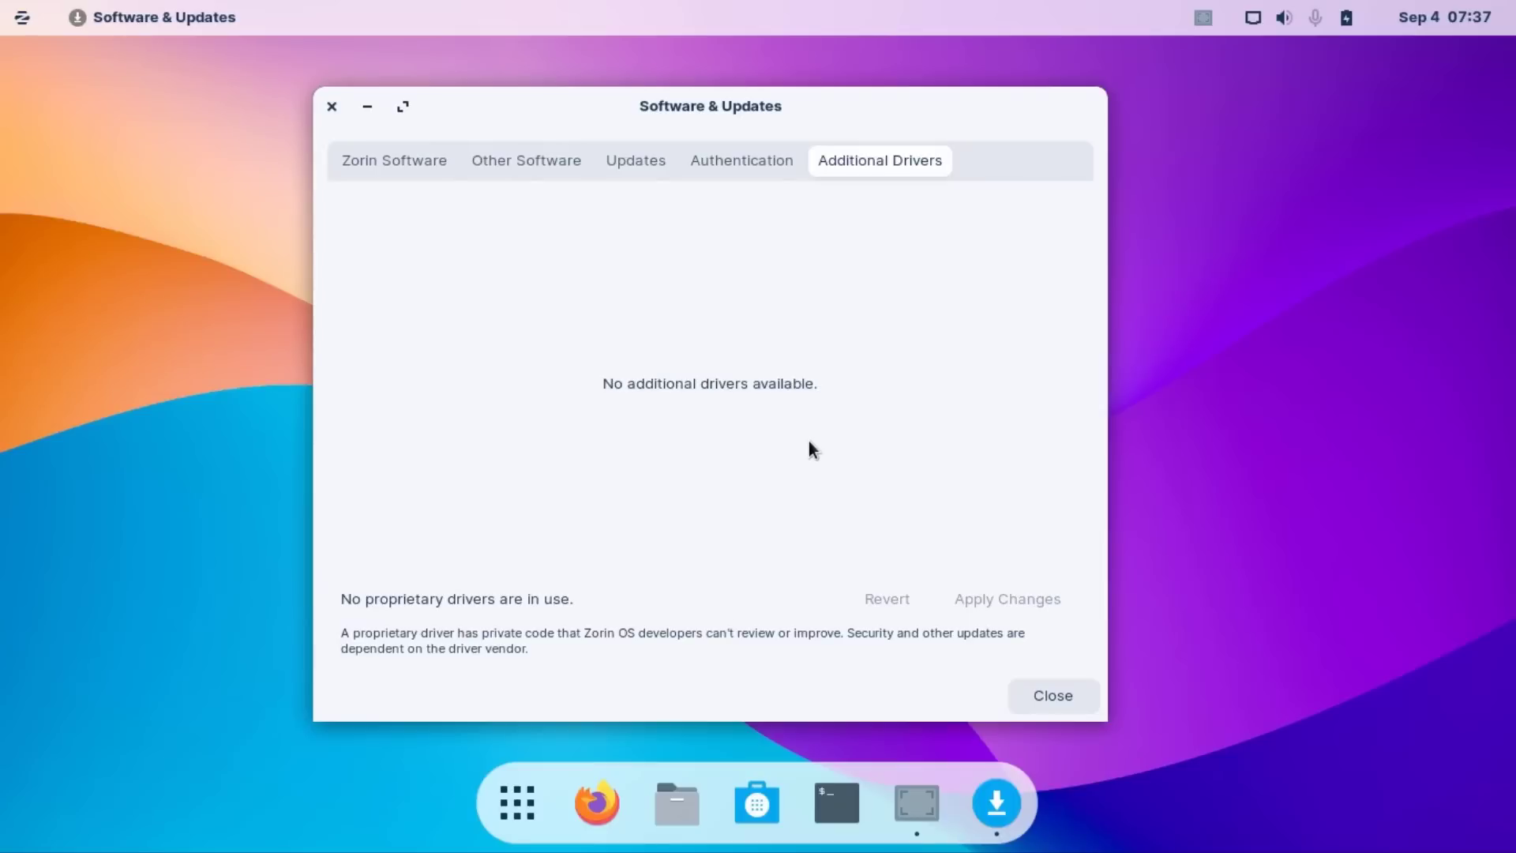
pyautogui.moveTo(971, 504)
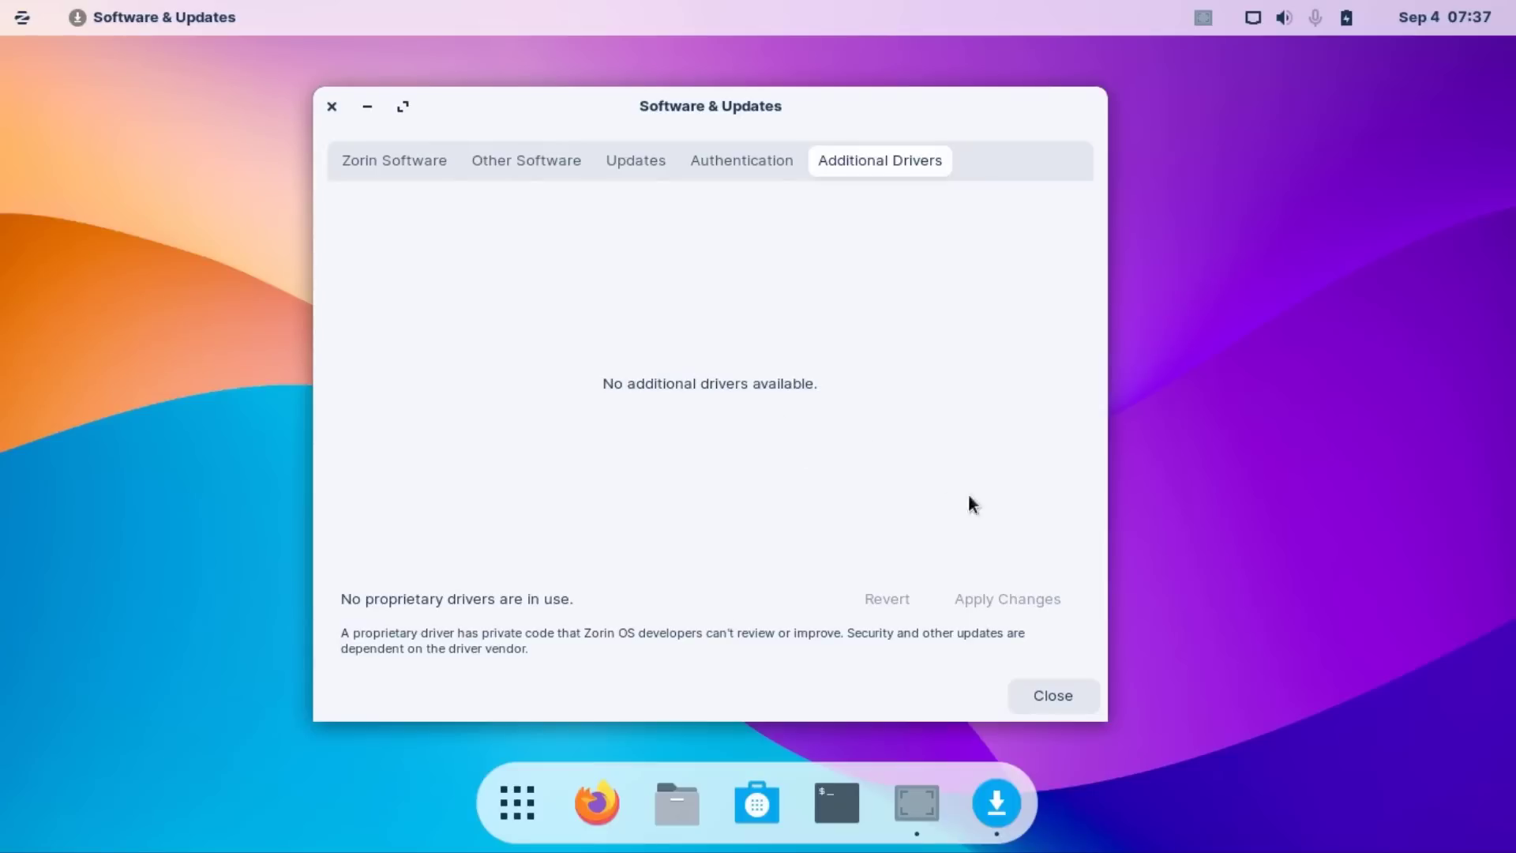
pyautogui.moveTo(844, 588)
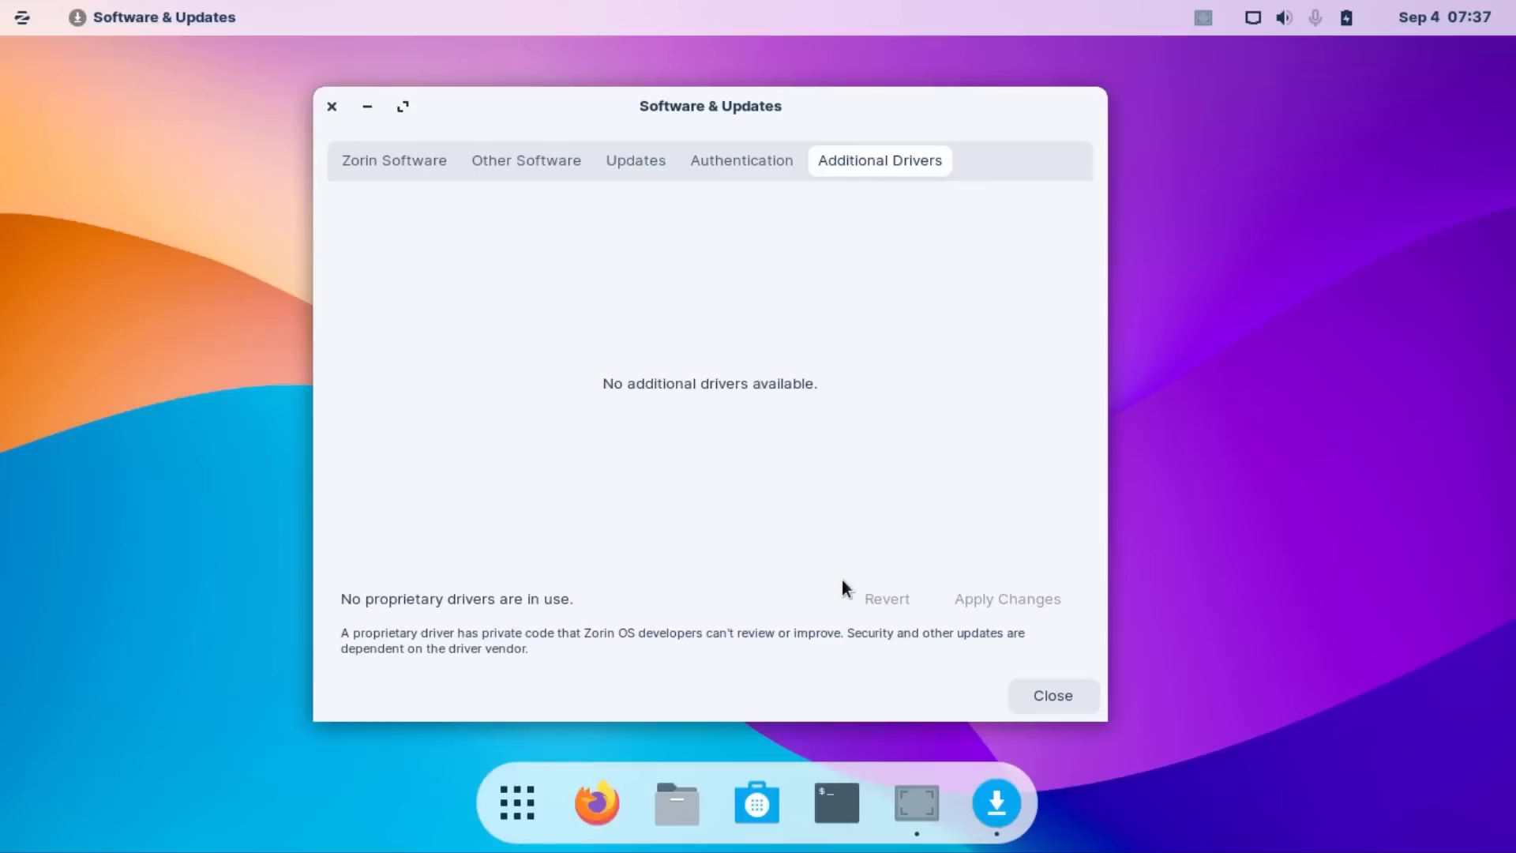
pyautogui.moveTo(764, 410)
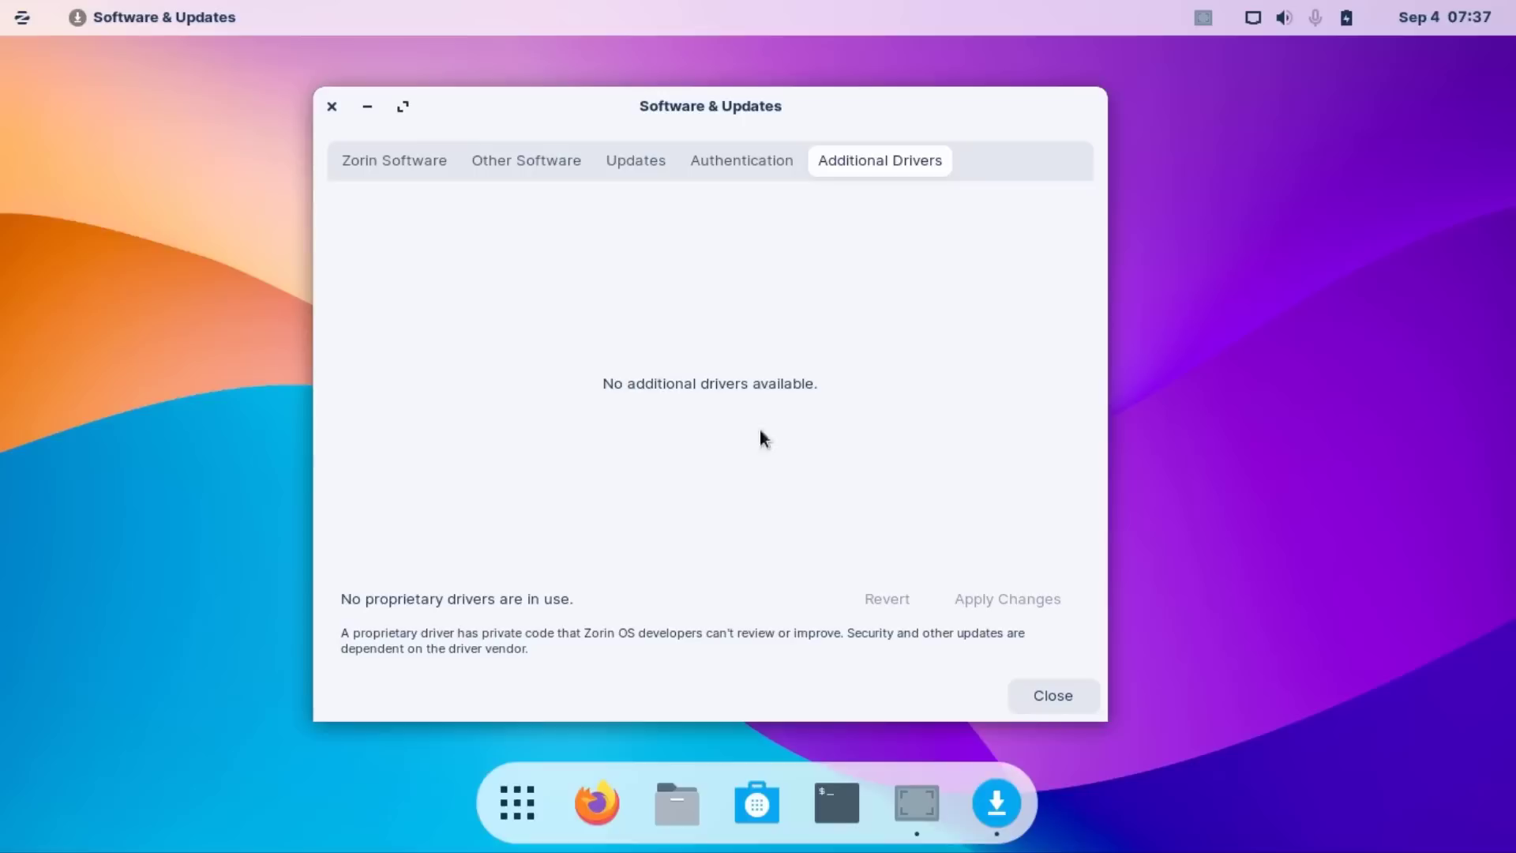
pyautogui.moveTo(635, 453)
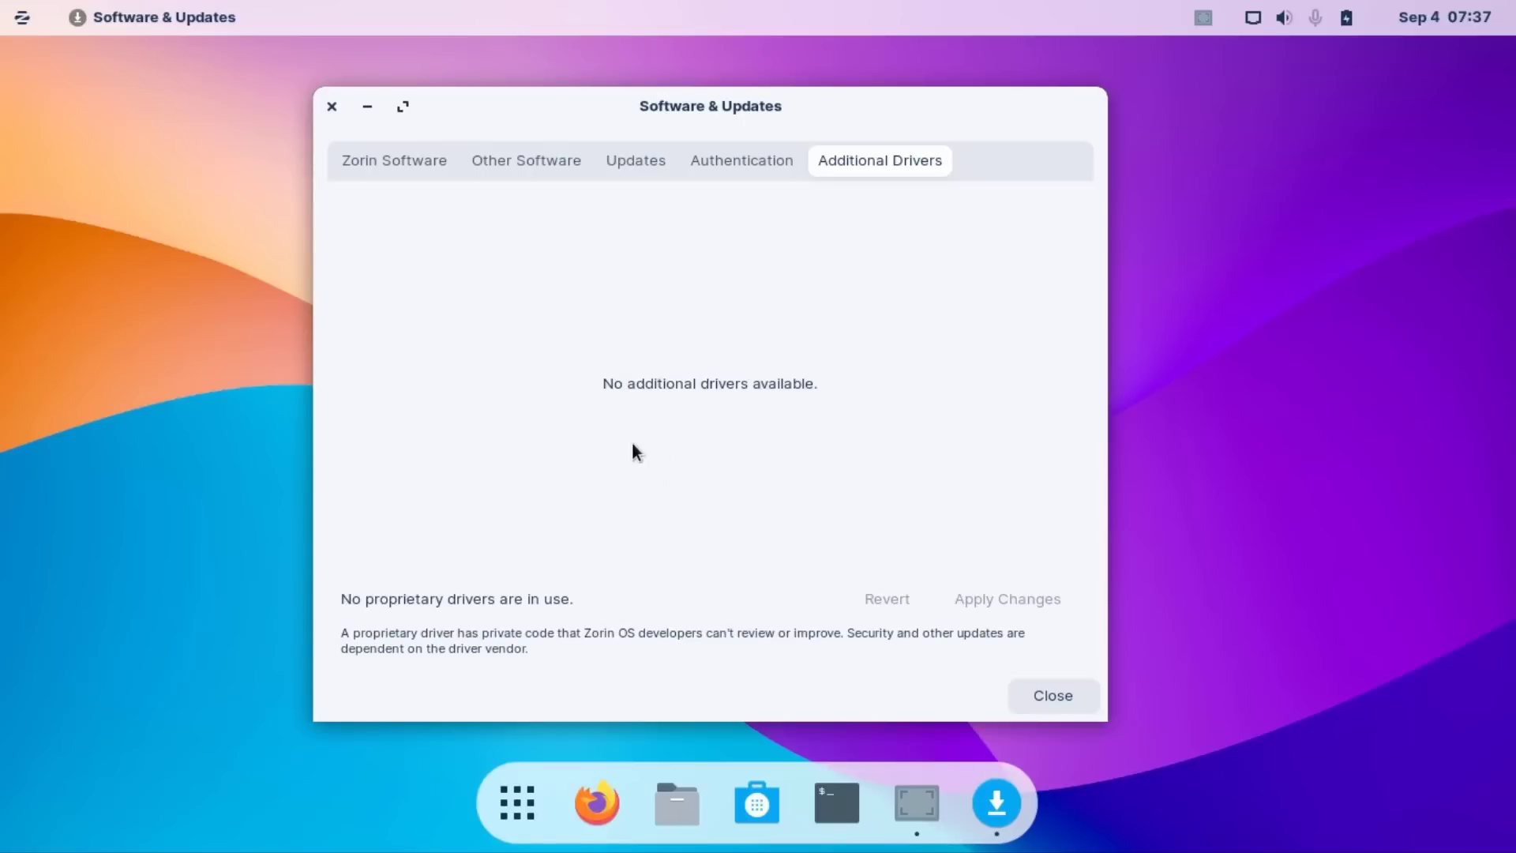
pyautogui.moveTo(605, 376)
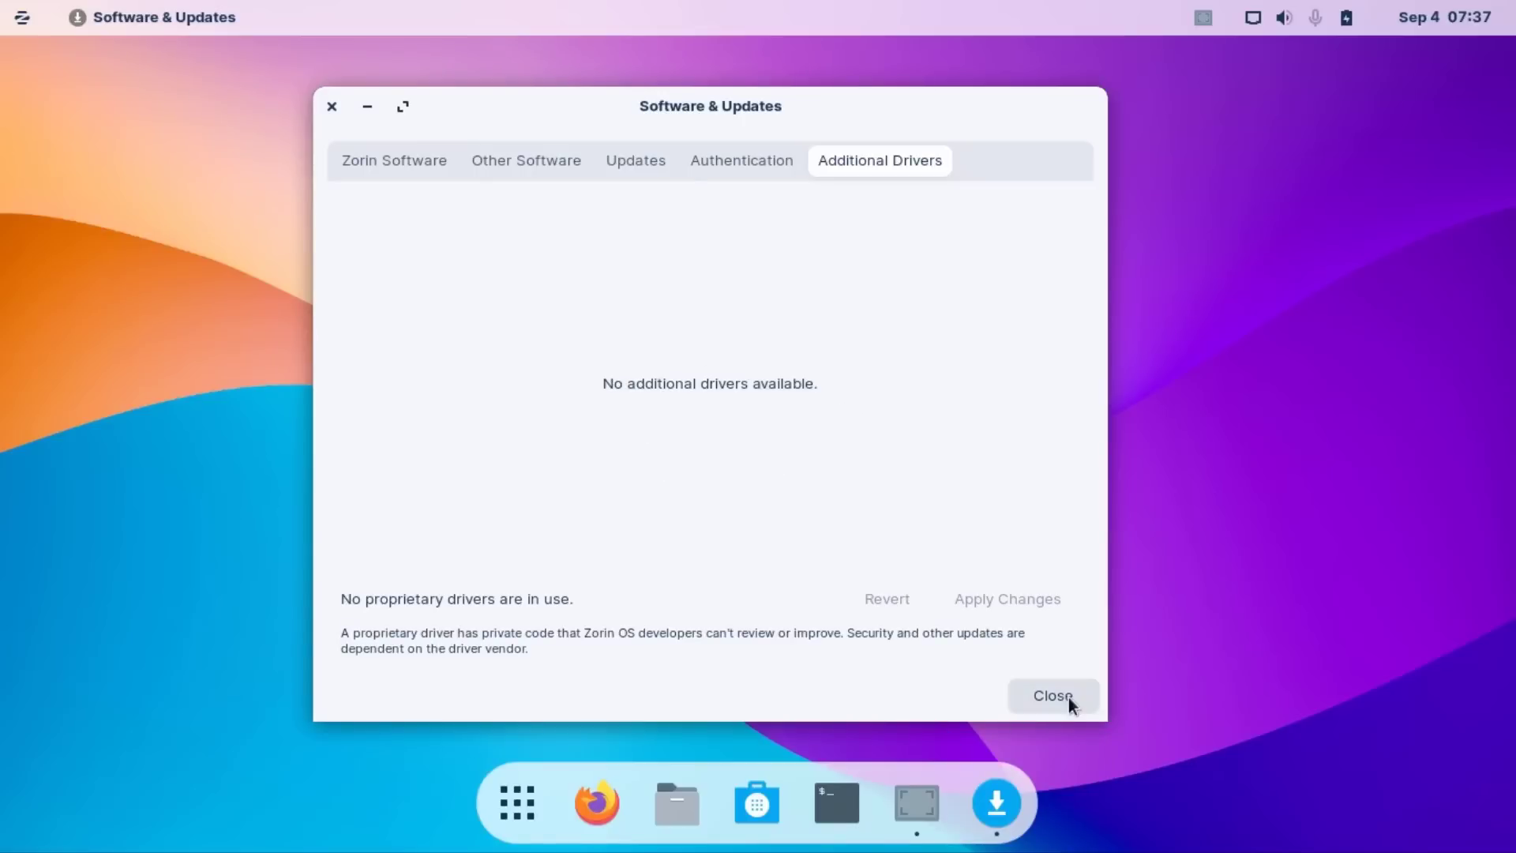
pyautogui.click(1051, 695)
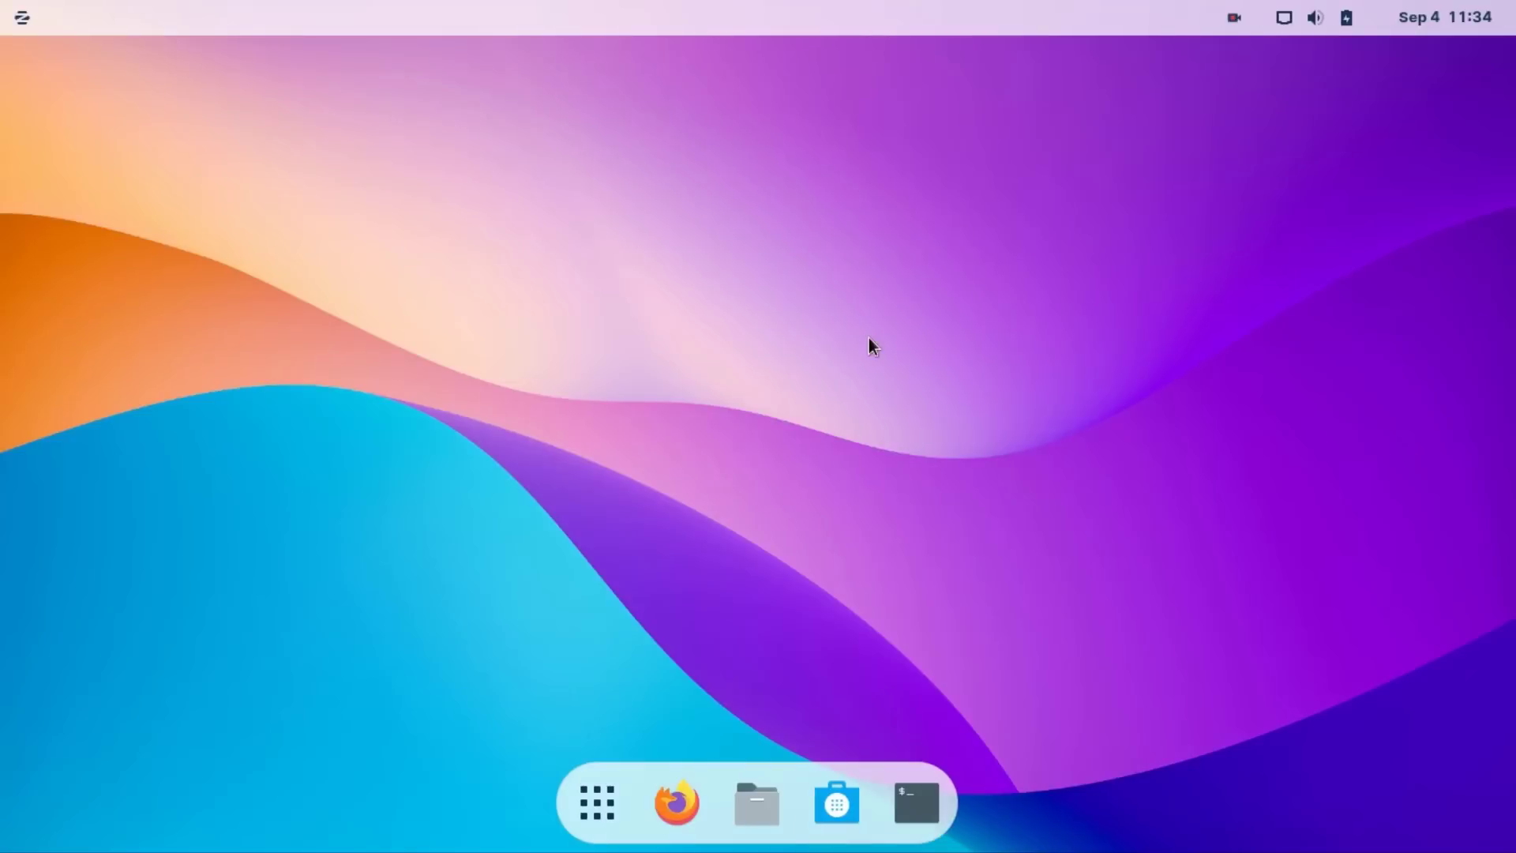
pyautogui.moveTo(878, 372)
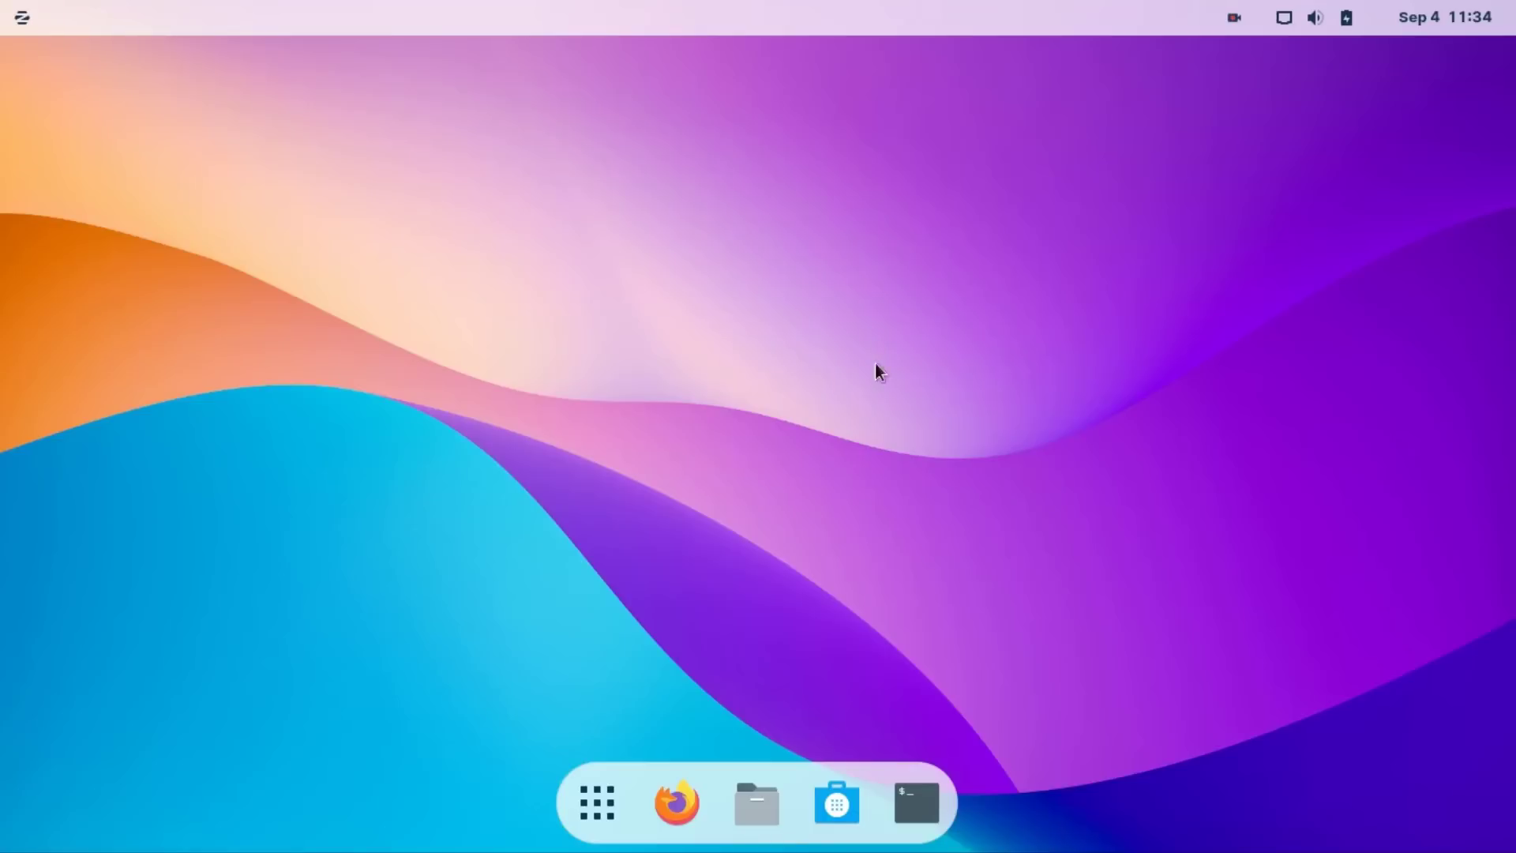
pyautogui.moveTo(914, 802)
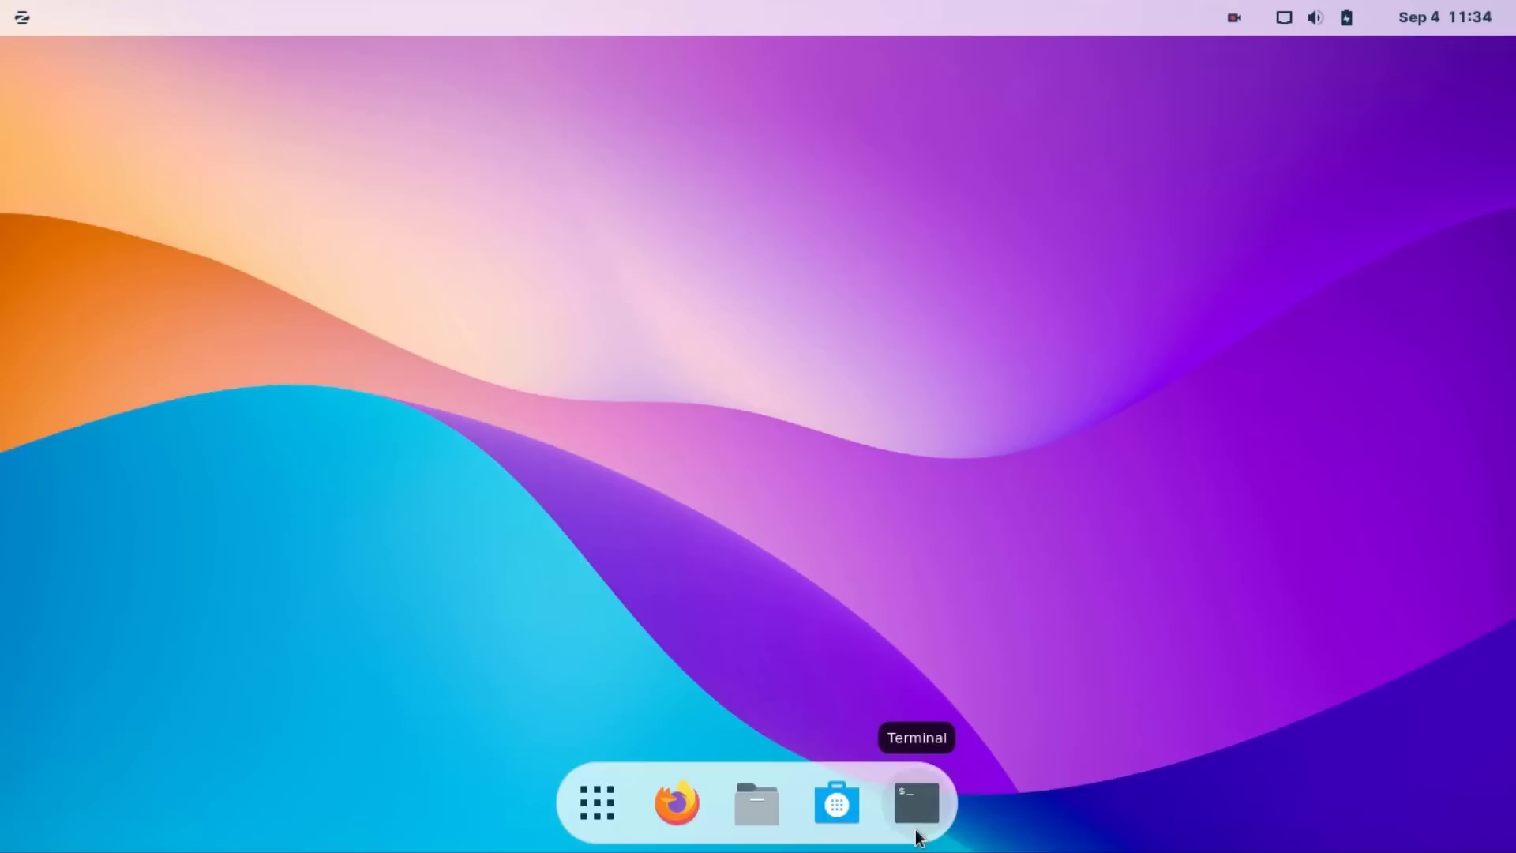
# Launch Terminal from the dock
pyautogui.click(915, 802)
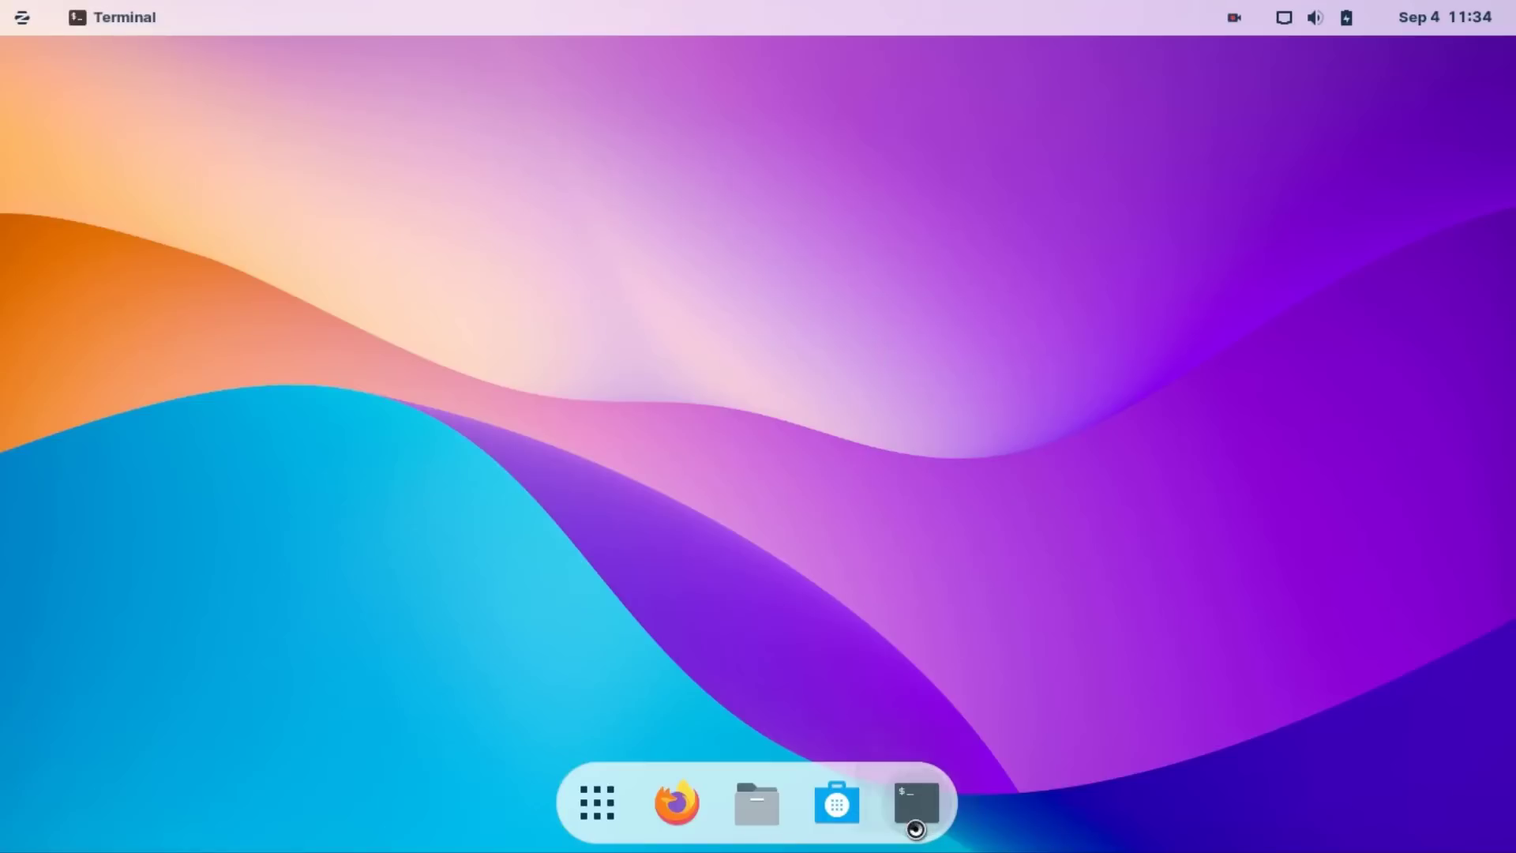
# Run 'lsmod | grep acer' and 'rfkill list', showing acer_wmi loaded and Wi-Fi hard-blocked
pyautogui.write('lsmod |')
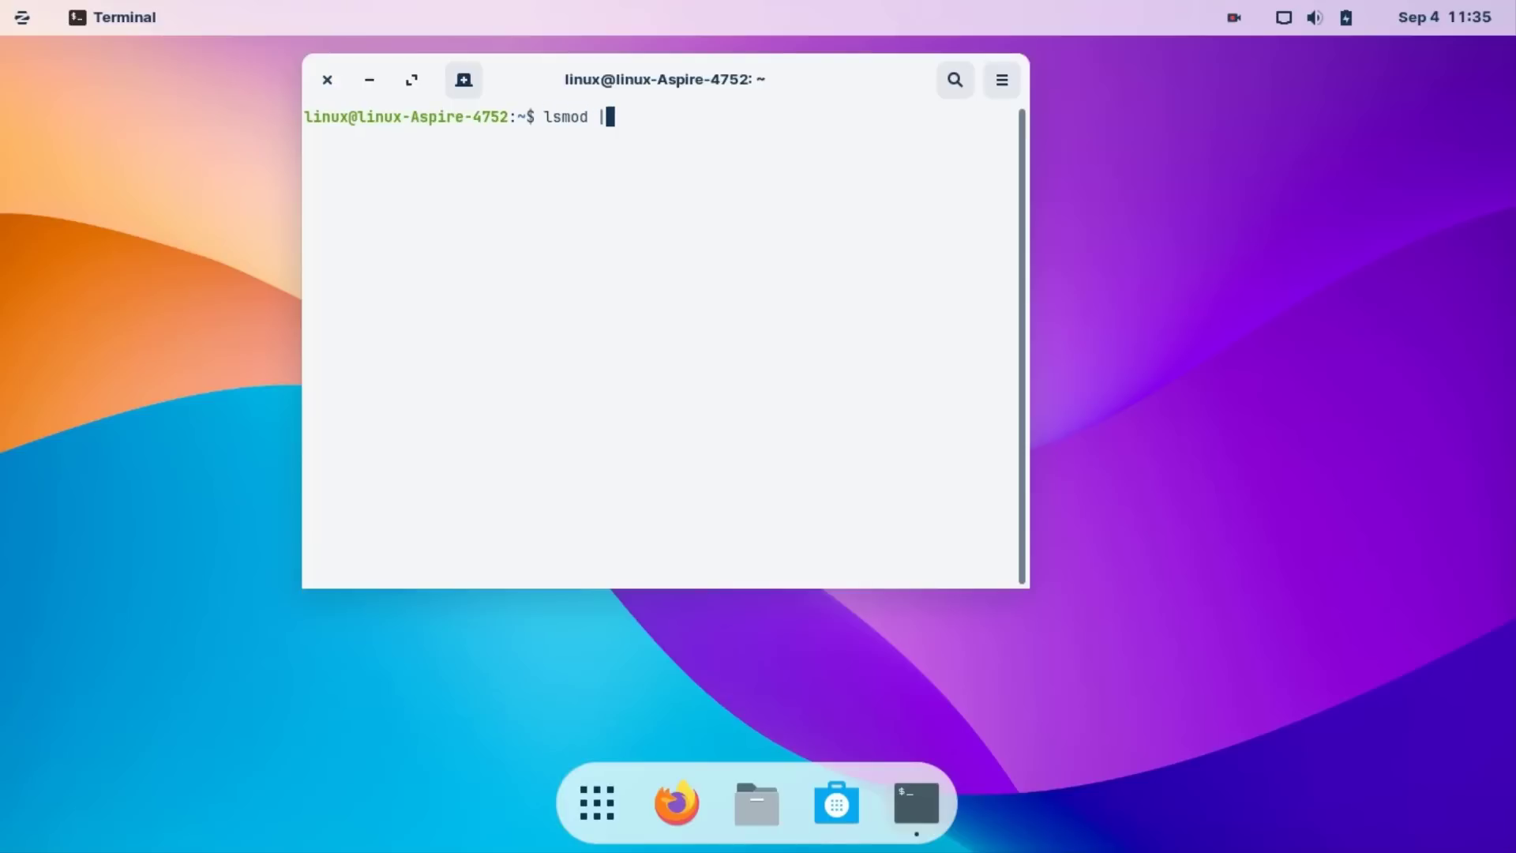
pyautogui.write('grep a')
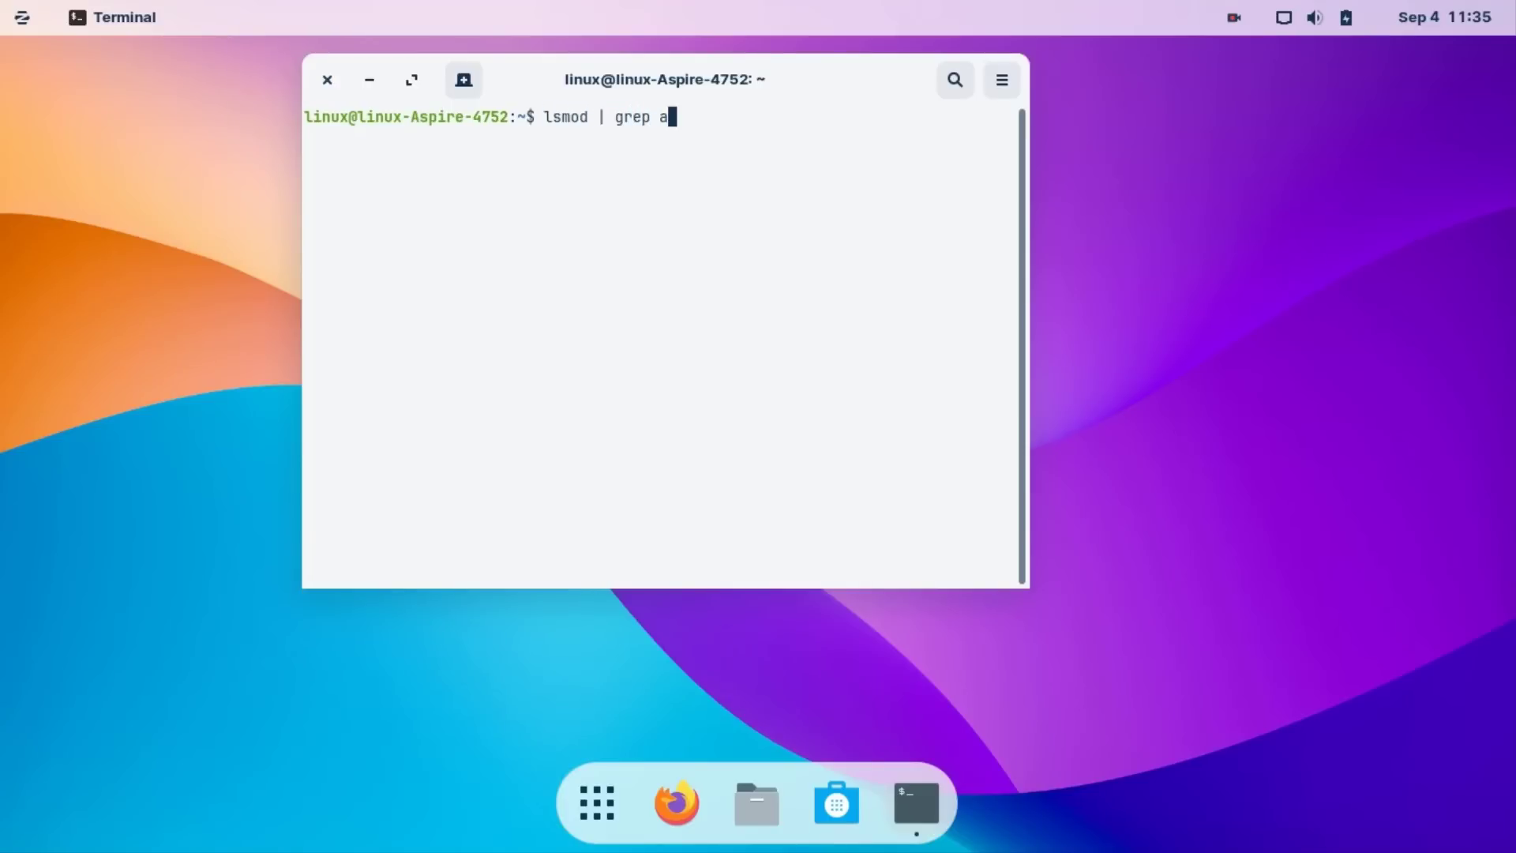
pyautogui.write('cer')
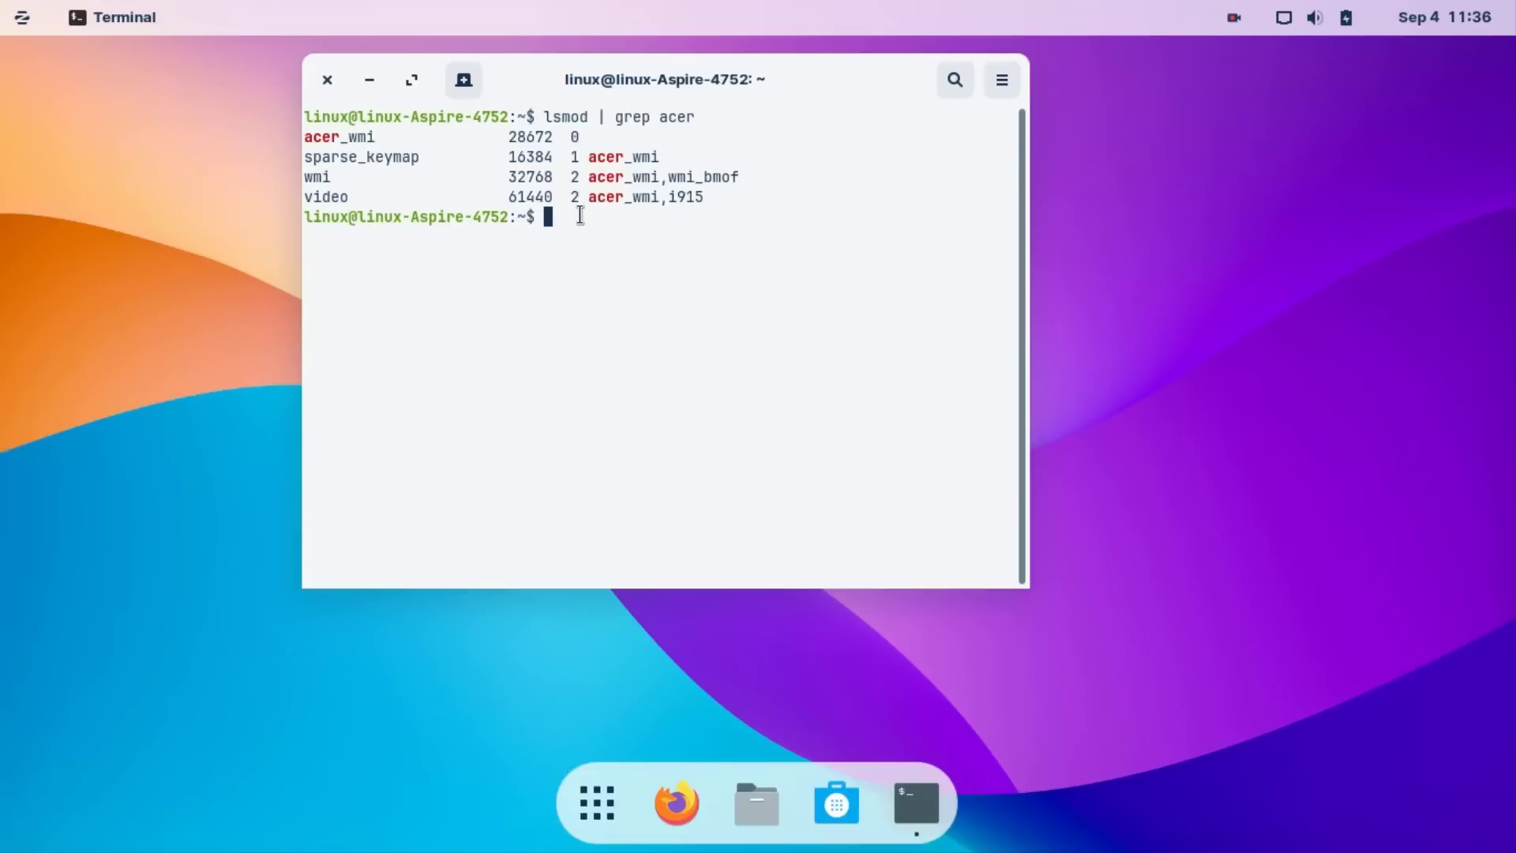
pyautogui.write('rfkill list')
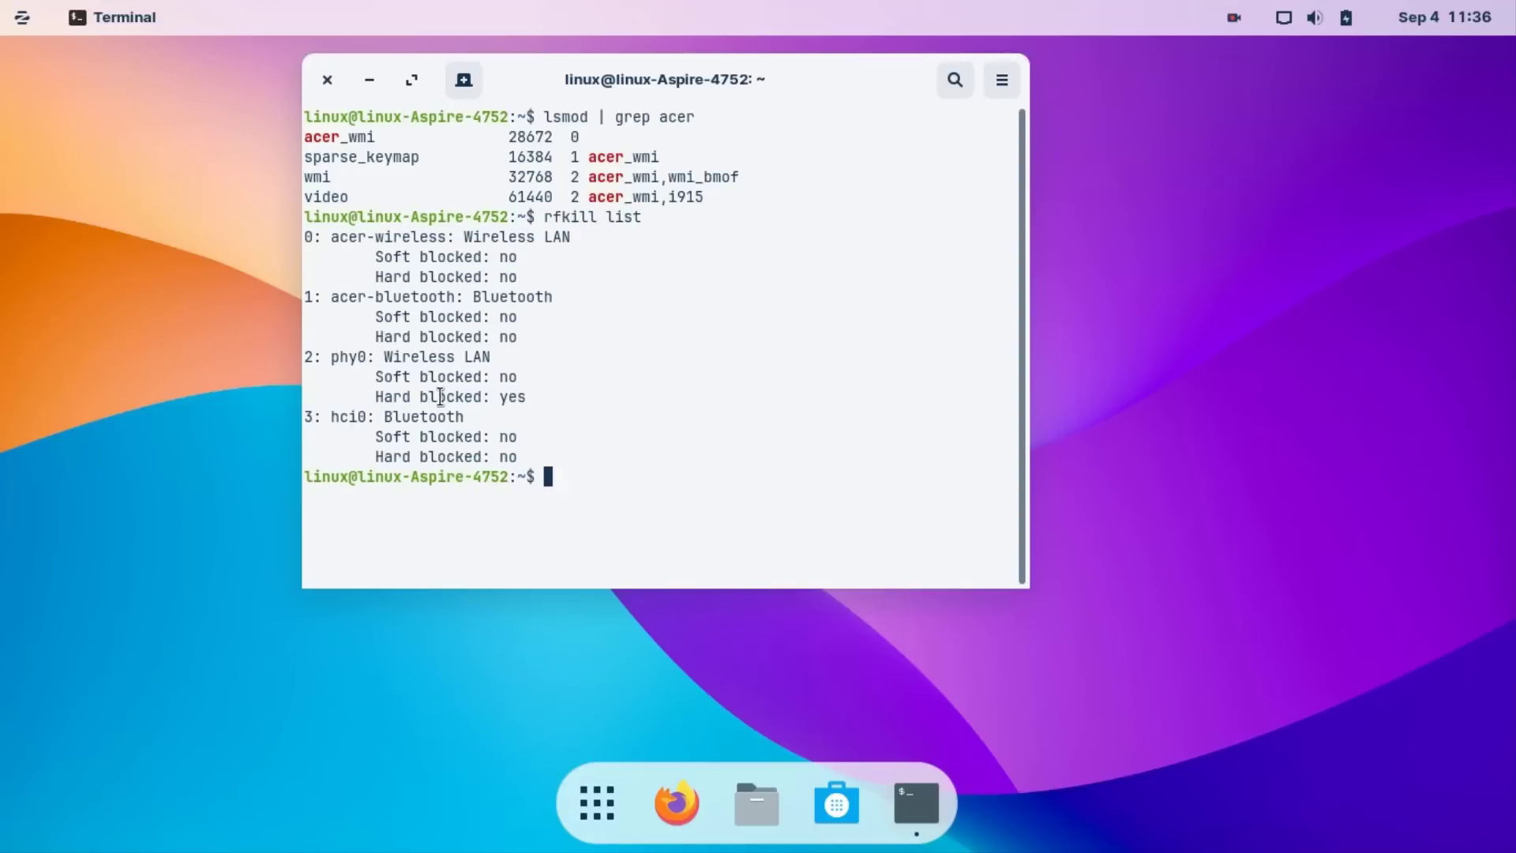
pyautogui.doubleClick(450, 396)
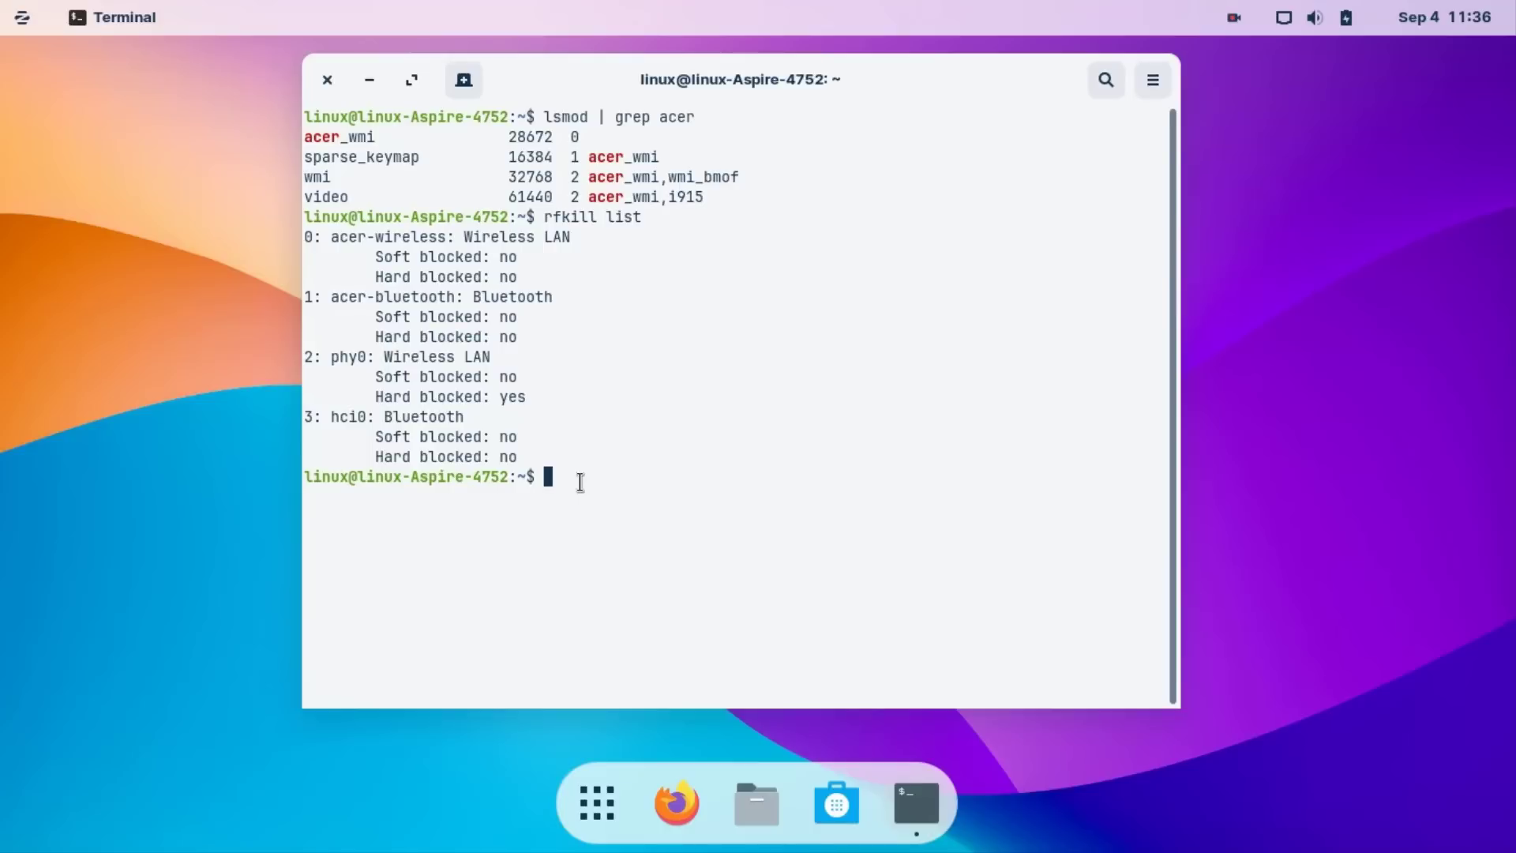
# Run 'lspci | grep Network', showing the Qualcomm Atheros AR9287 controller
pyautogui.write('lspci')
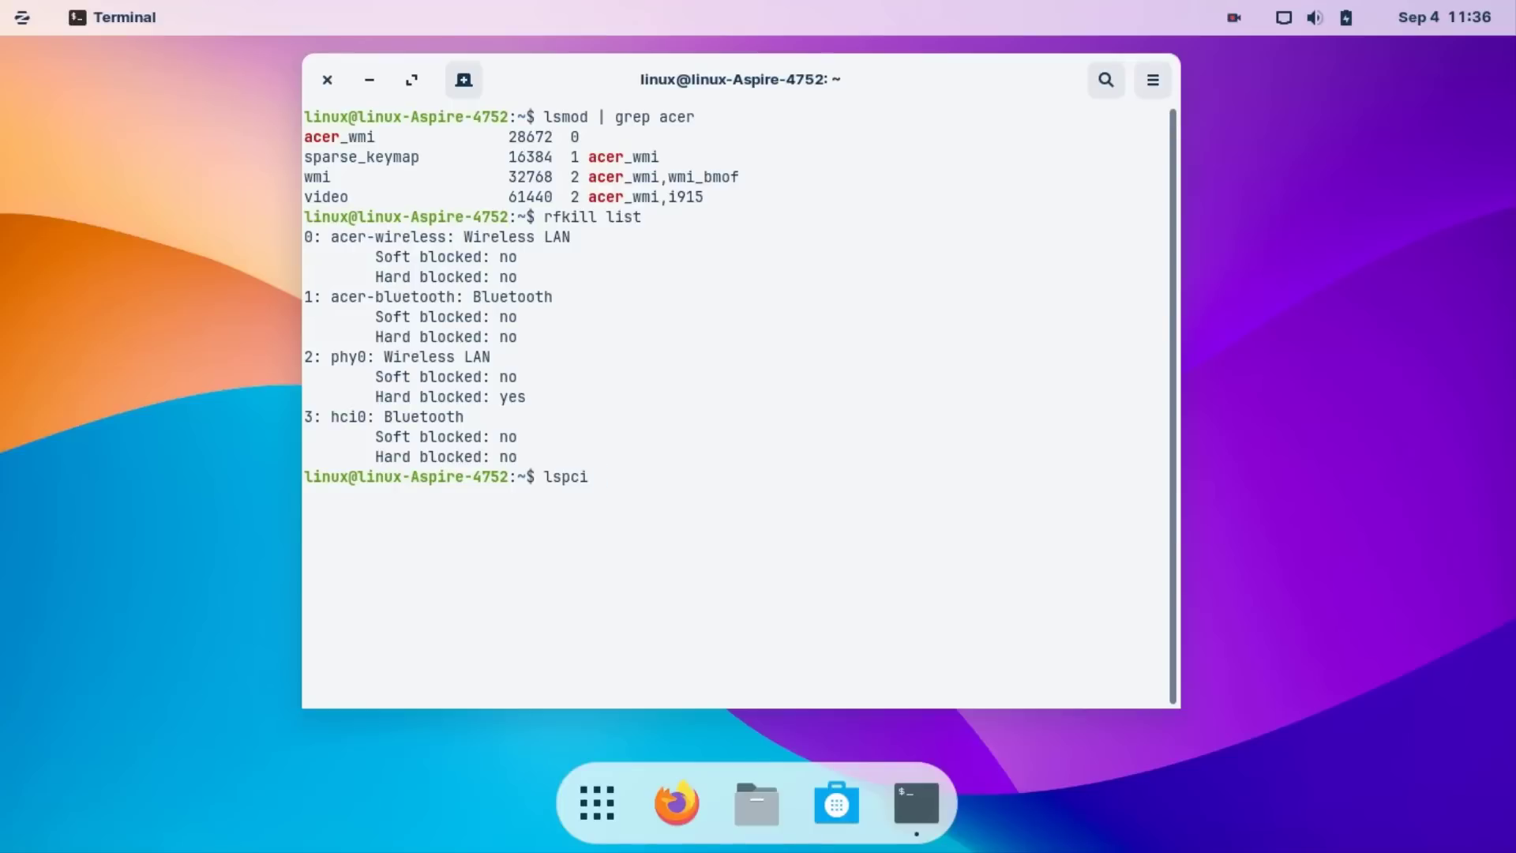
pyautogui.write('|')
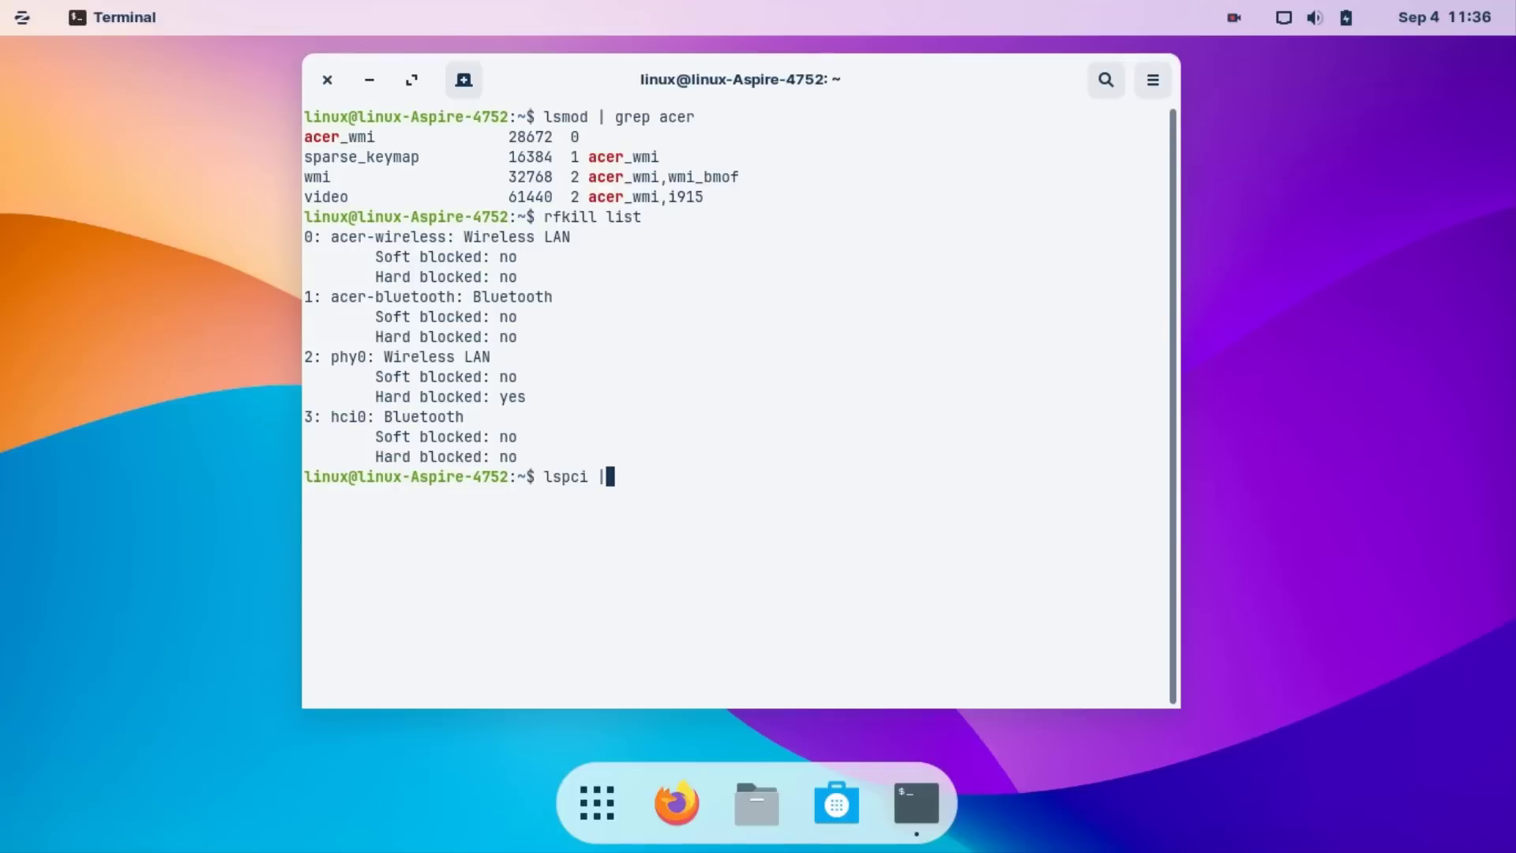
pyautogui.write('gre')
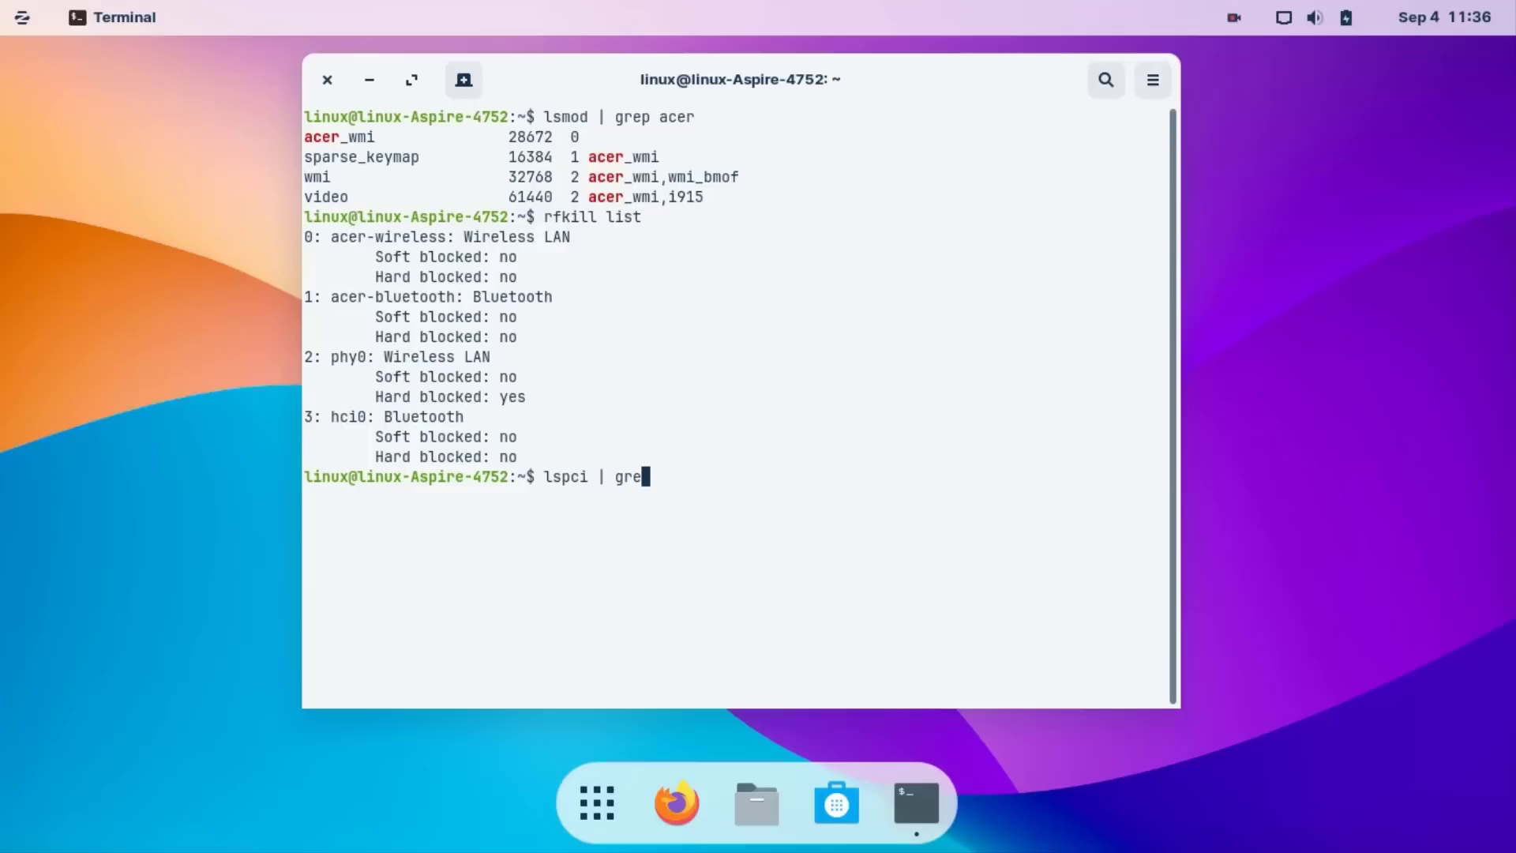
pyautogui.write('Network')
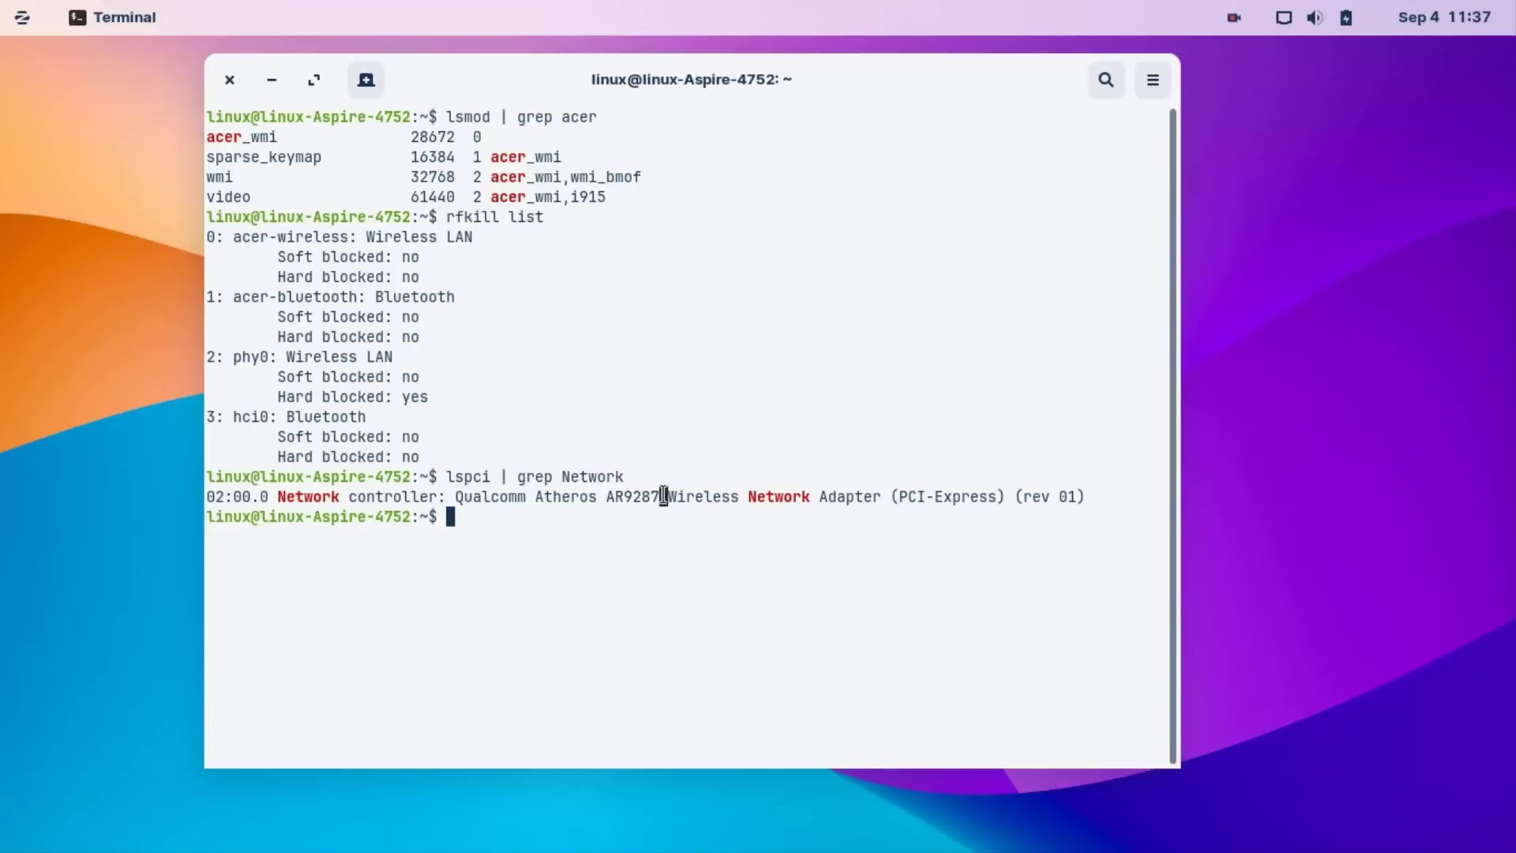
pyautogui.moveTo(453, 495); pyautogui.dragTo(662, 495)
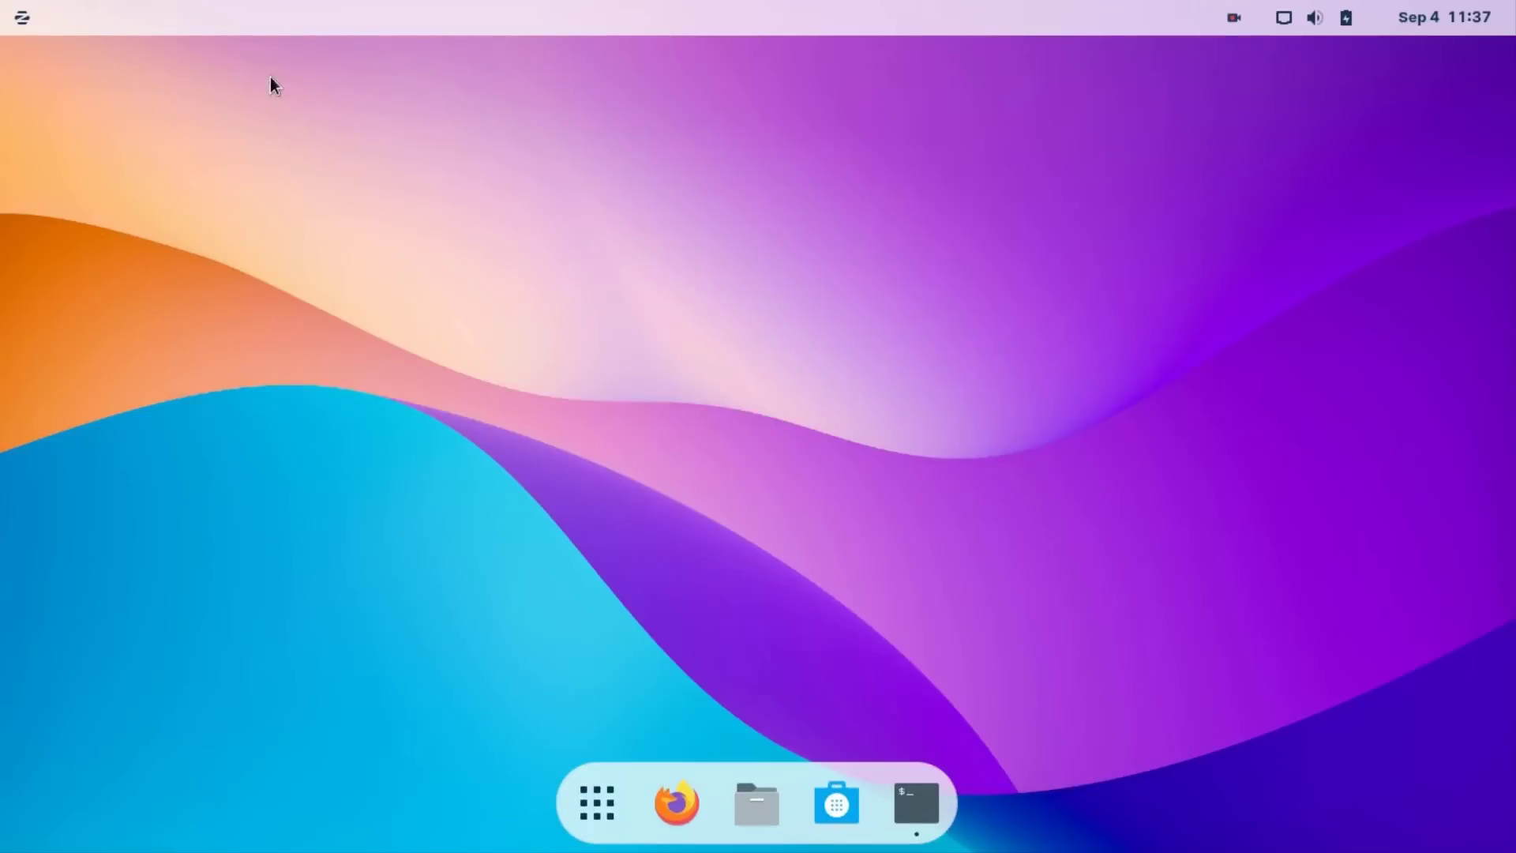
# Browse in Files from the file system root into /etc/modprobe.d
pyautogui.click(755, 802)
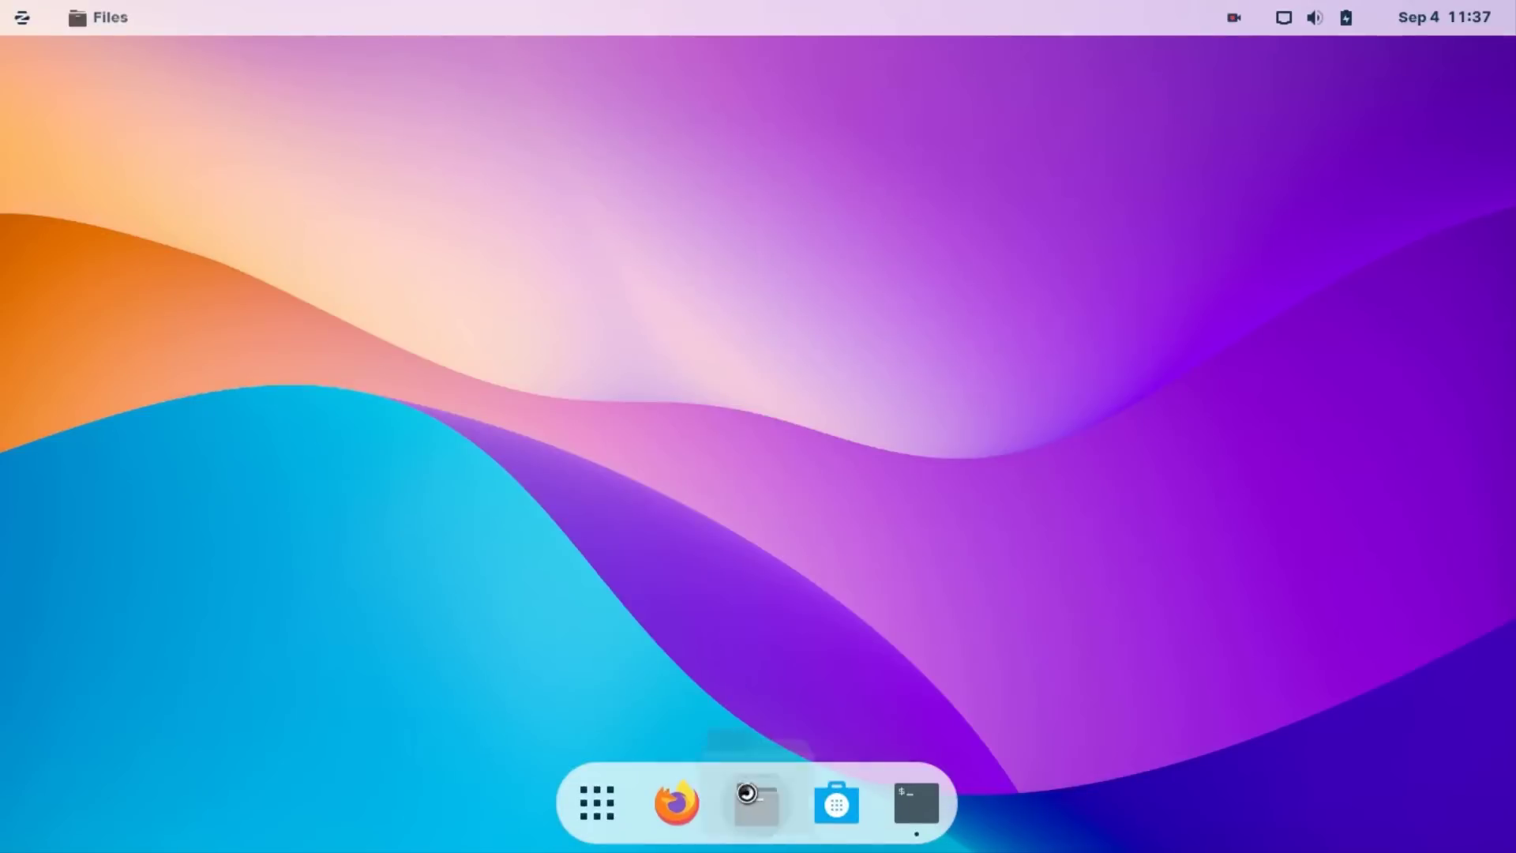
pyautogui.click(755, 802)
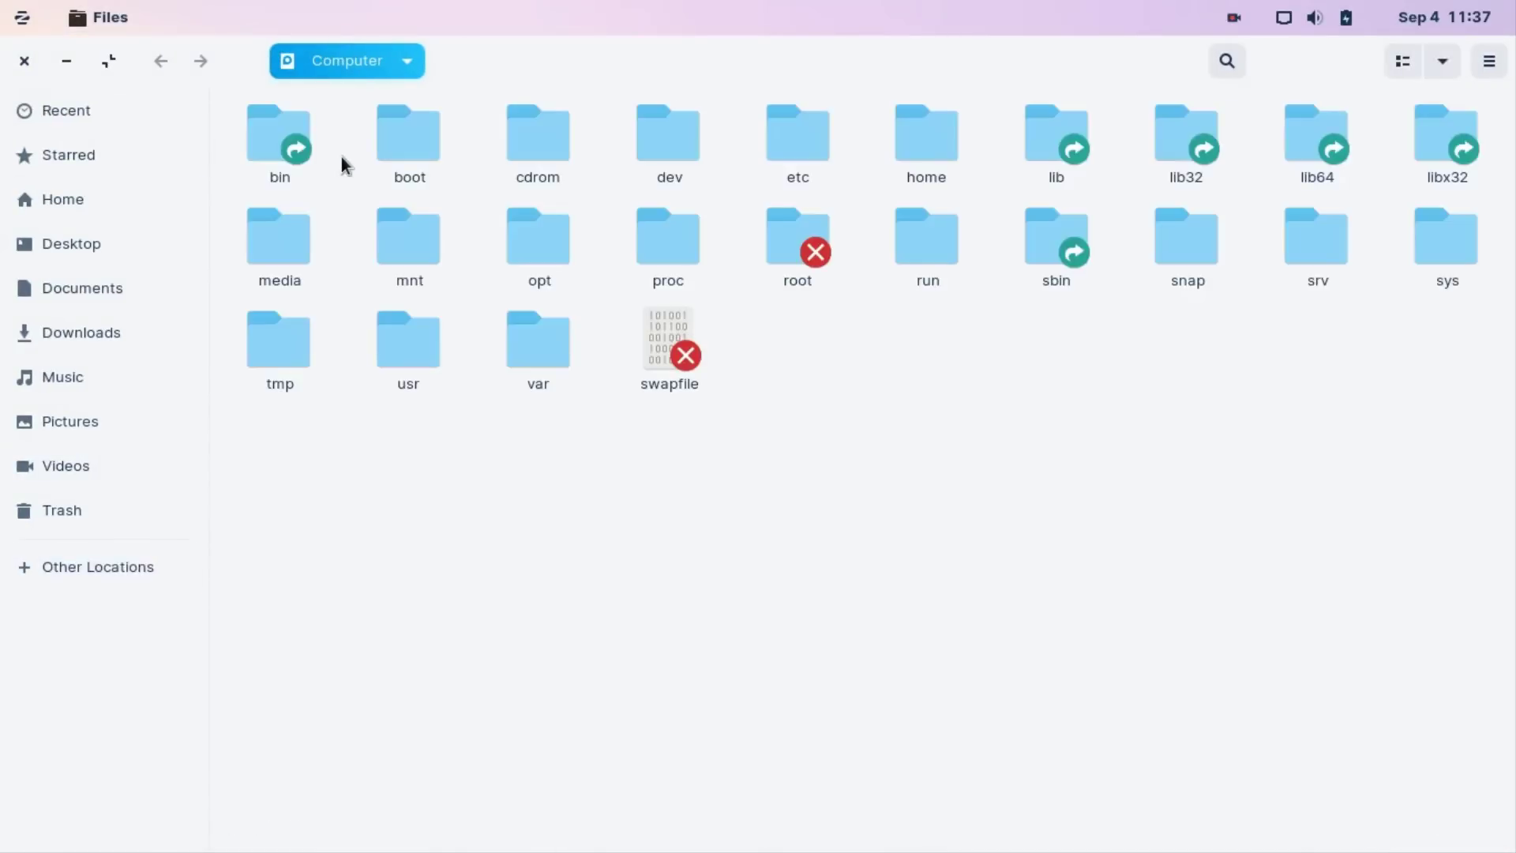
pyautogui.moveTo(797, 146)
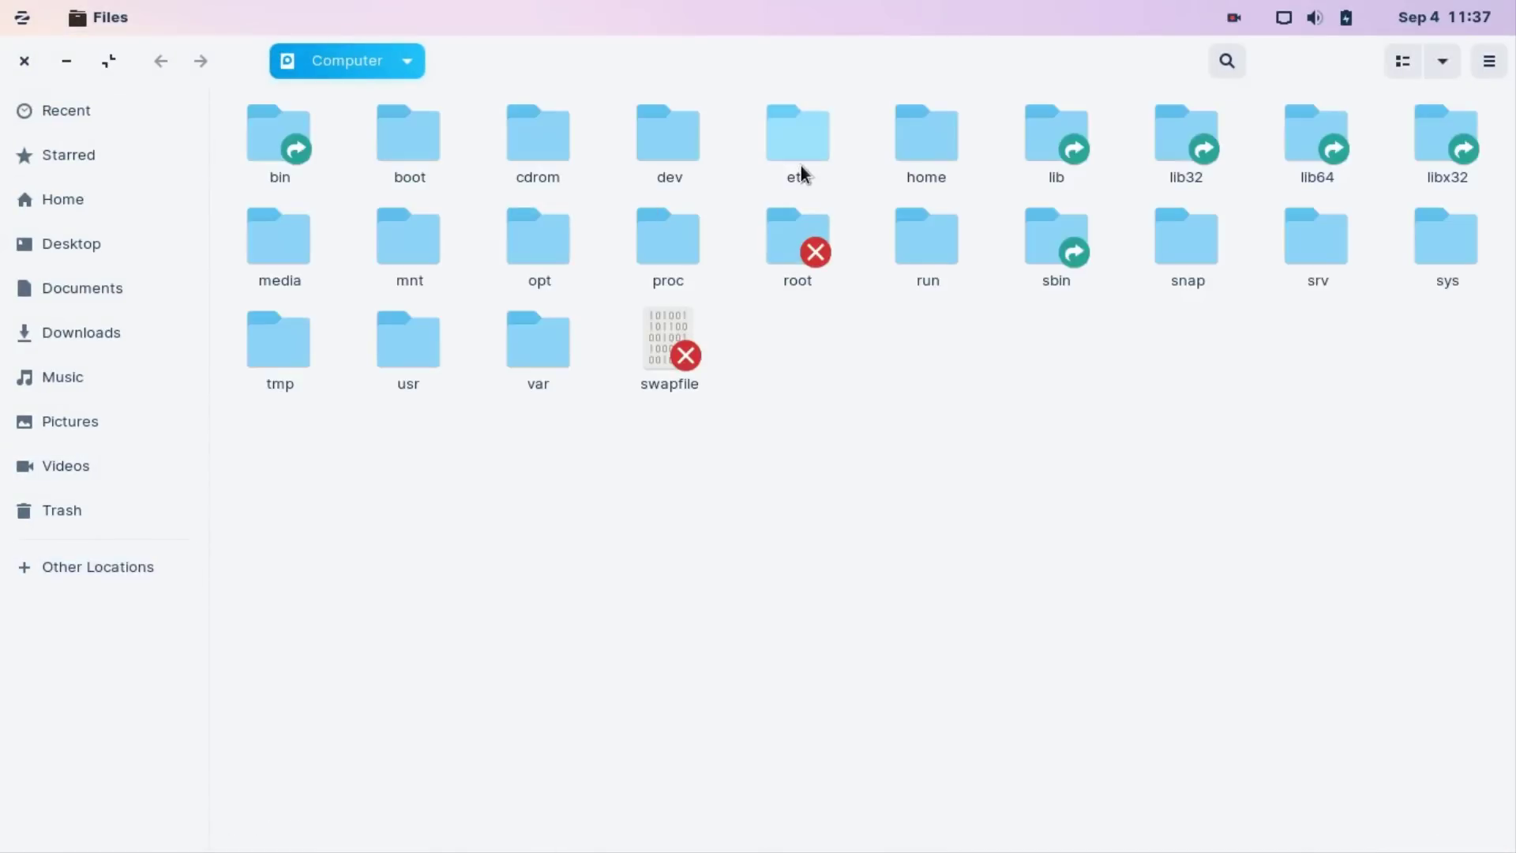
pyautogui.doubleClick(796, 133)
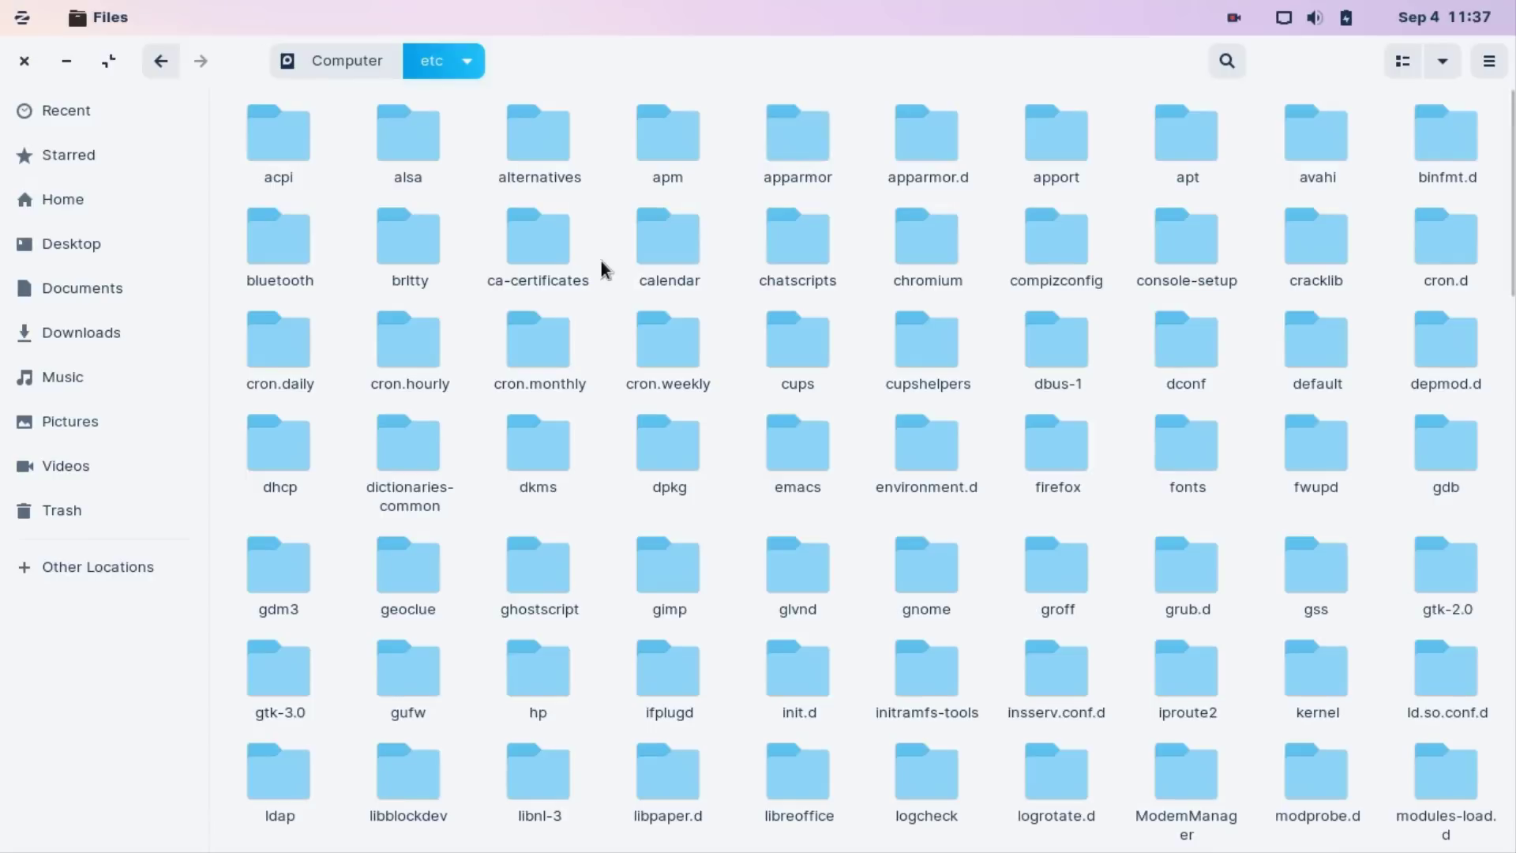
pyautogui.click(925, 396)
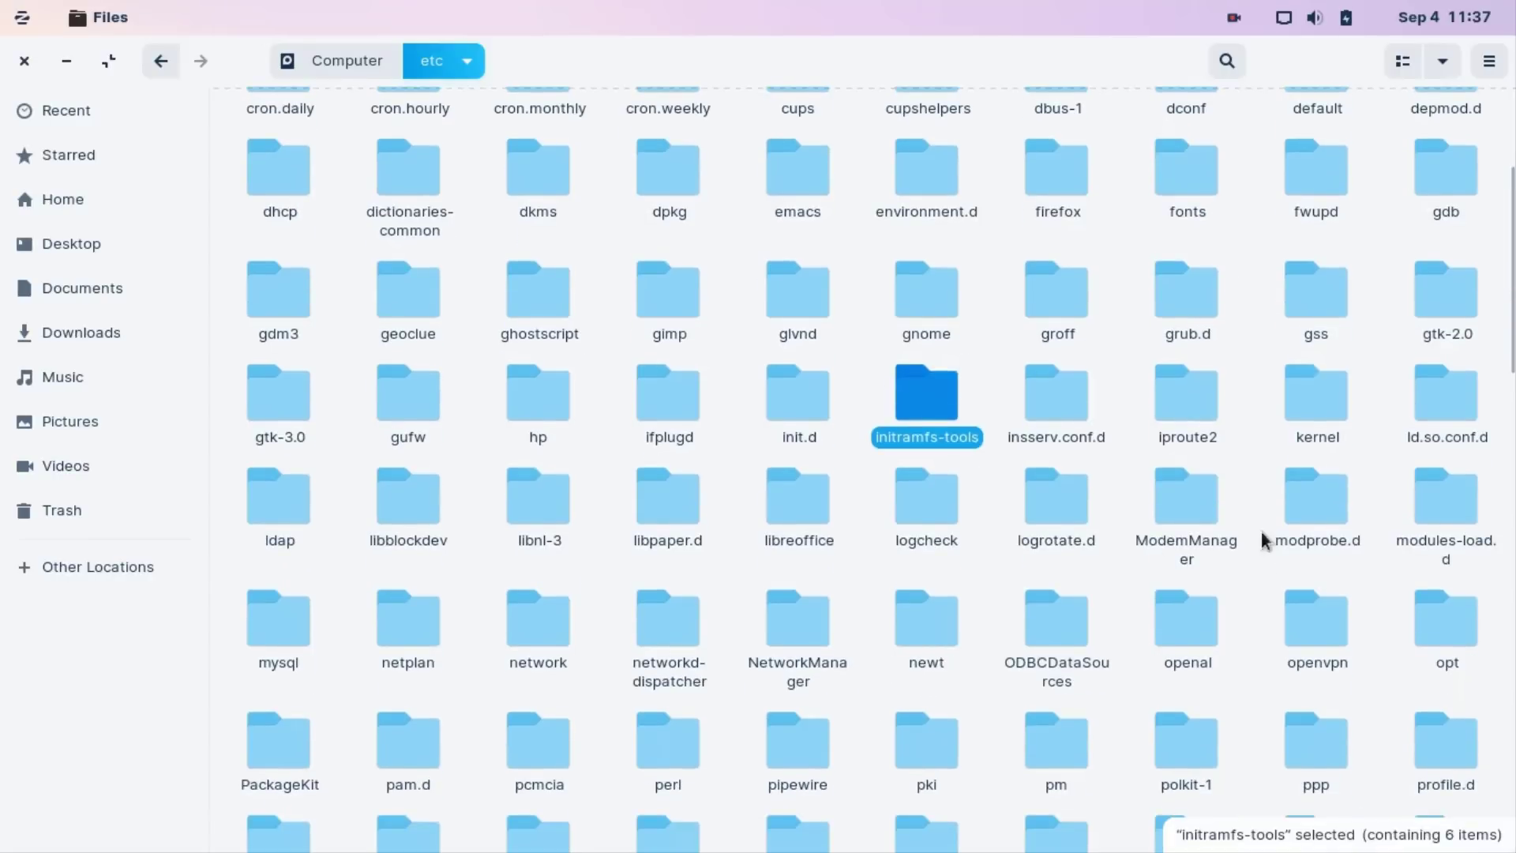
pyautogui.click(1316, 502)
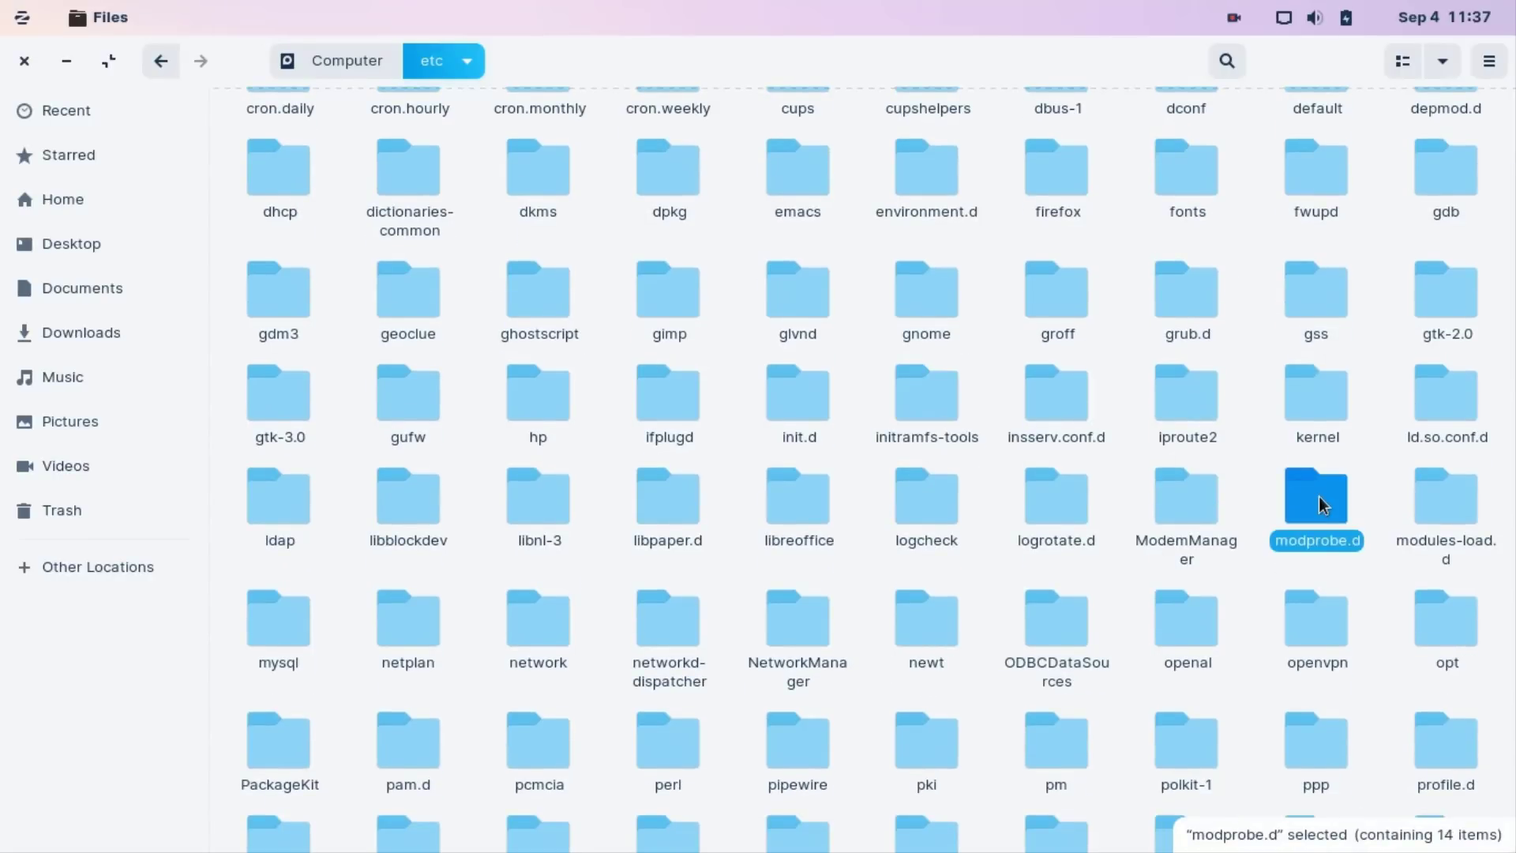
pyautogui.doubleClick(1315, 496)
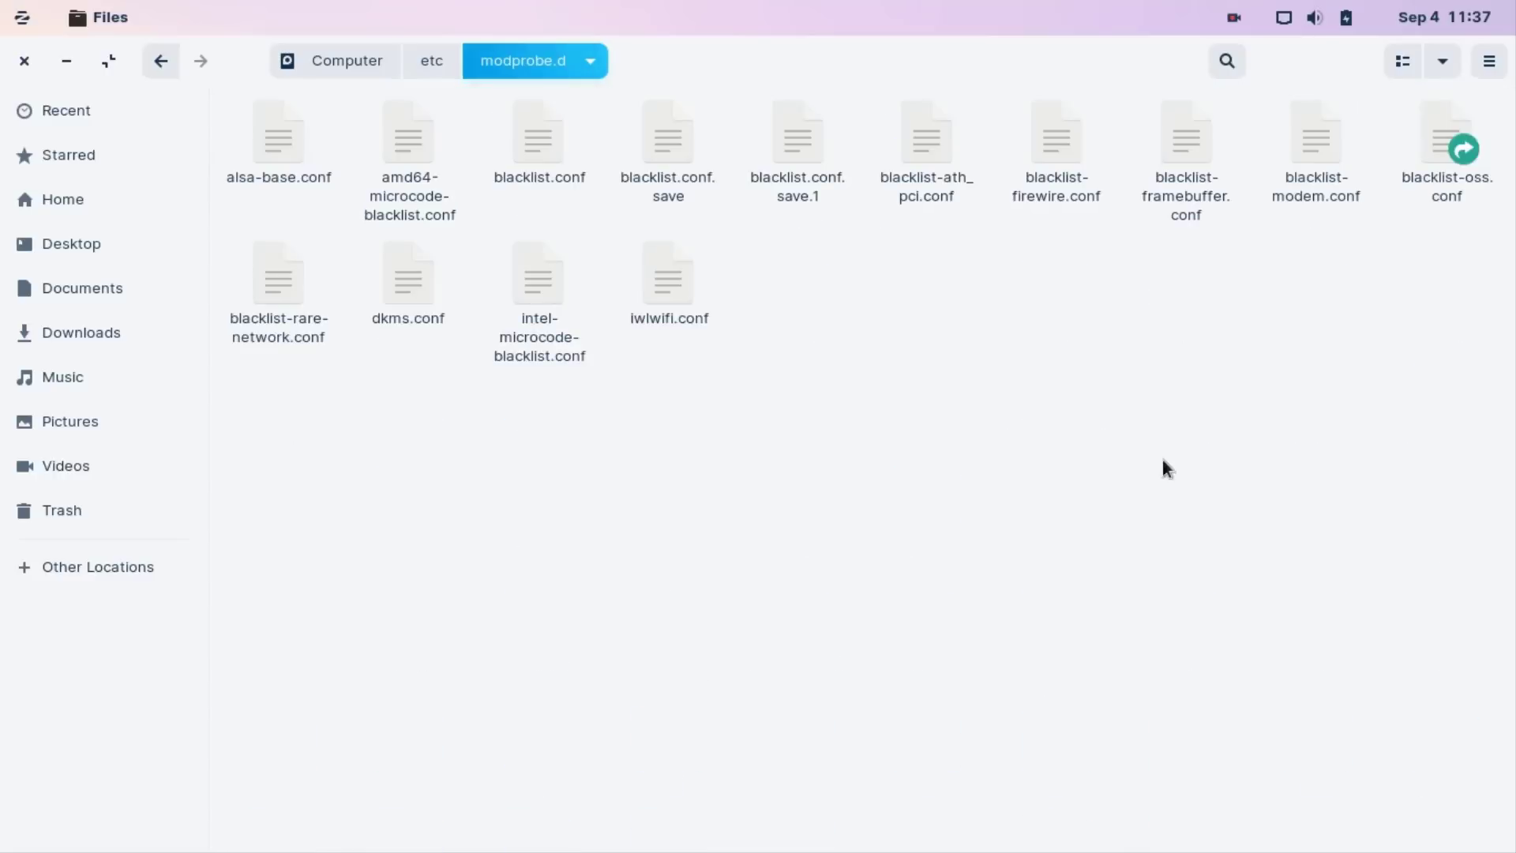
# Select blacklist.conf and bring up its context menu actions
pyautogui.click(540, 146)
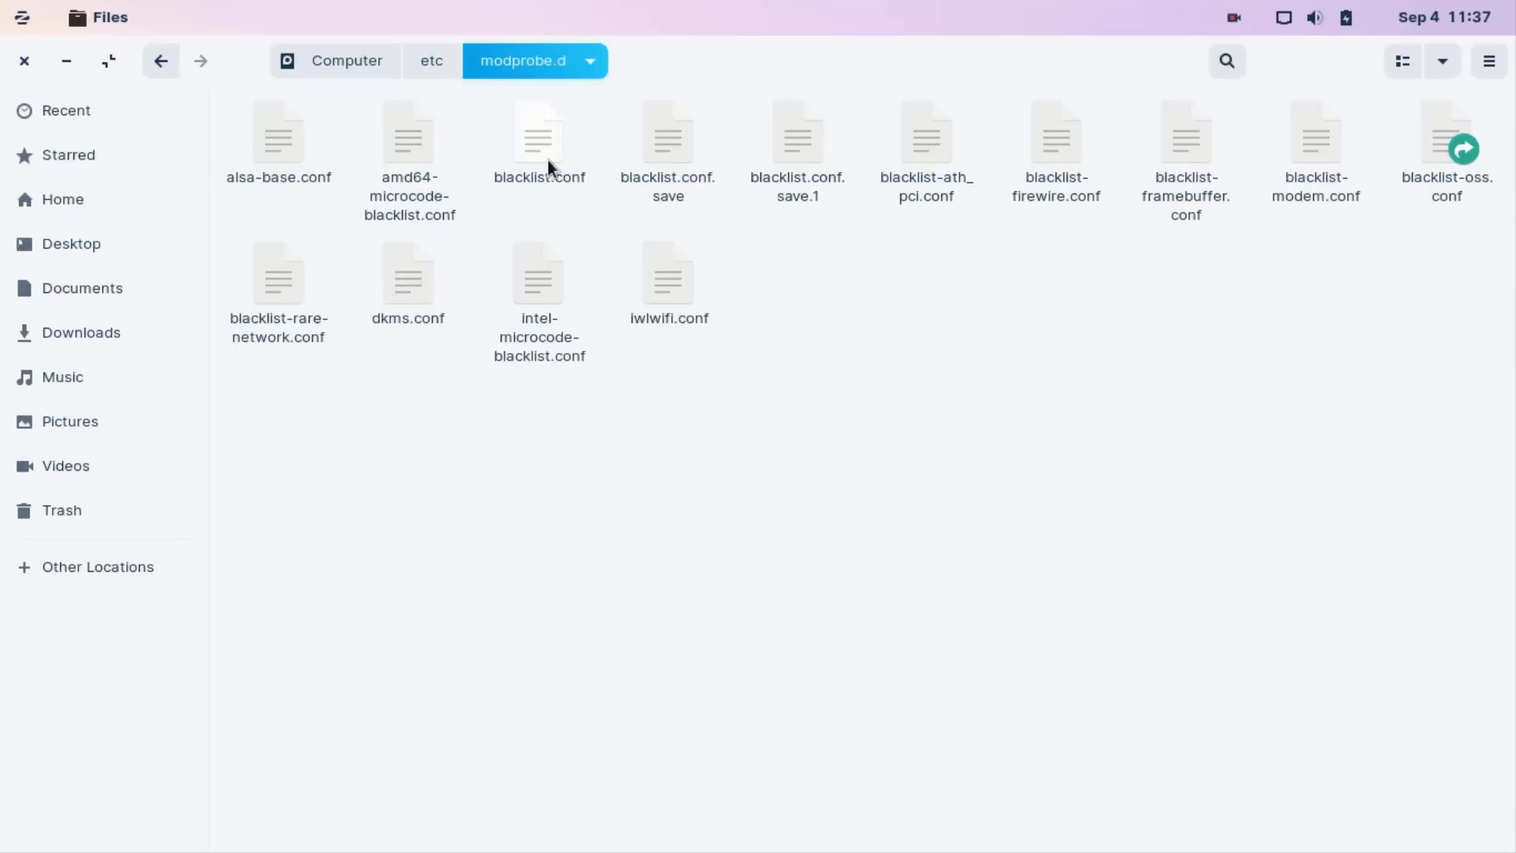
pyautogui.rightClick(540, 141)
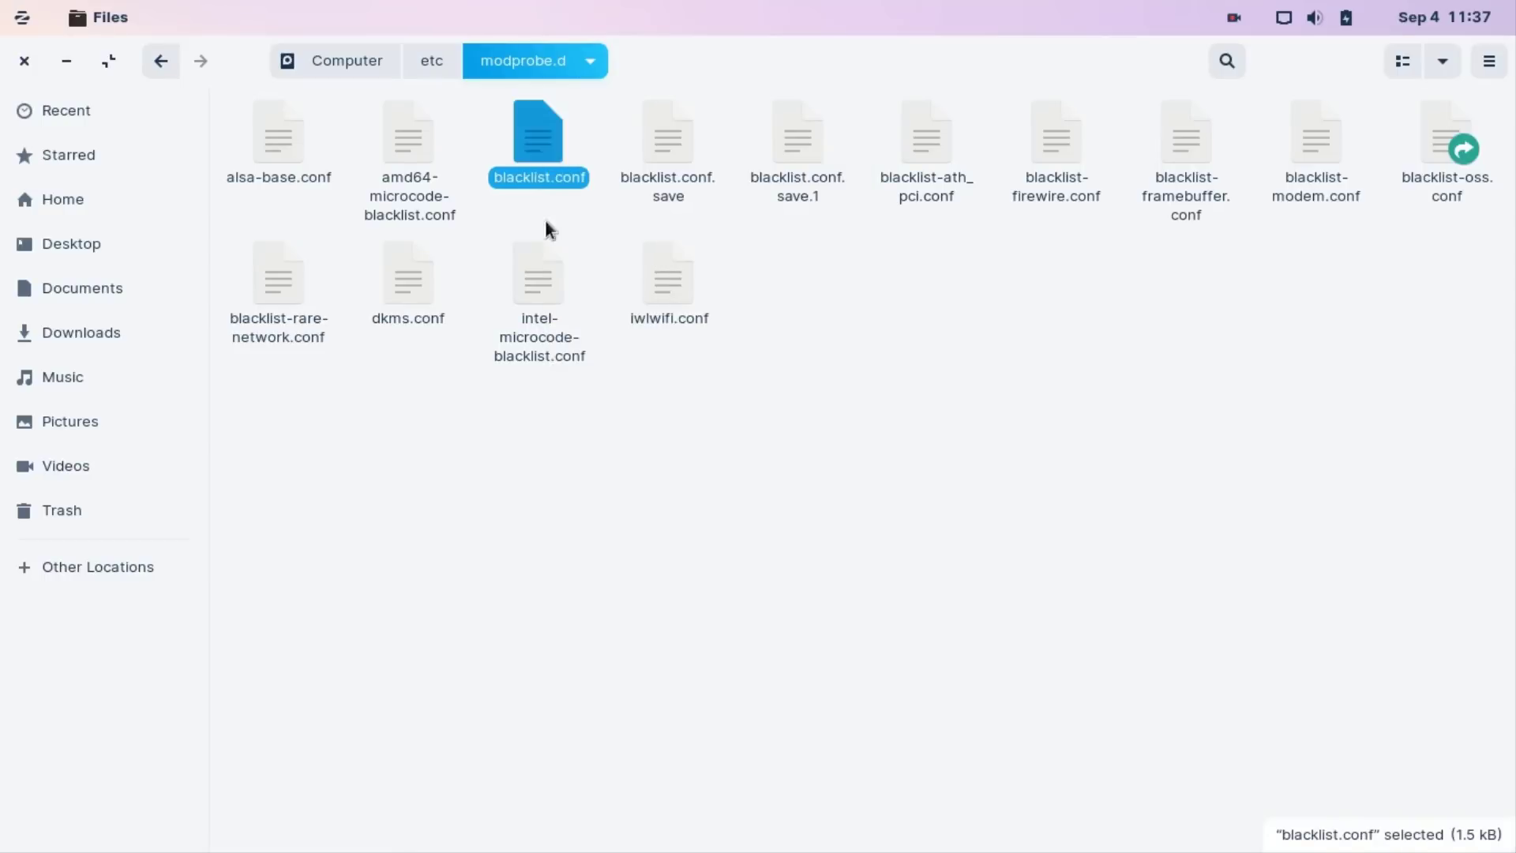
pyautogui.rightClick(539, 140)
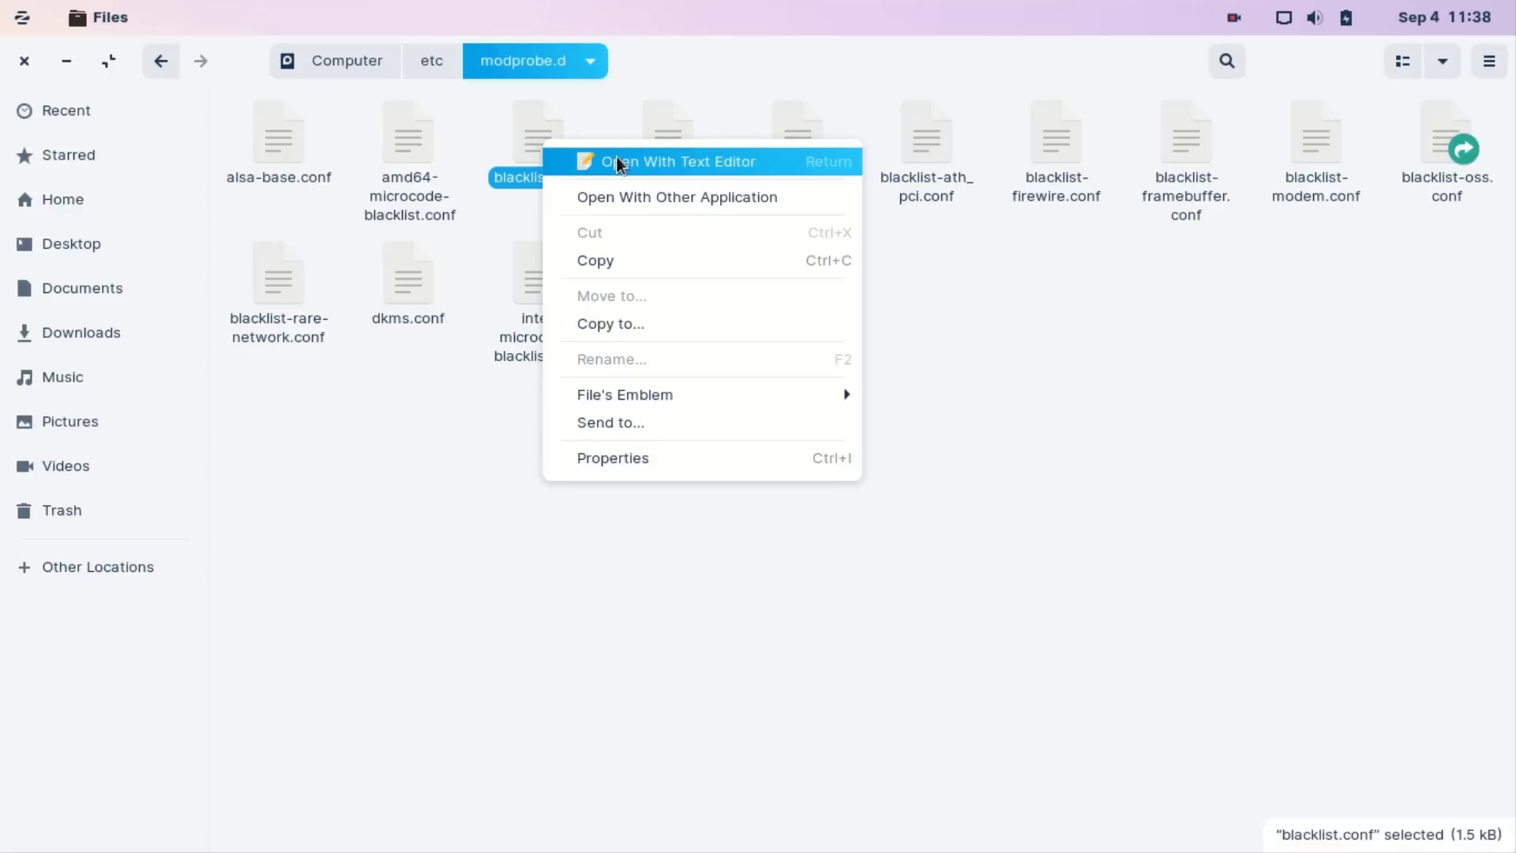
# Add 'blacklist acer_wmi' as a new last line of blacklist.conf in Text Editor
pyautogui.click(679, 161)
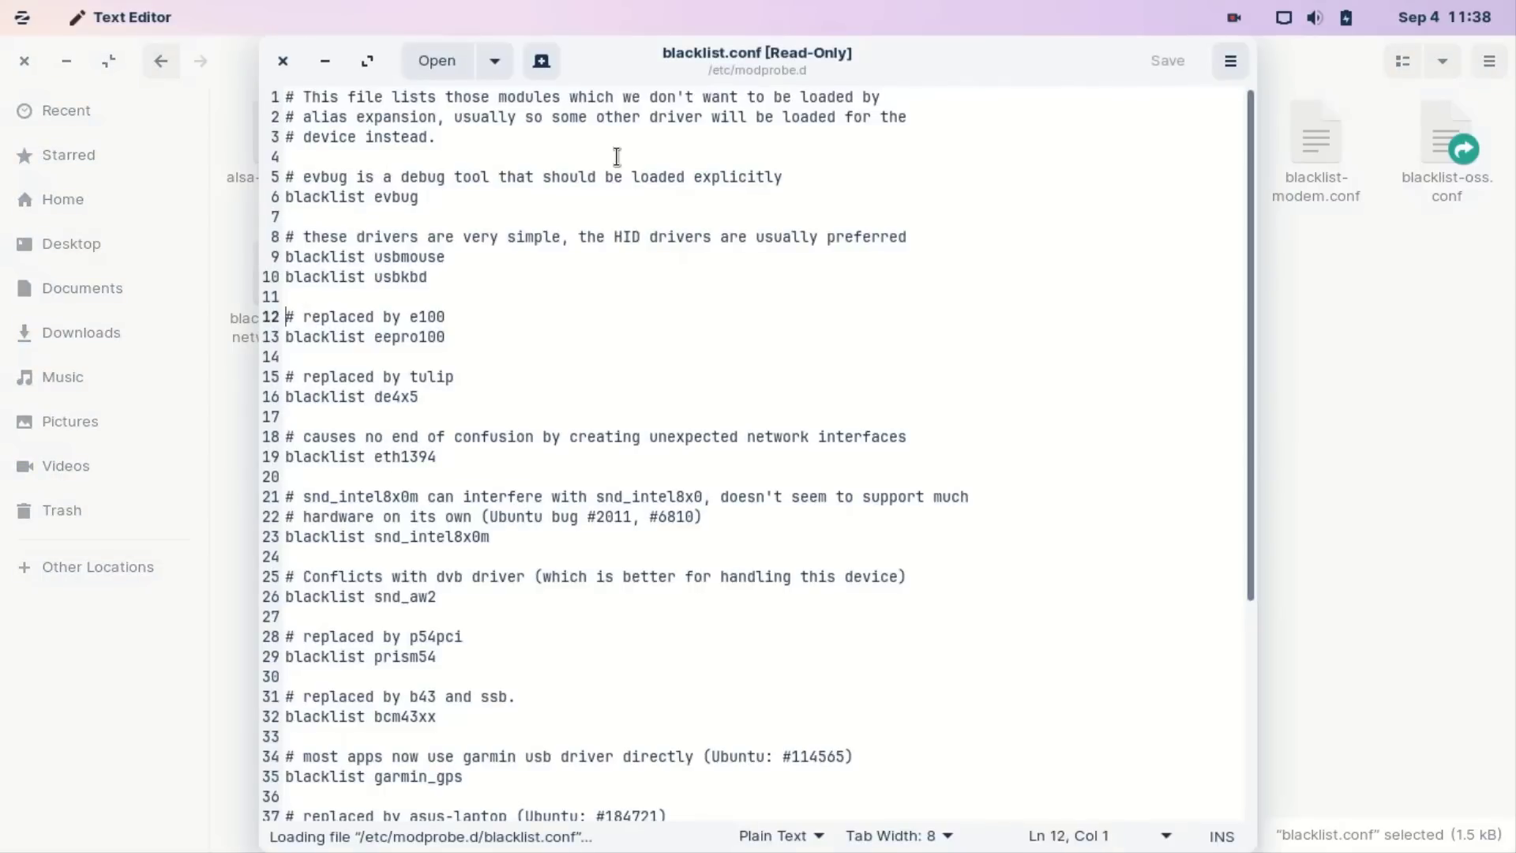
pyautogui.scroll(-3)
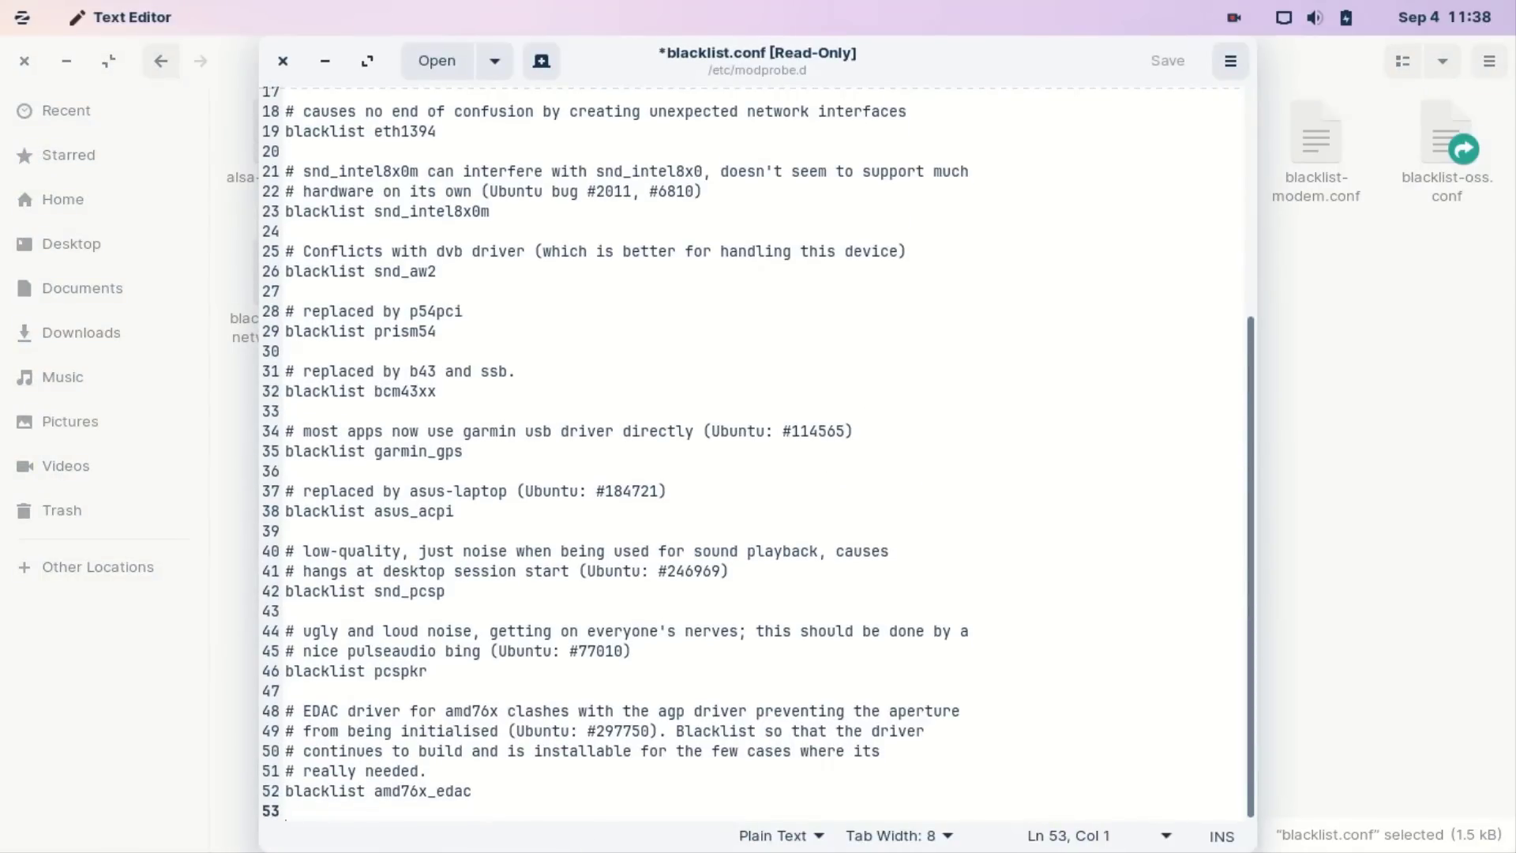
pyautogui.write('black')
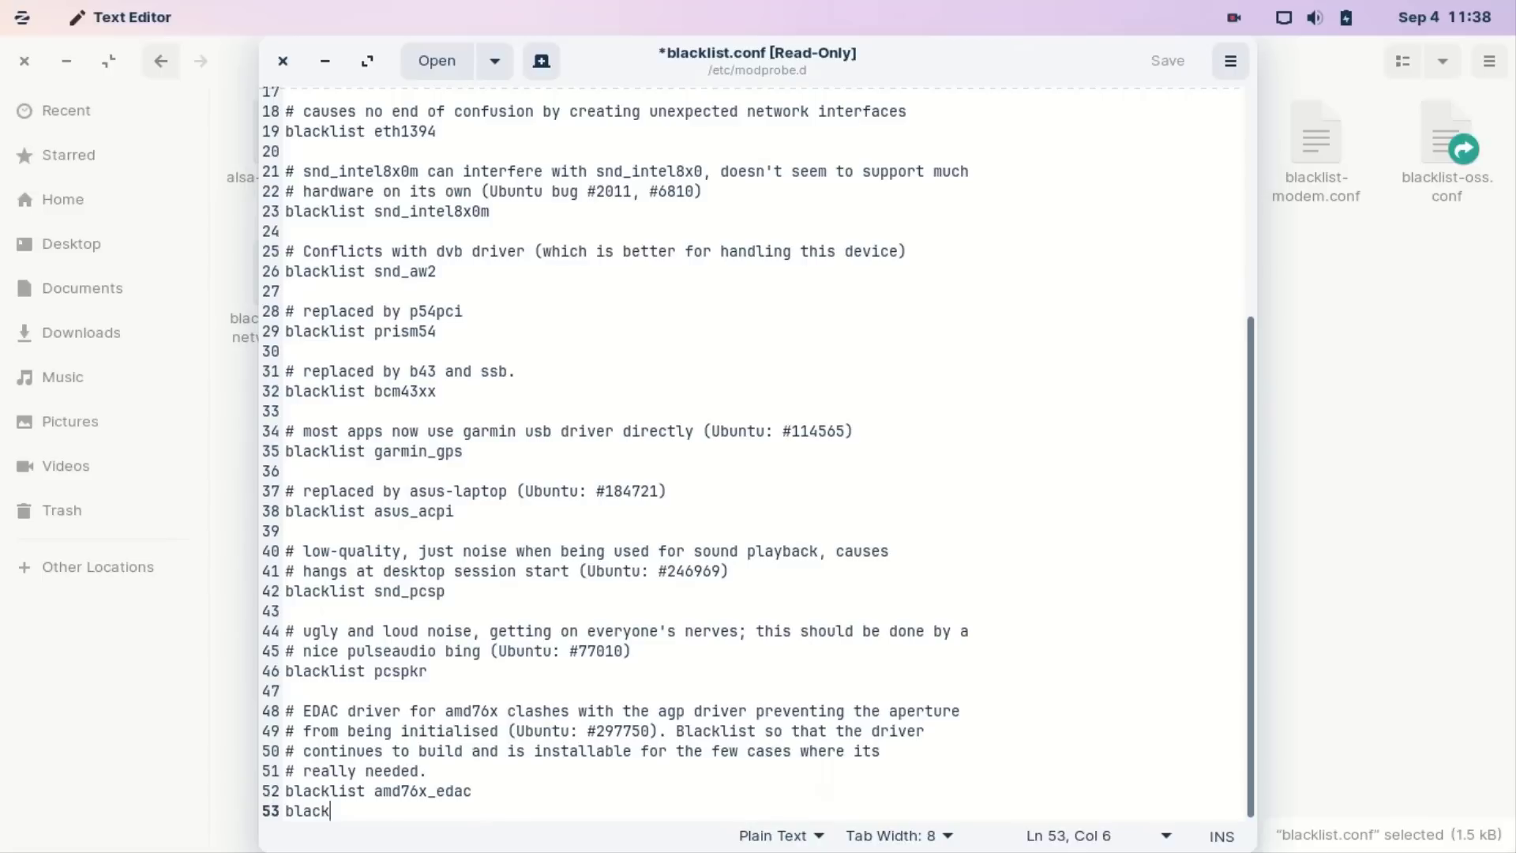
pyautogui.write('list')
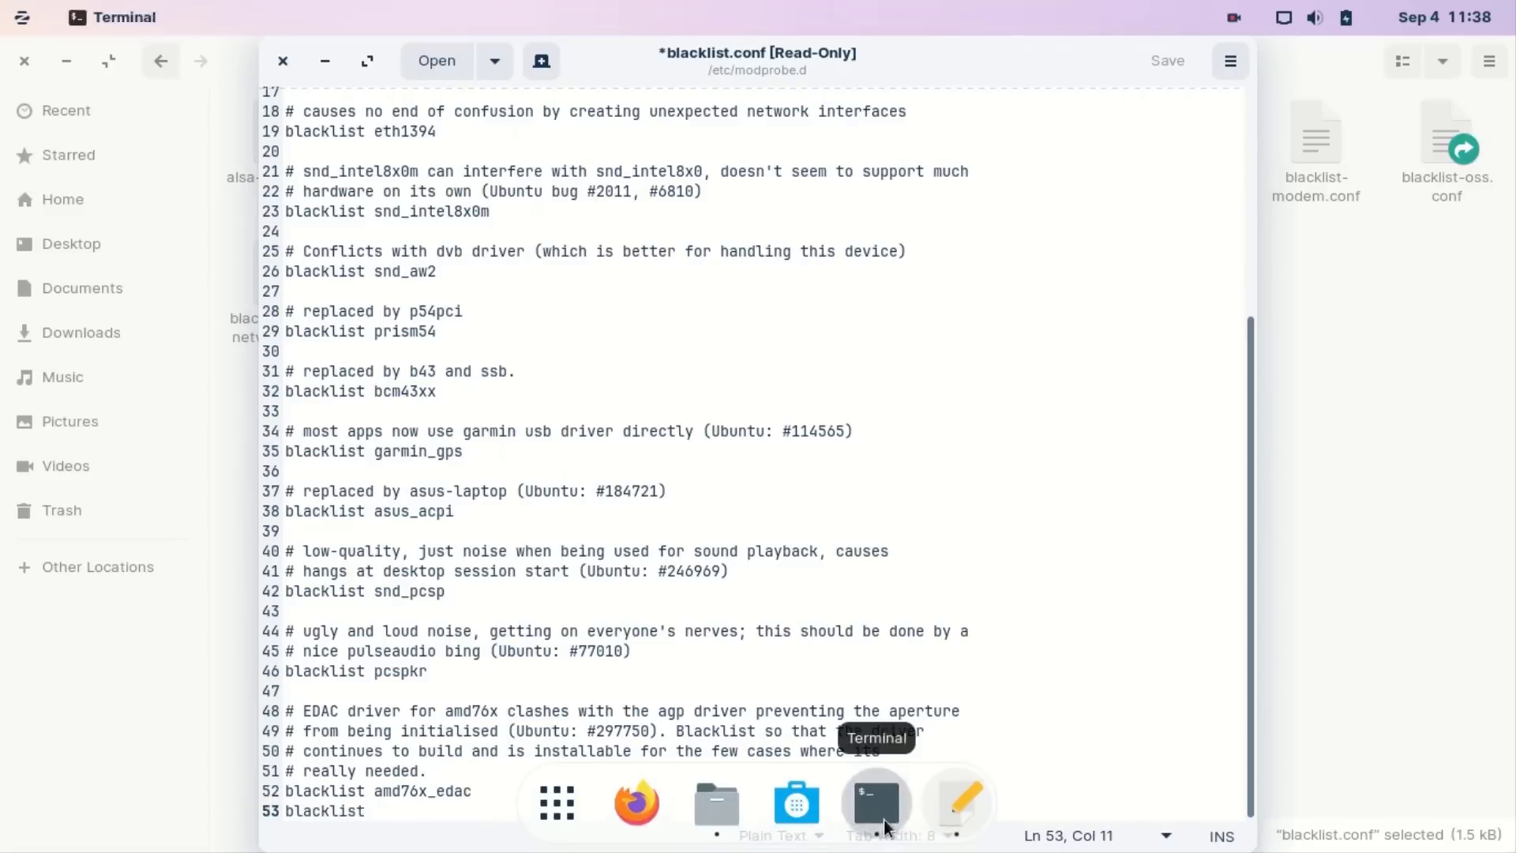
pyautogui.click(875, 801)
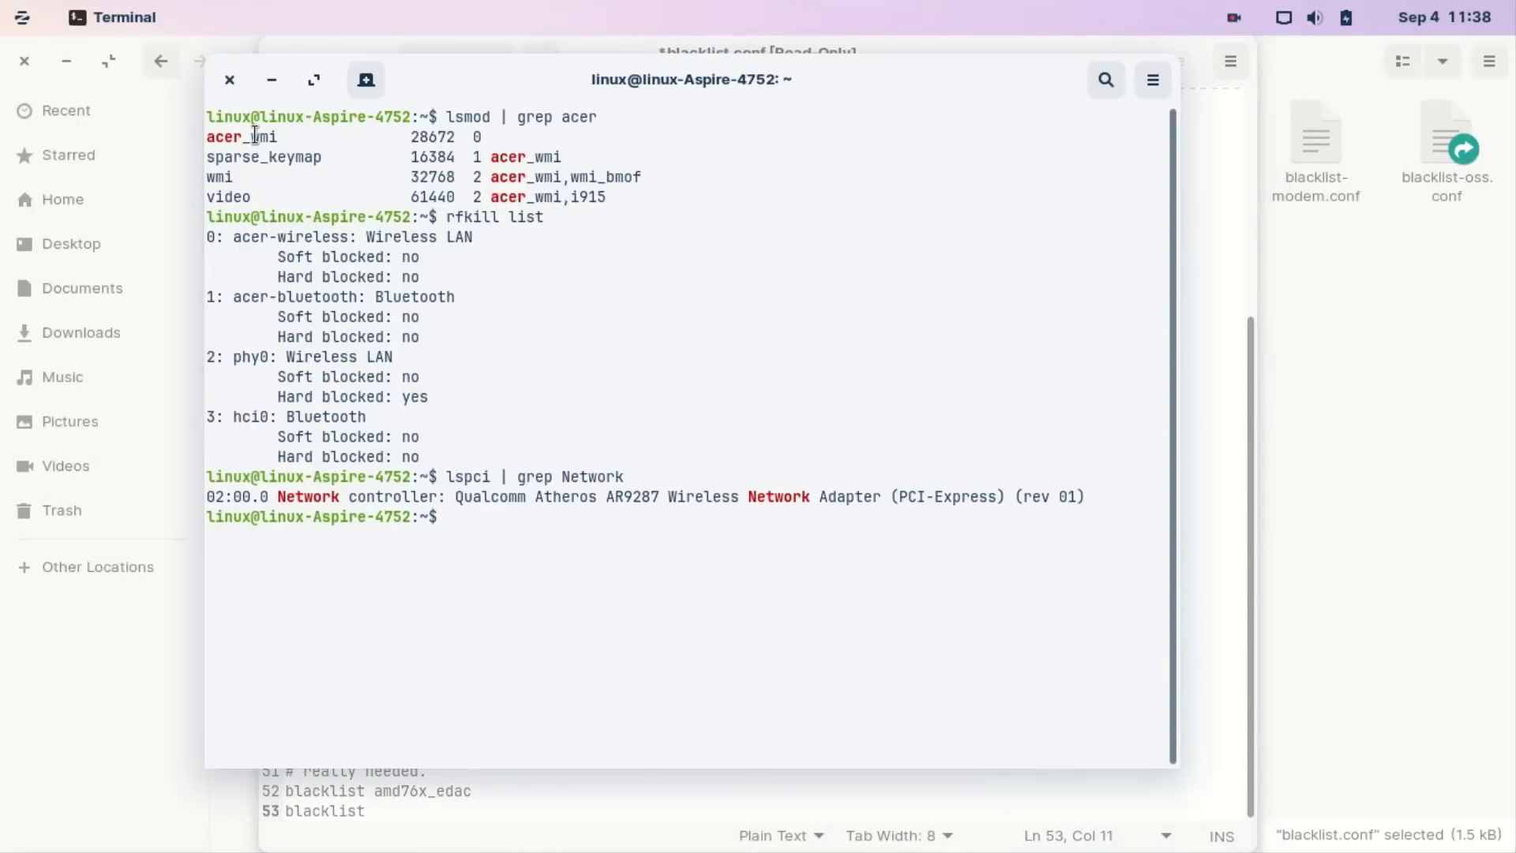
pyautogui.rightClick(242, 136)
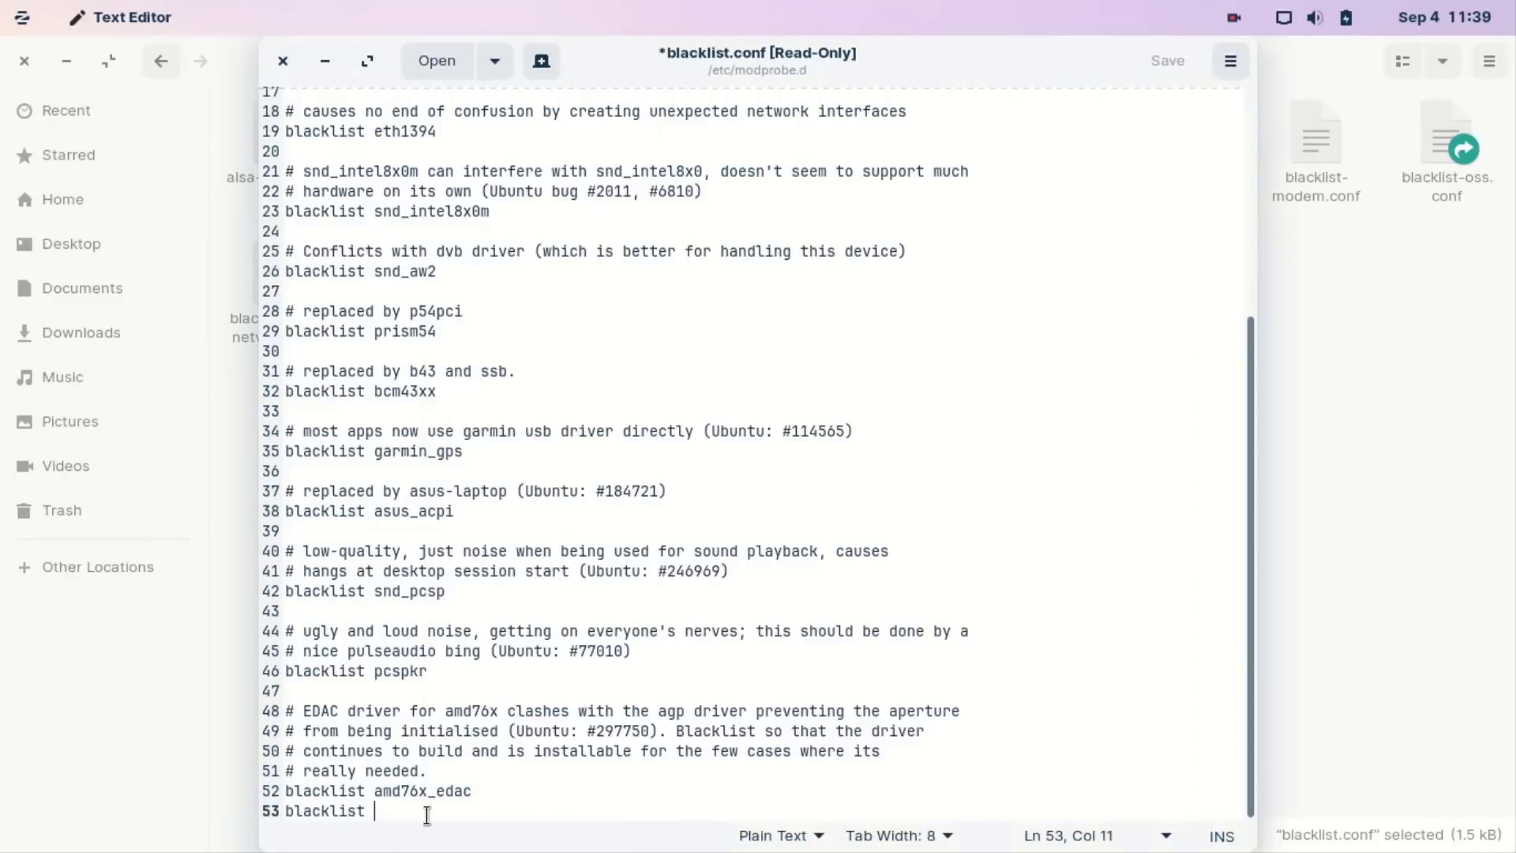
pyautogui.write('acer_wmi')
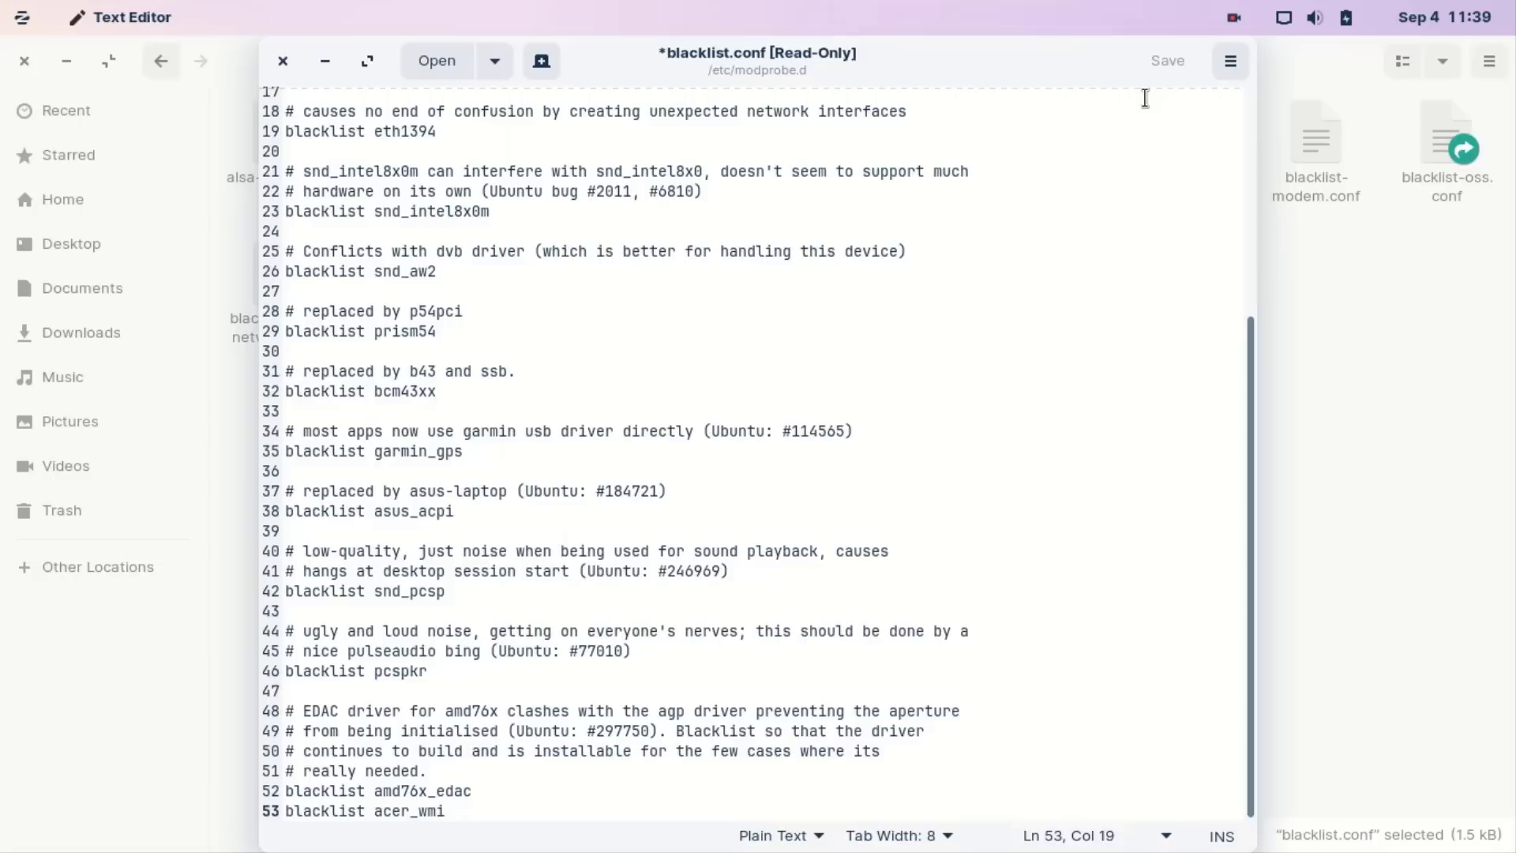
pyautogui.click(1230, 60)
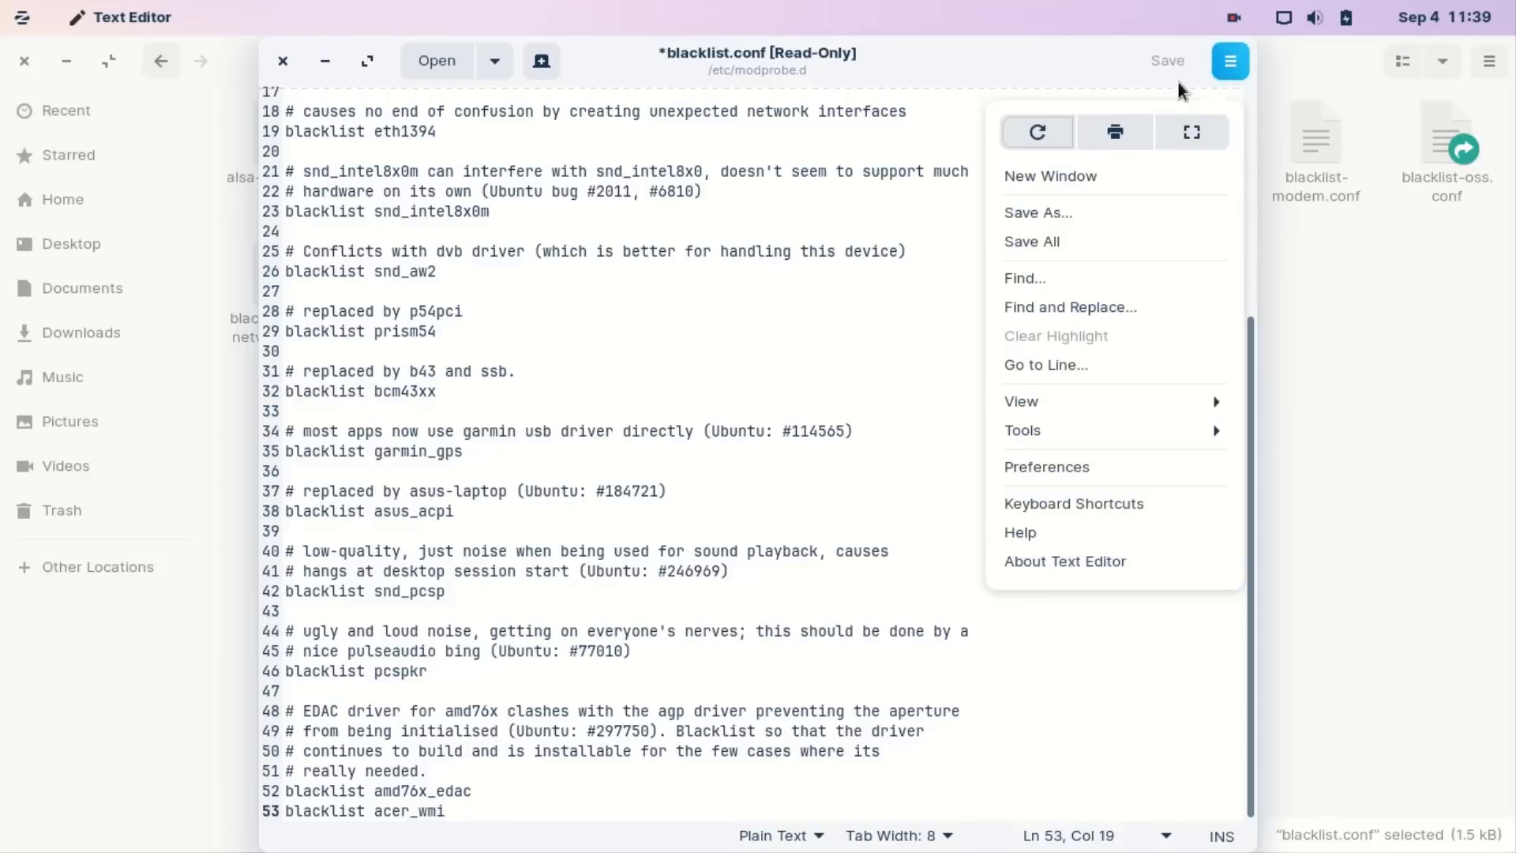
pyautogui.moveTo(1031, 240)
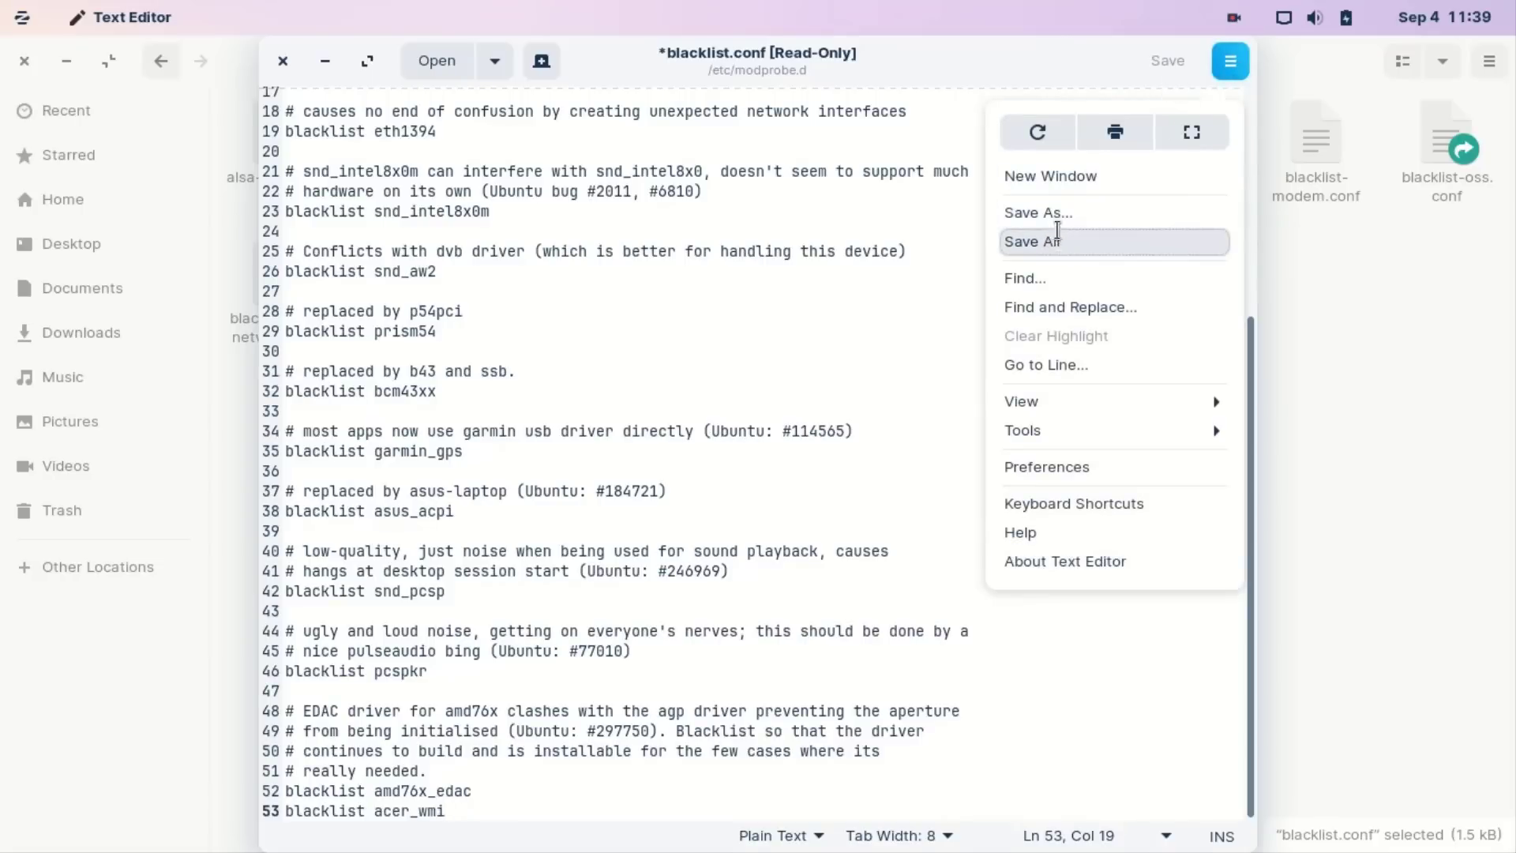
# Attempt Save As over blacklist.conf with Replace, hitting the read-only permission error
pyautogui.click(1036, 213)
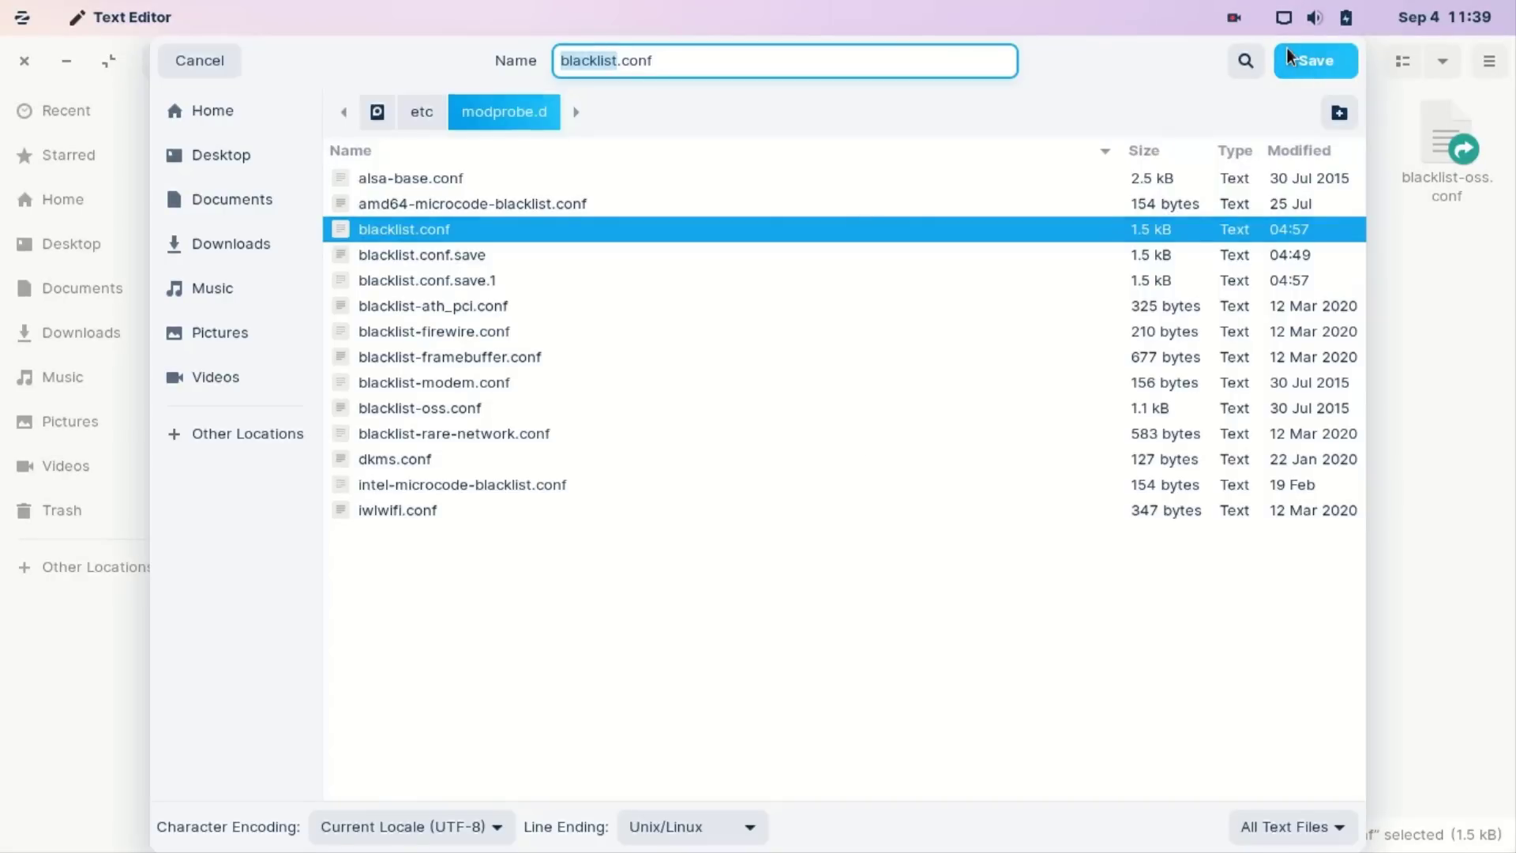
pyautogui.click(1314, 60)
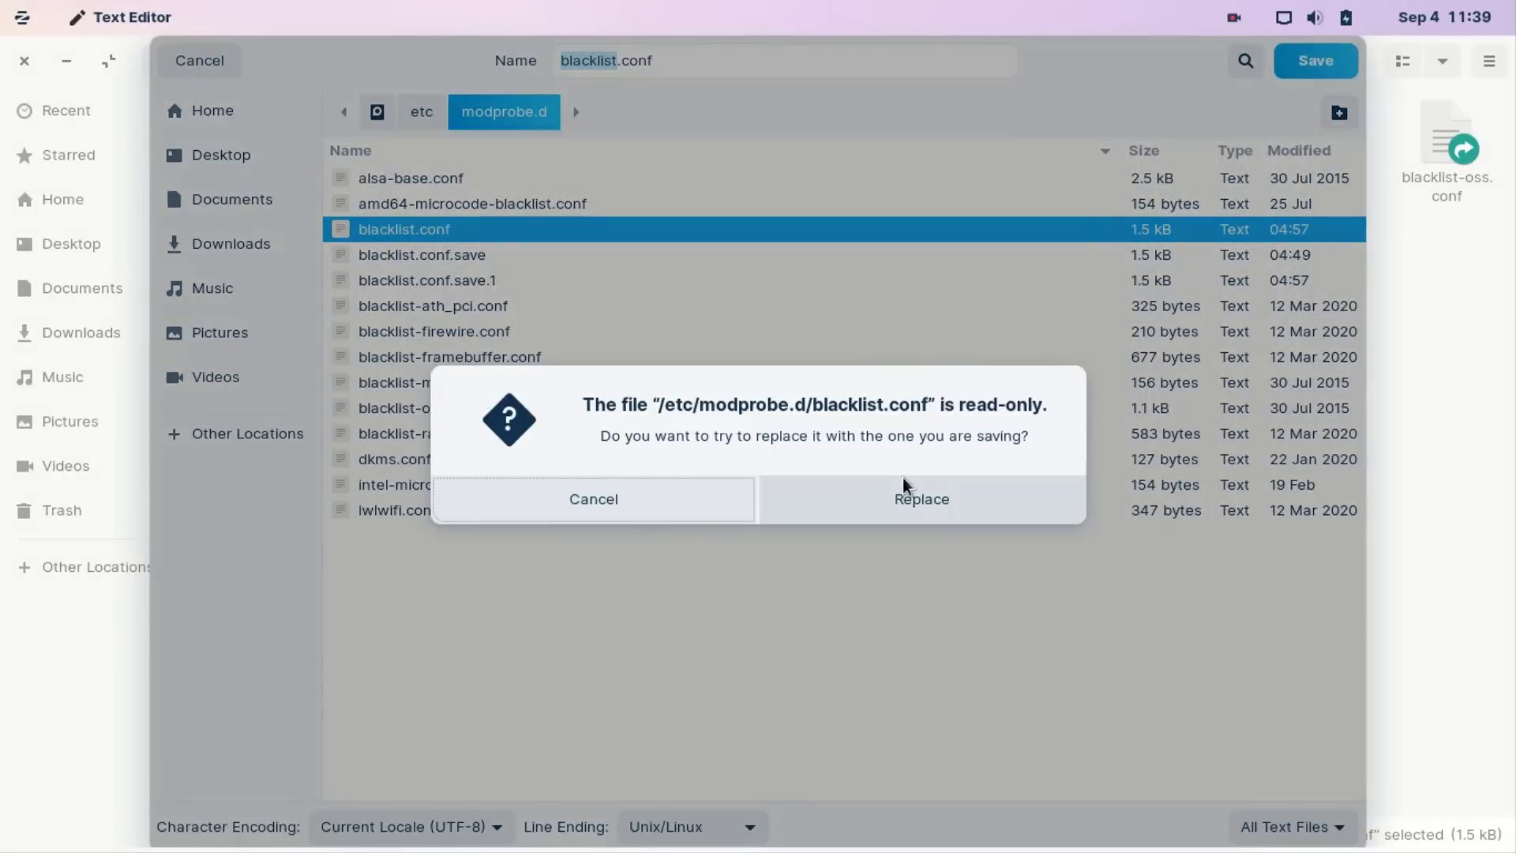
pyautogui.click(919, 499)
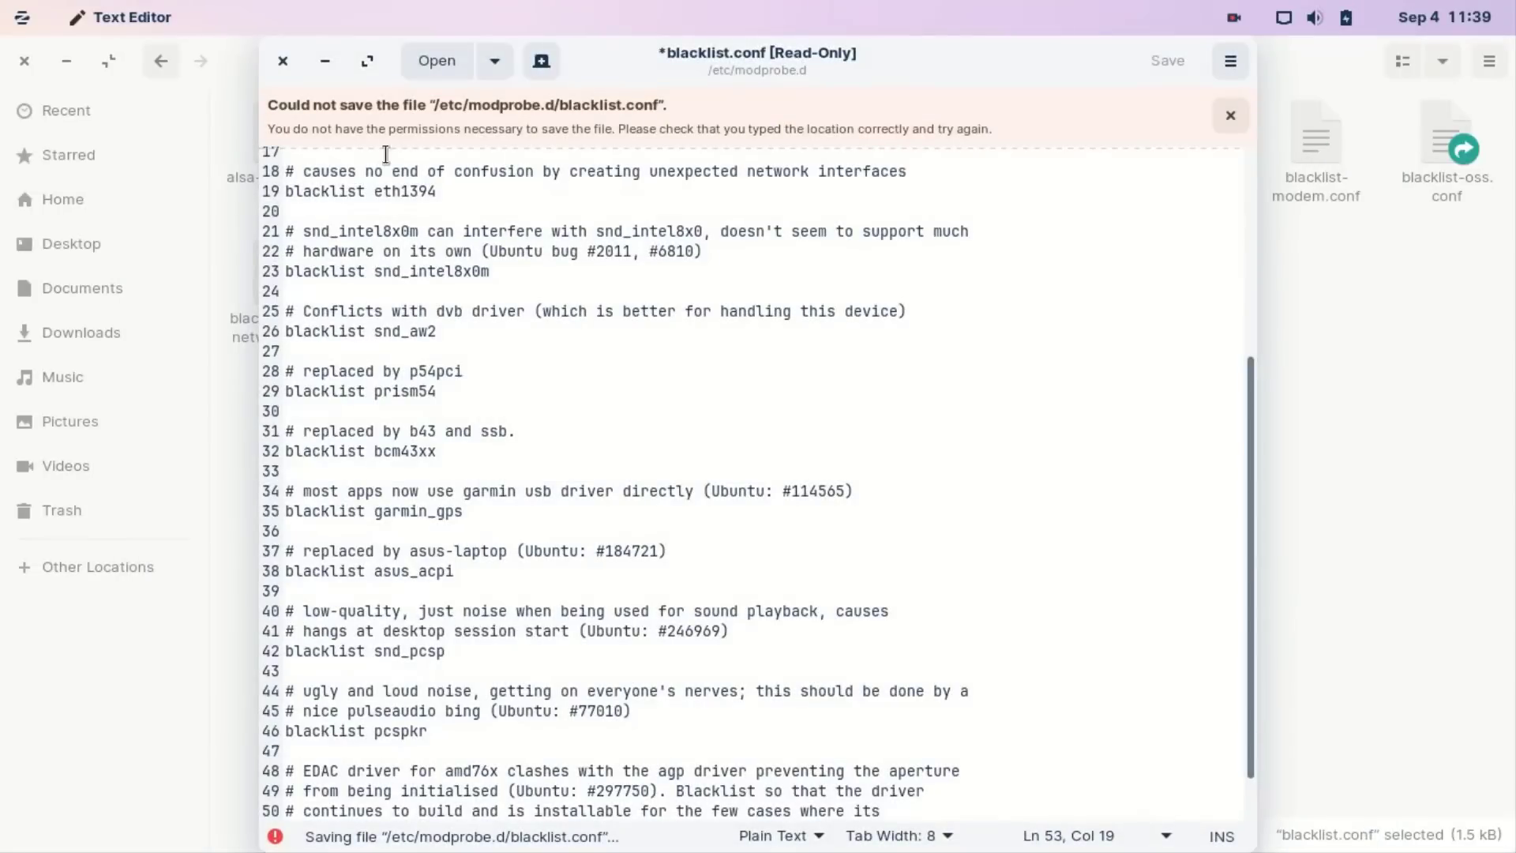
pyautogui.moveTo(396, 126)
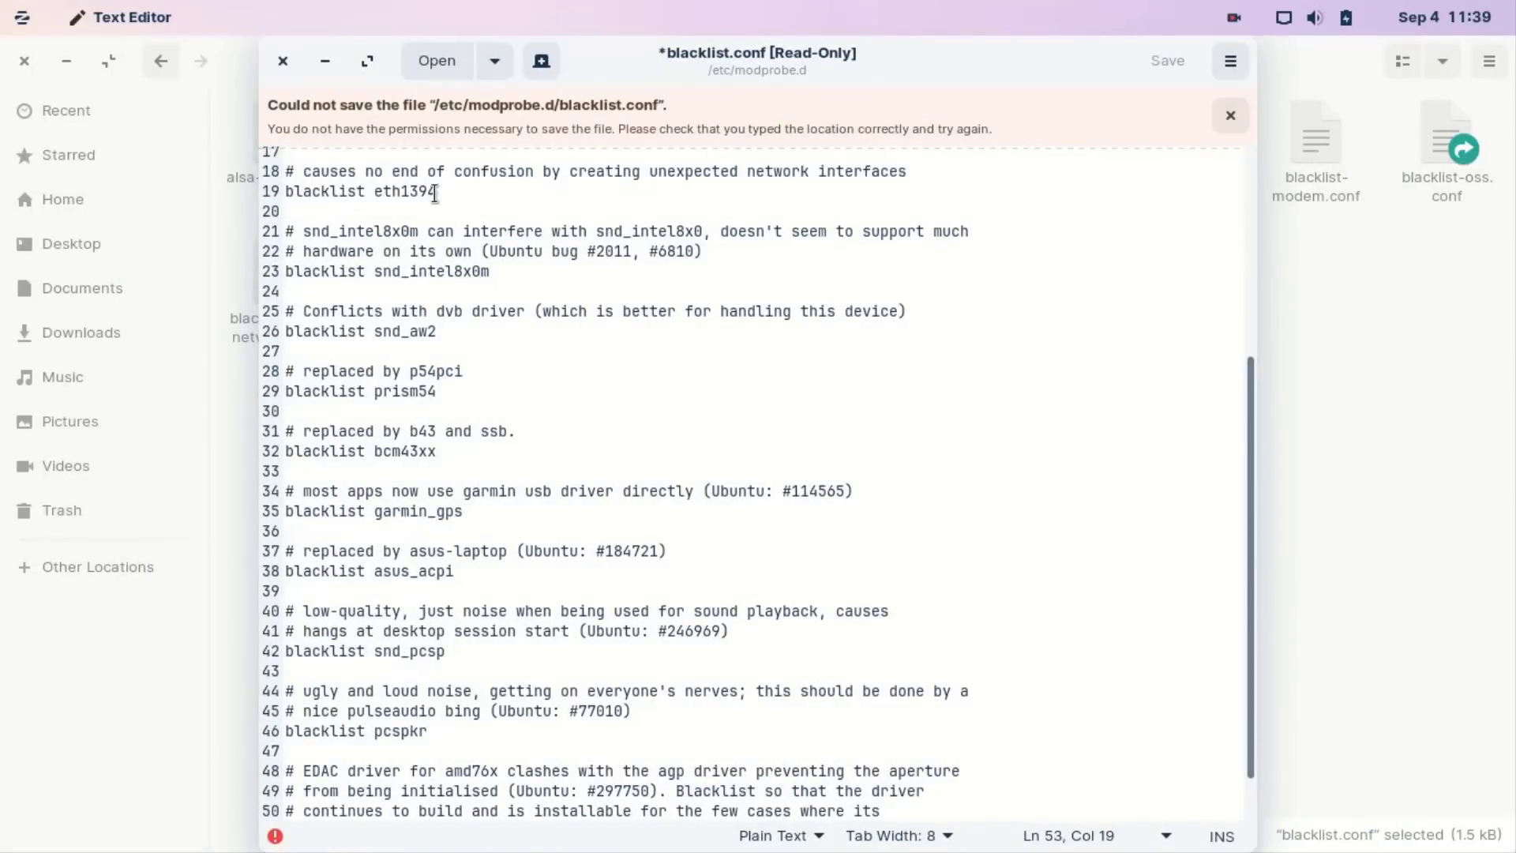
pyautogui.click(282, 60)
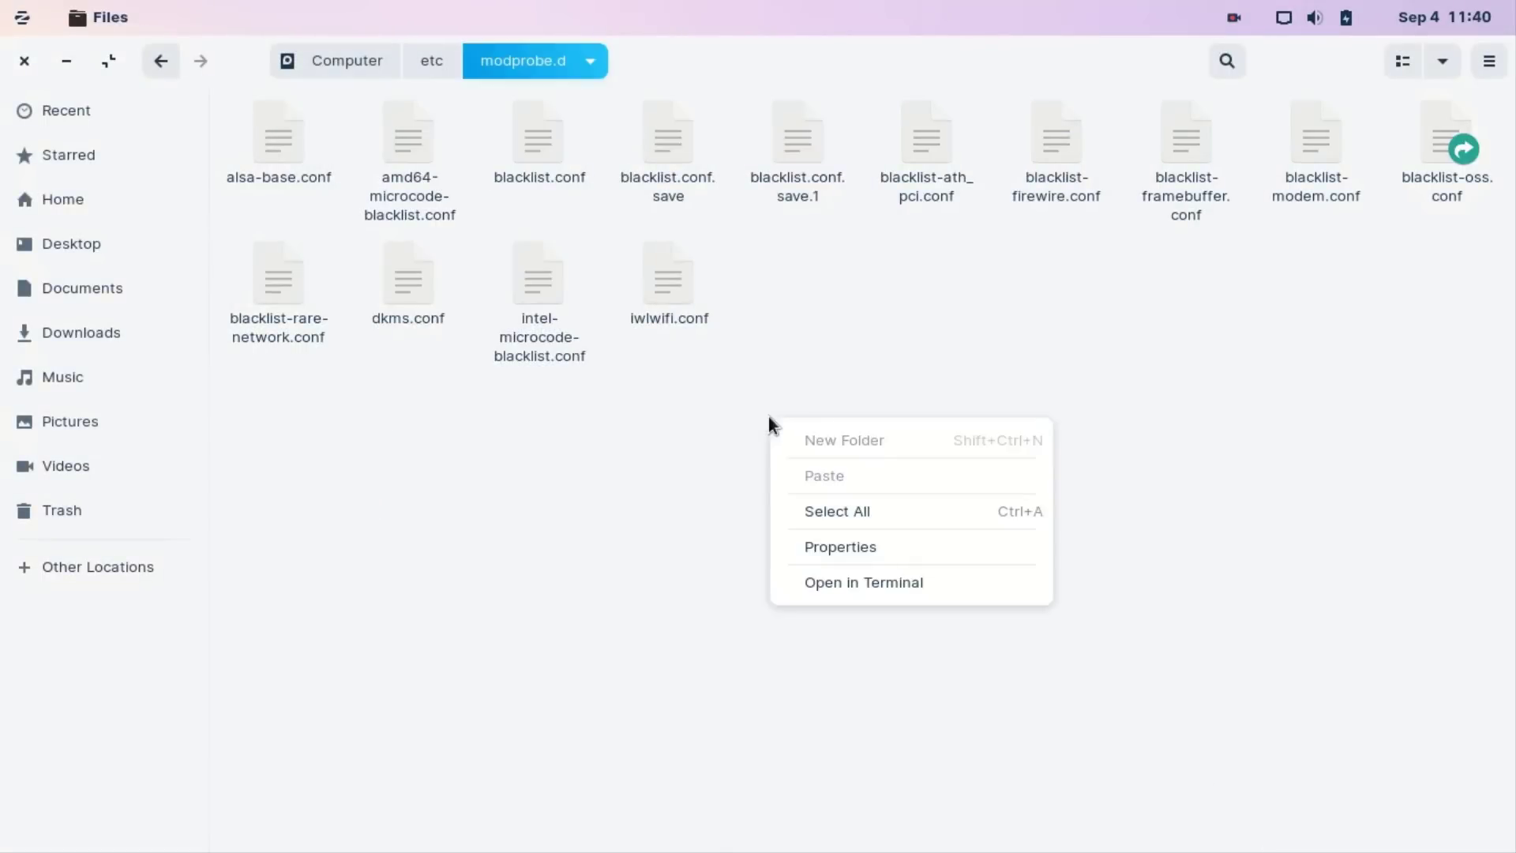
pyautogui.moveTo(862, 583)
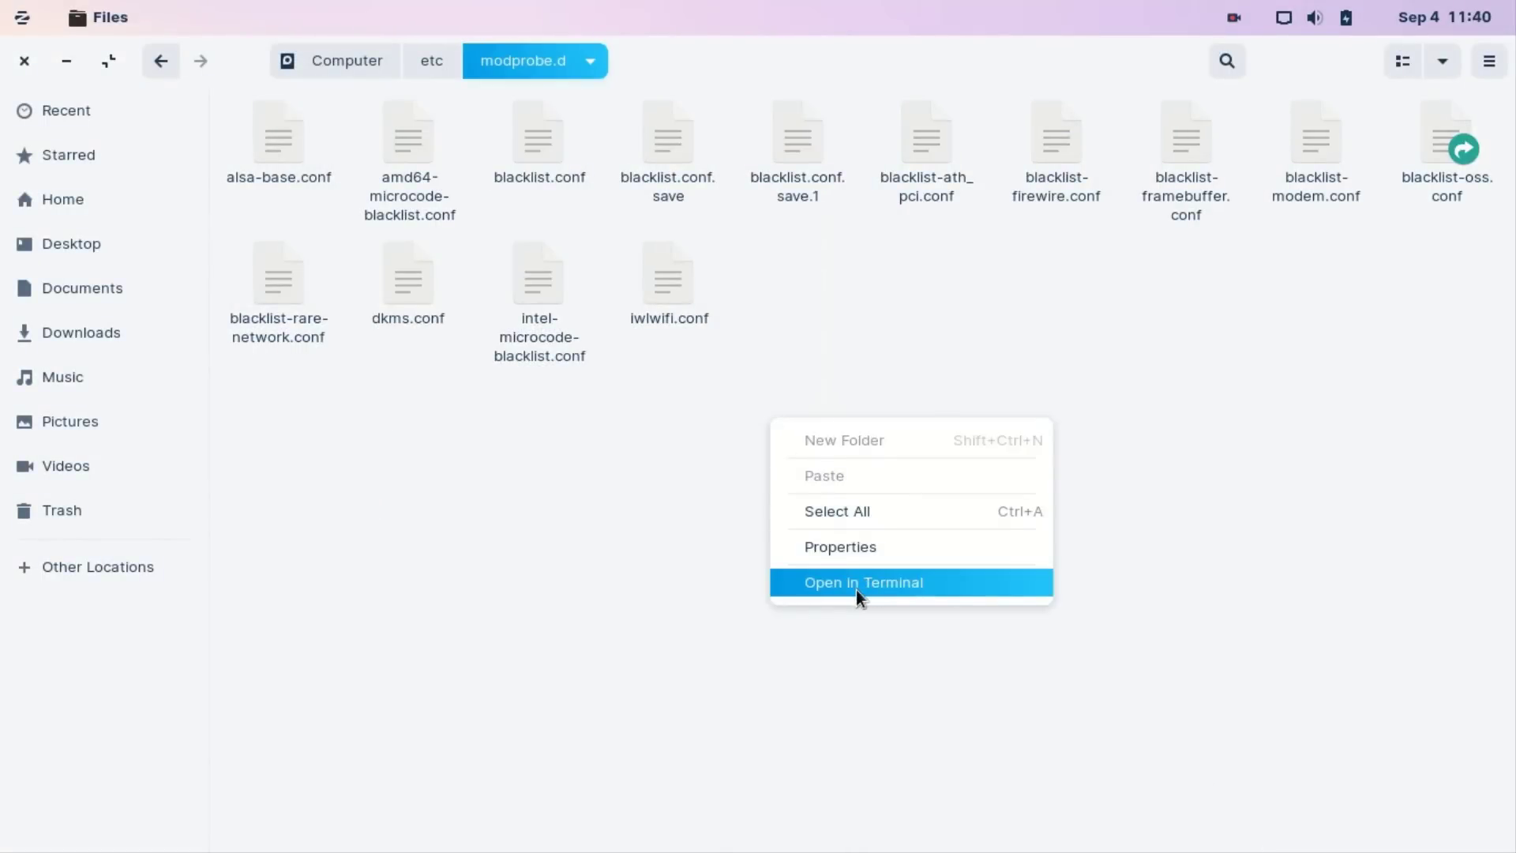
# Open a terminal in modprobe.d, run 'ls -l', and select the blacklist.conf name
pyautogui.click(863, 583)
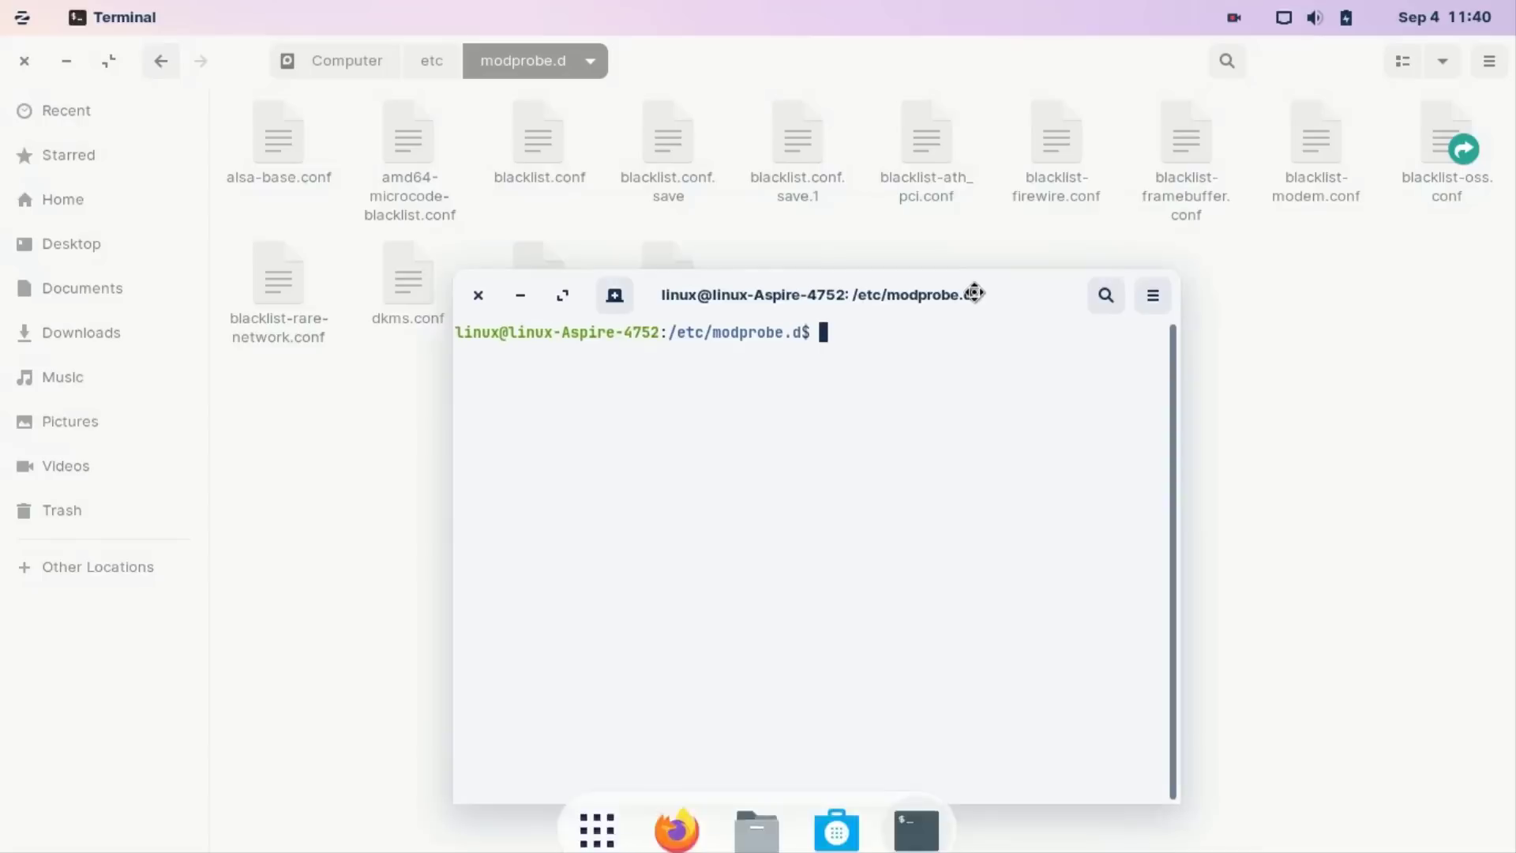
pyautogui.write('ls -l')
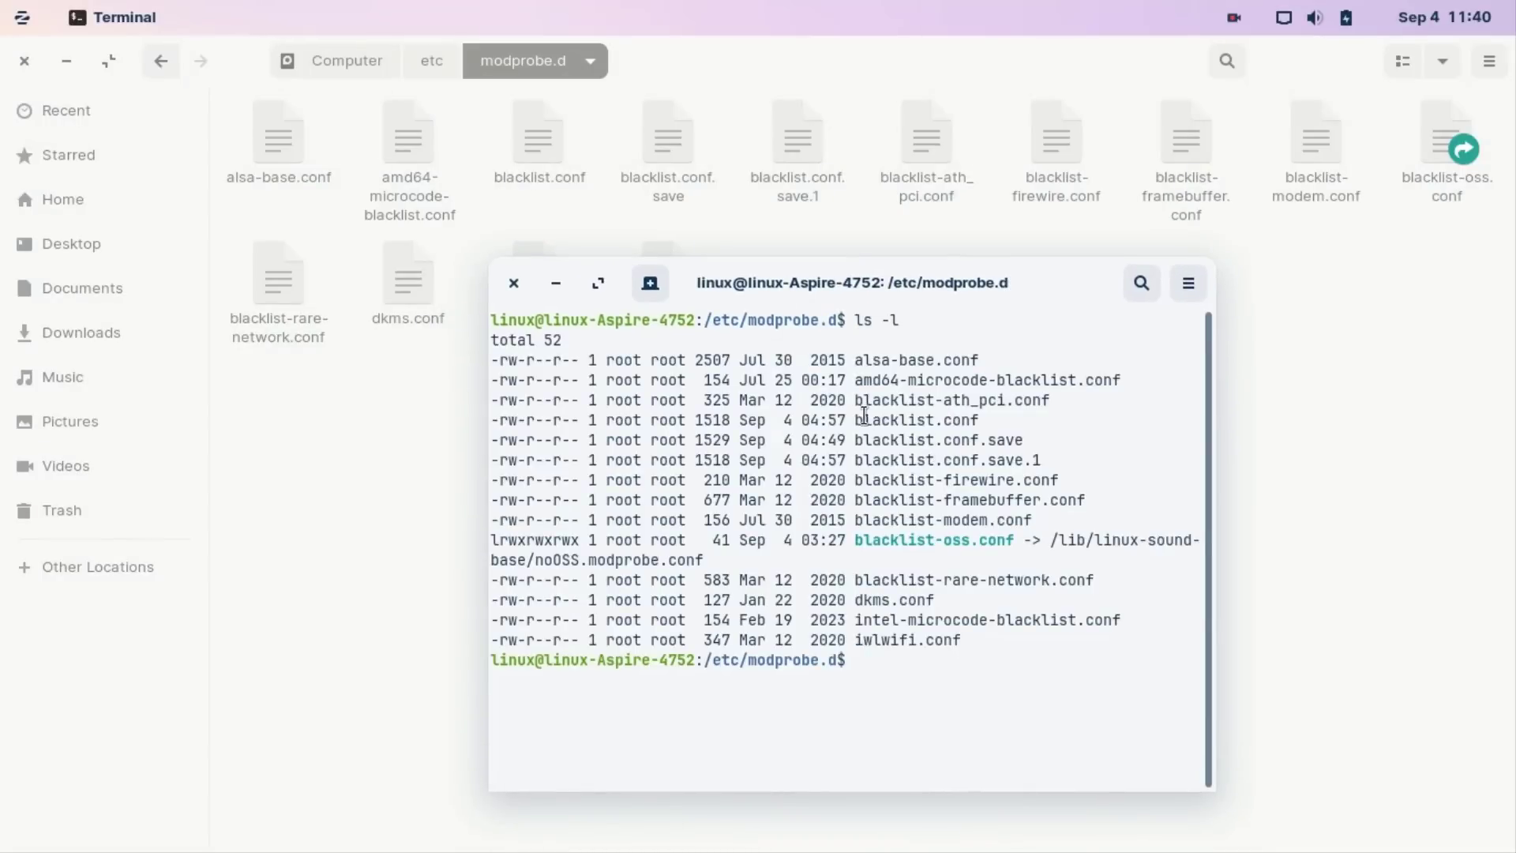
pyautogui.doubleClick(914, 420)
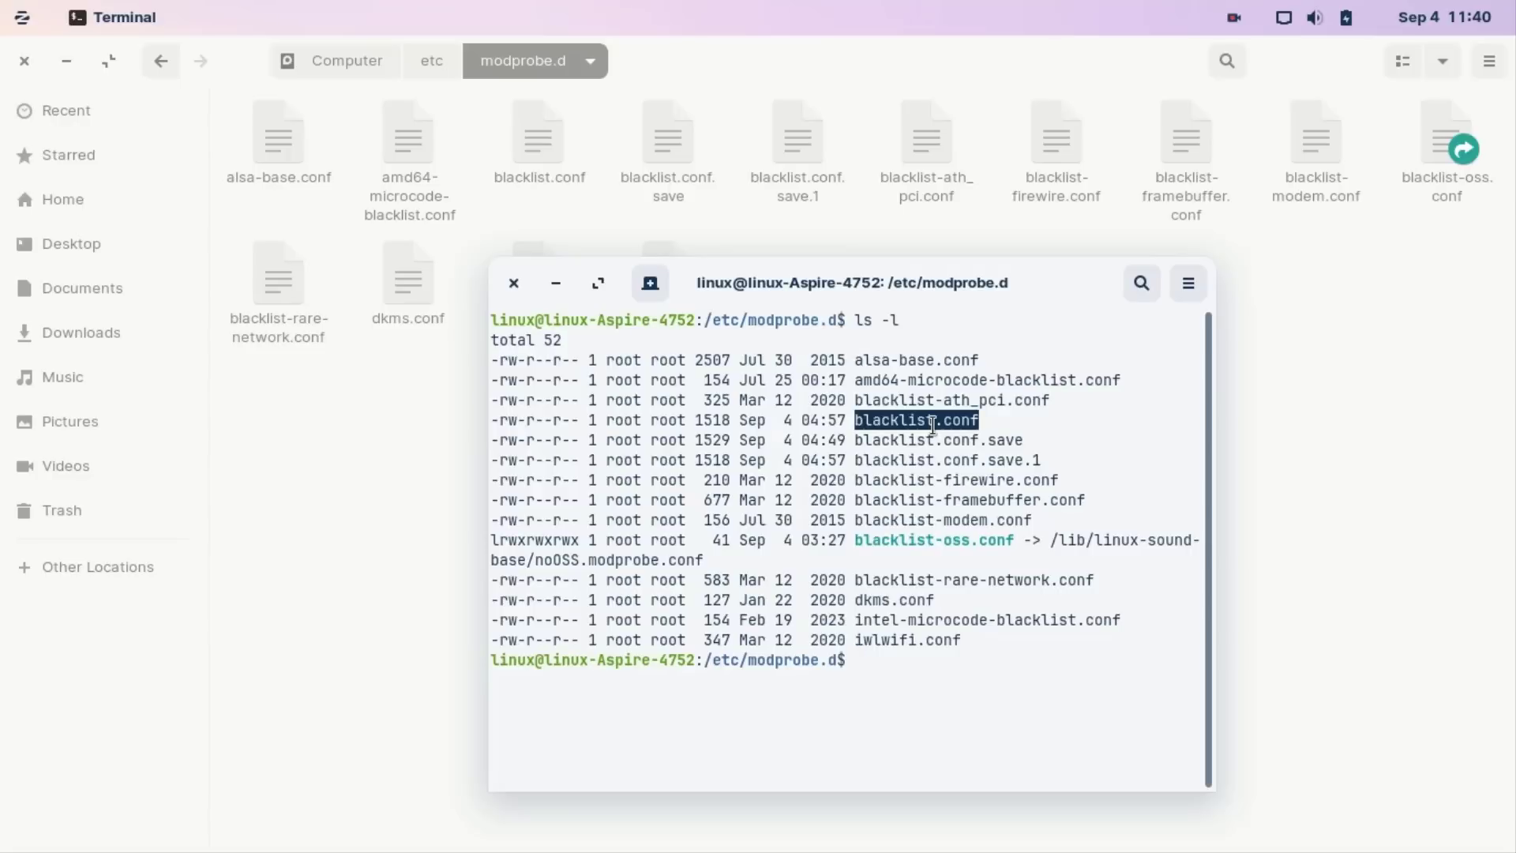
pyautogui.rightClick(928, 420)
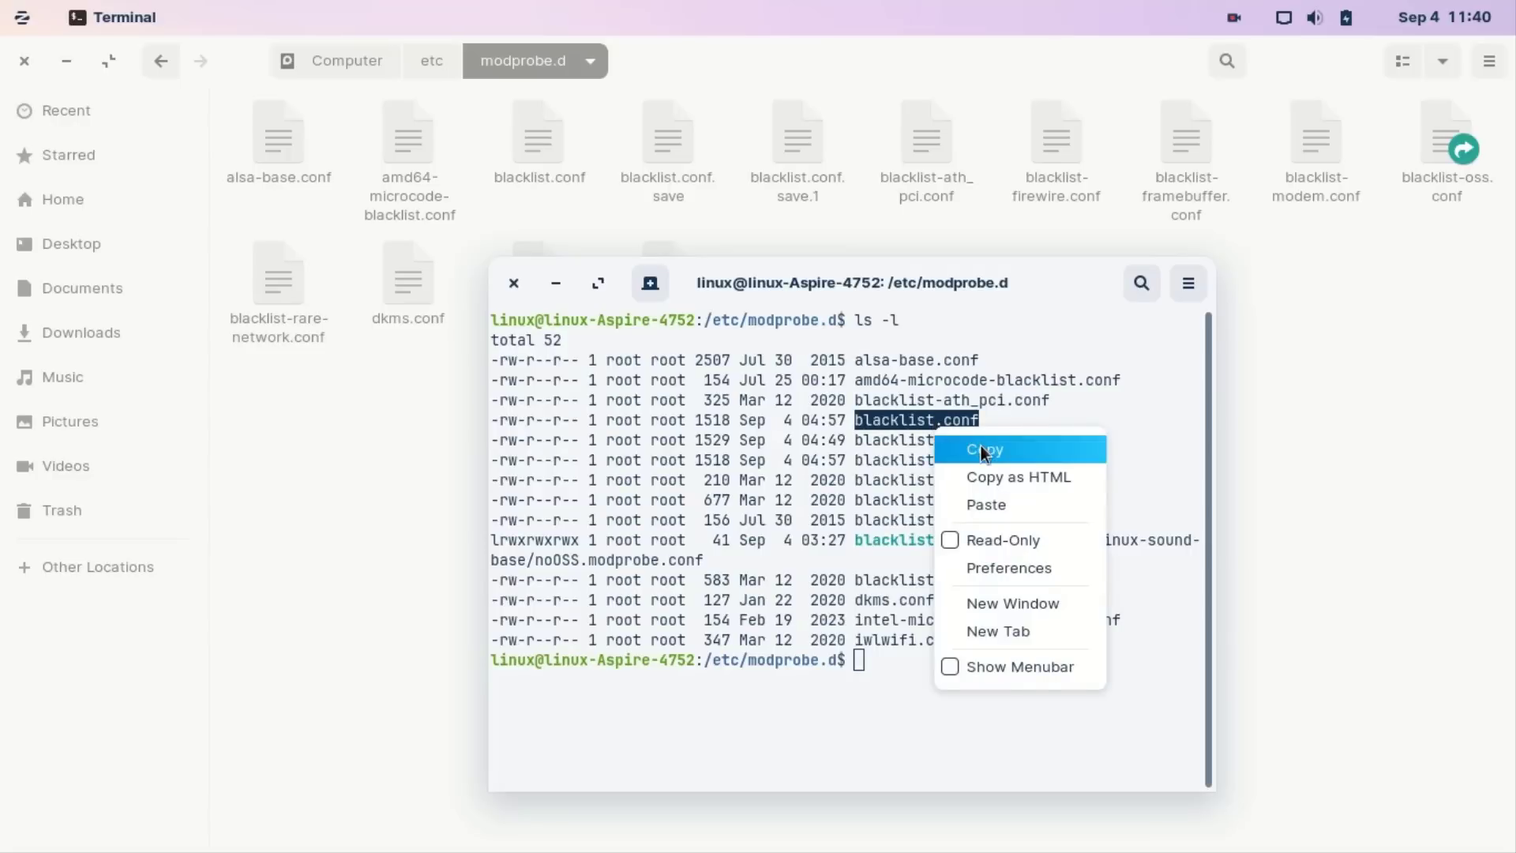
# Copy the file name and run 'sudo nano blacklist.conf' to edit it as root
pyautogui.click(983, 448)
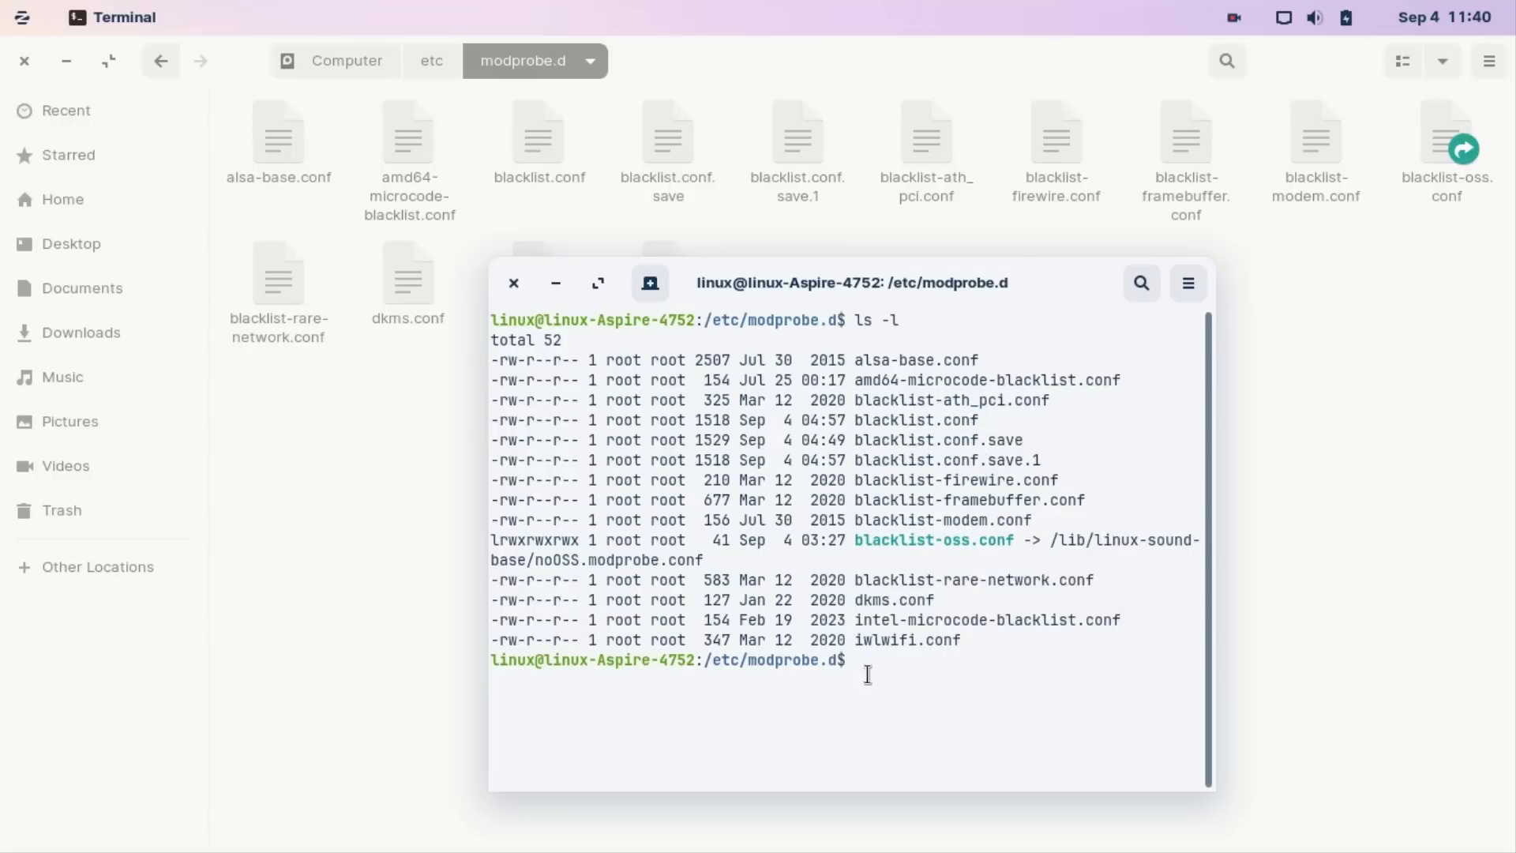
pyautogui.write('sudo')
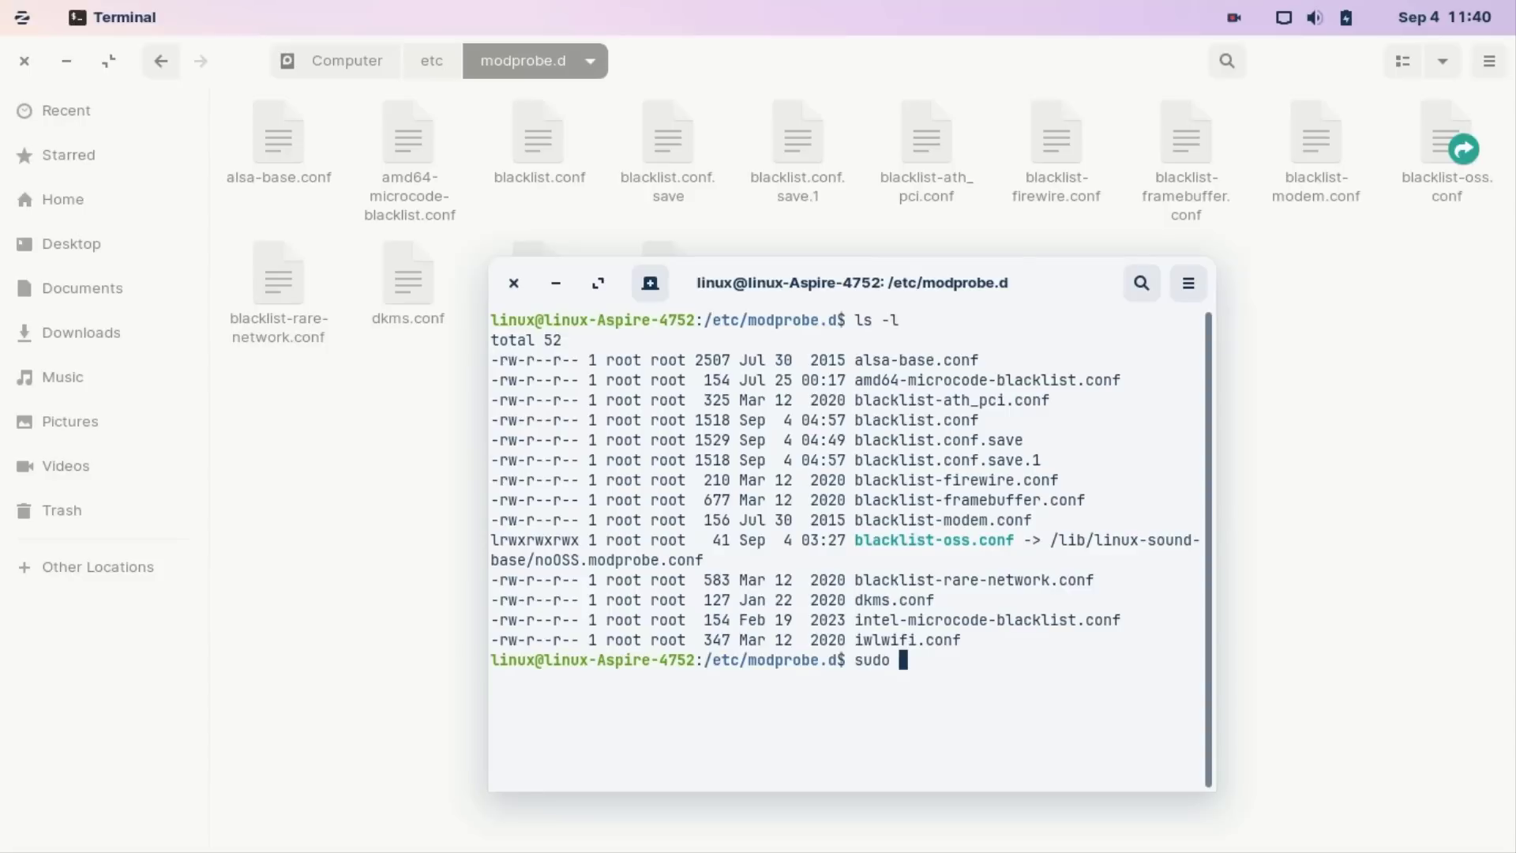
pyautogui.write('nan')
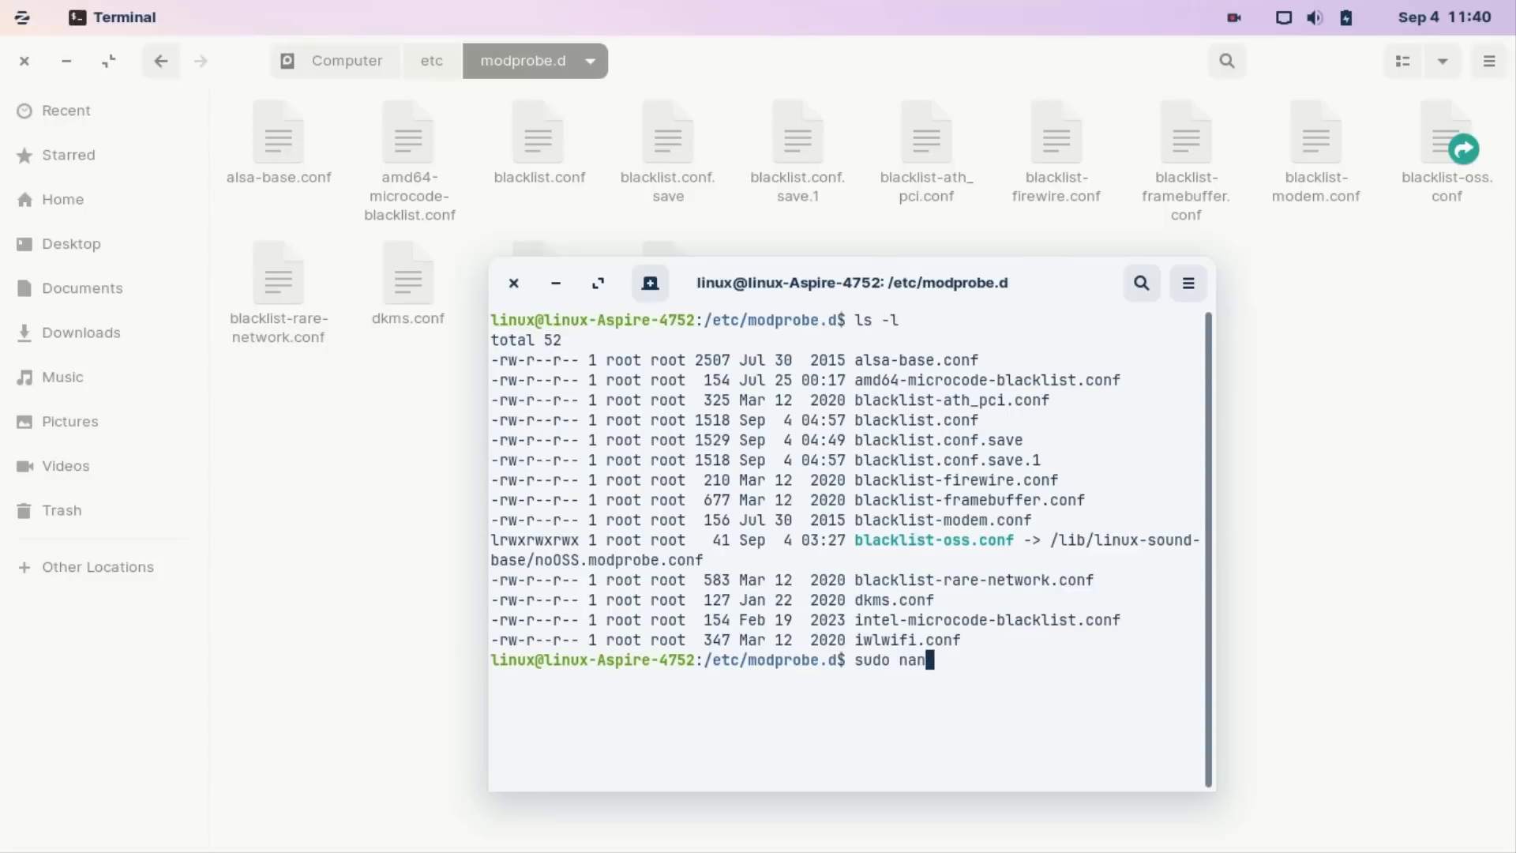
pyautogui.write('o')
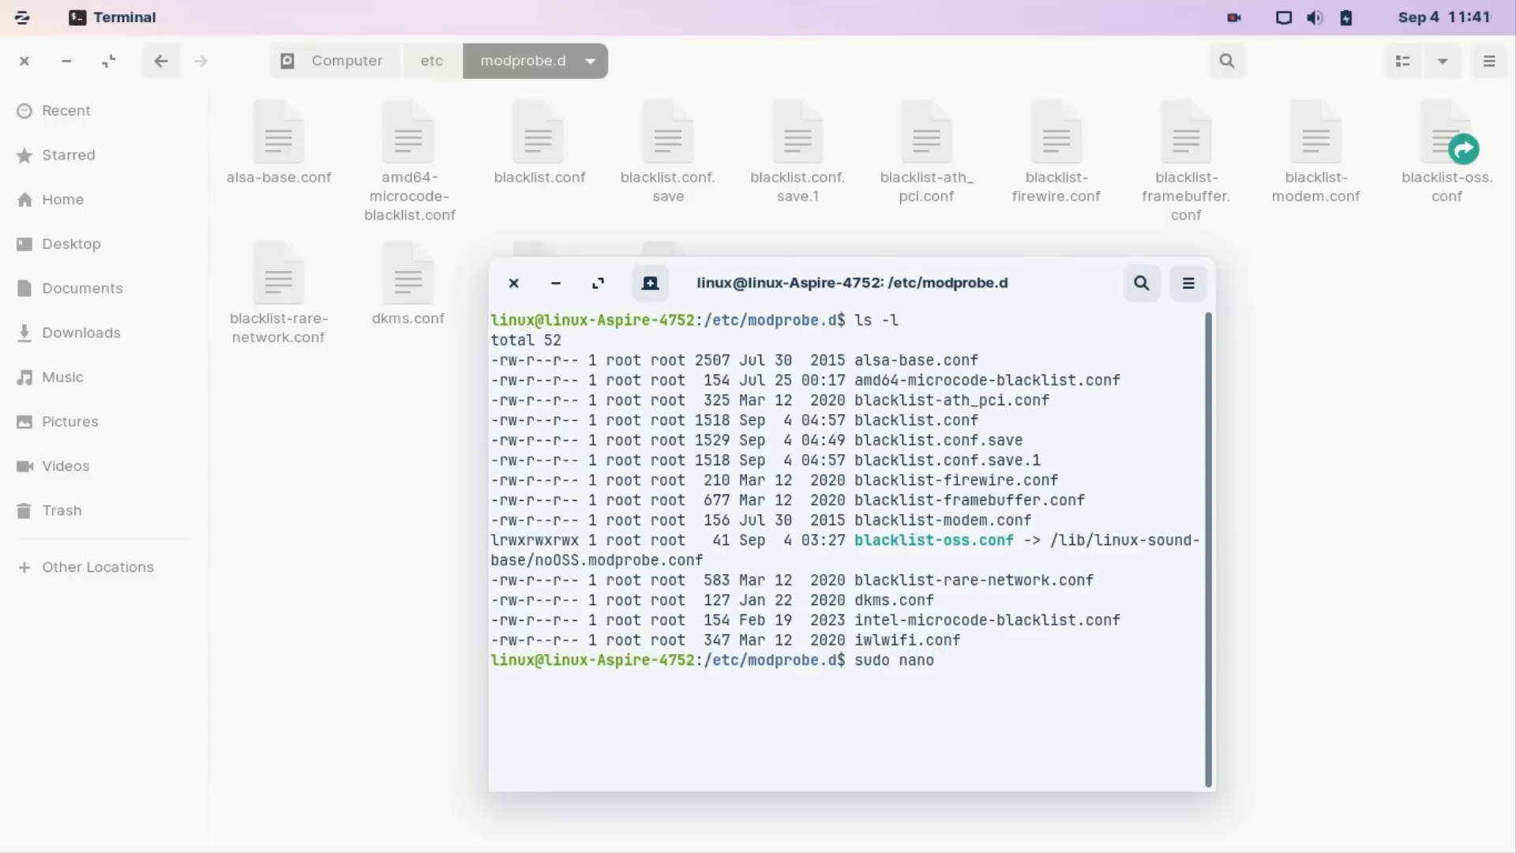
pyautogui.write('blacklist.conf')
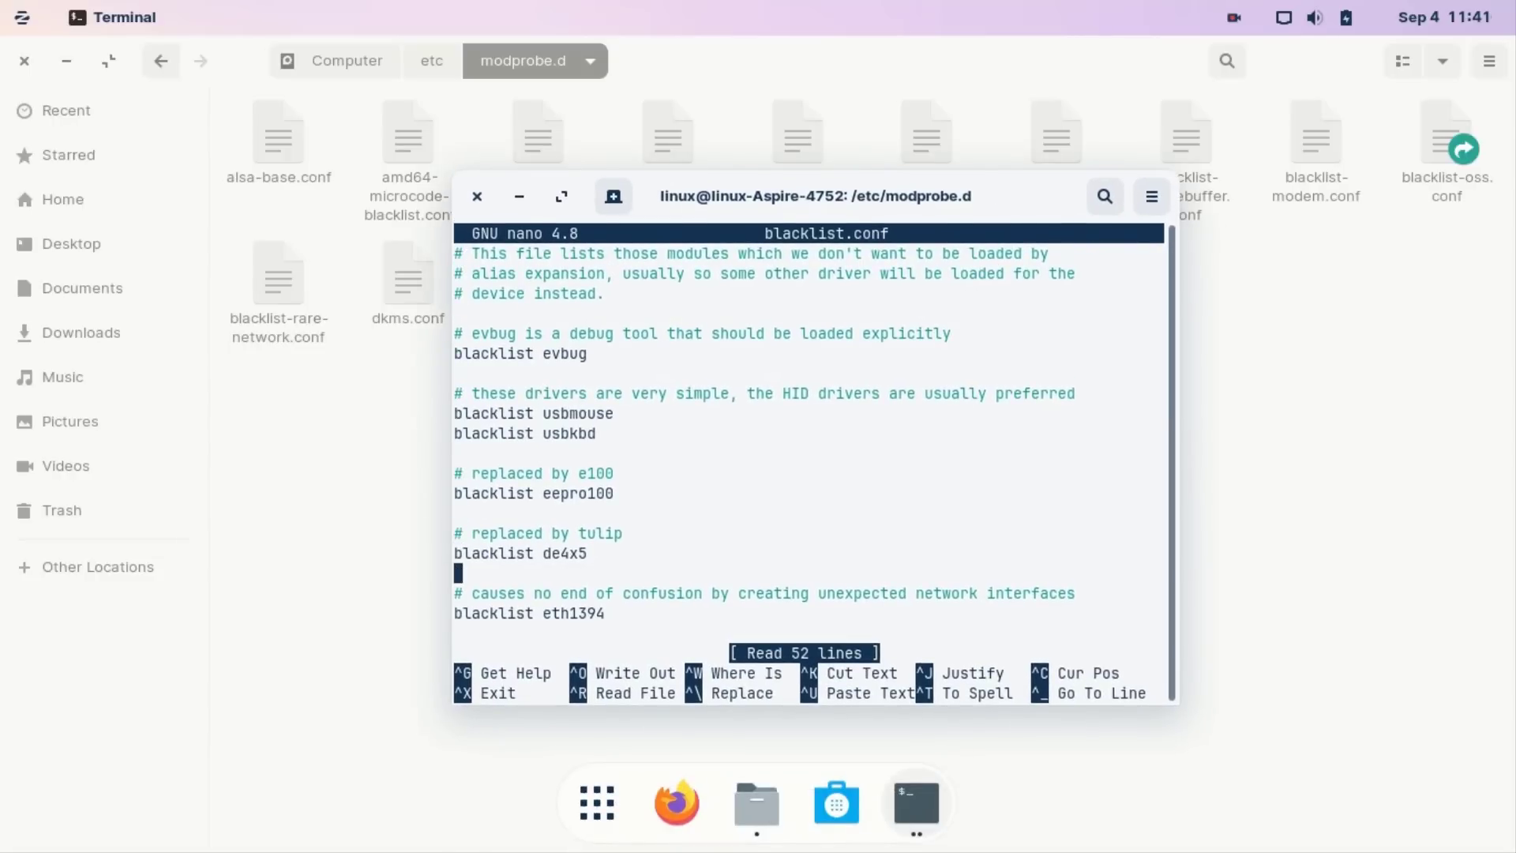
# Append the line 'blacklist acer_wmi' at the end of blacklist.conf in nano, copying the module name from lsmod
pyautogui.scroll(-3)
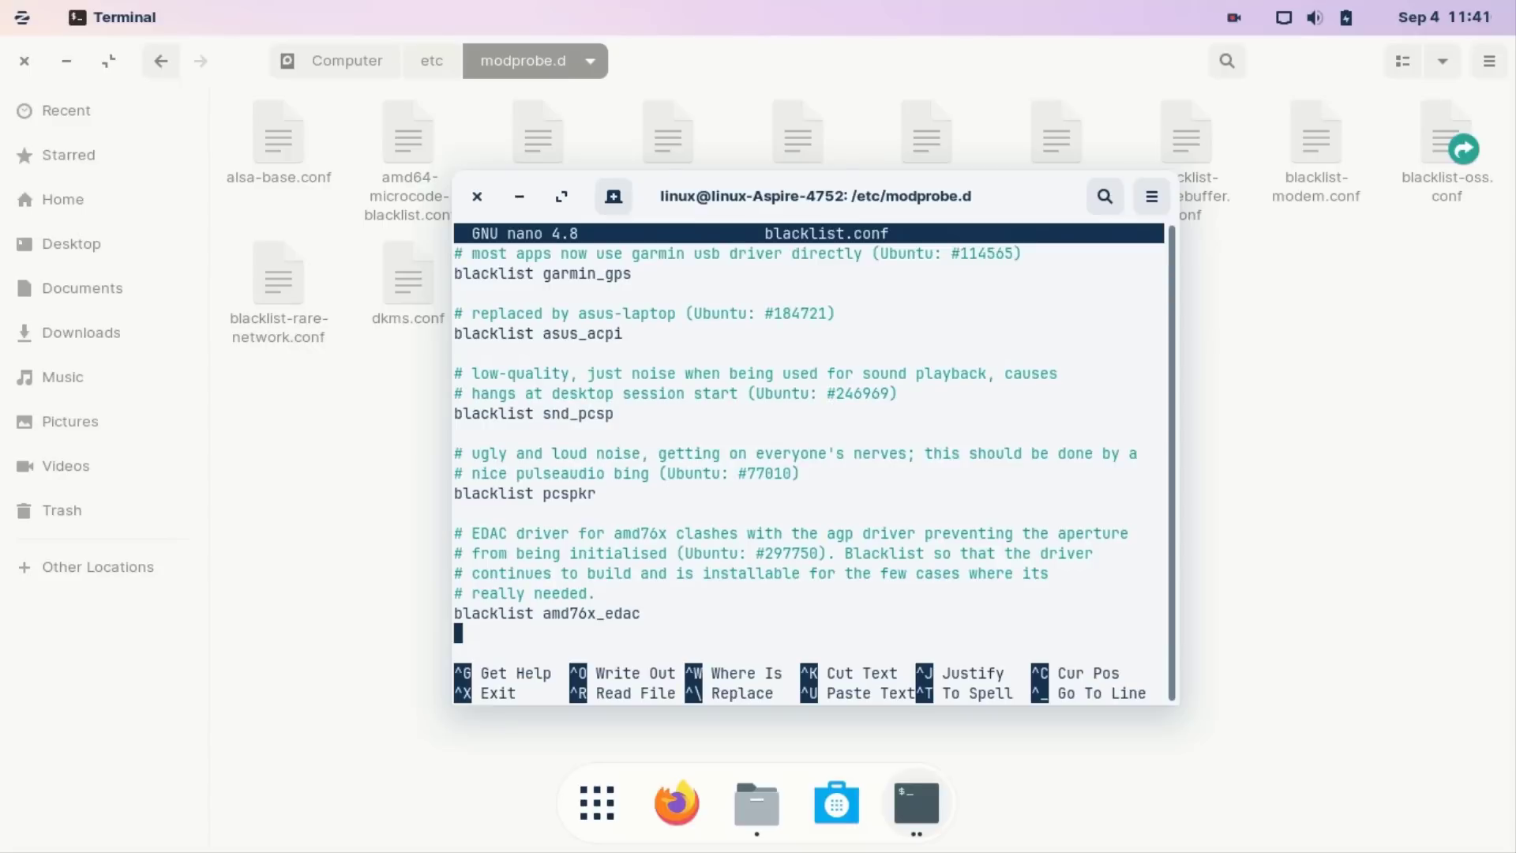
pyautogui.write('bla')
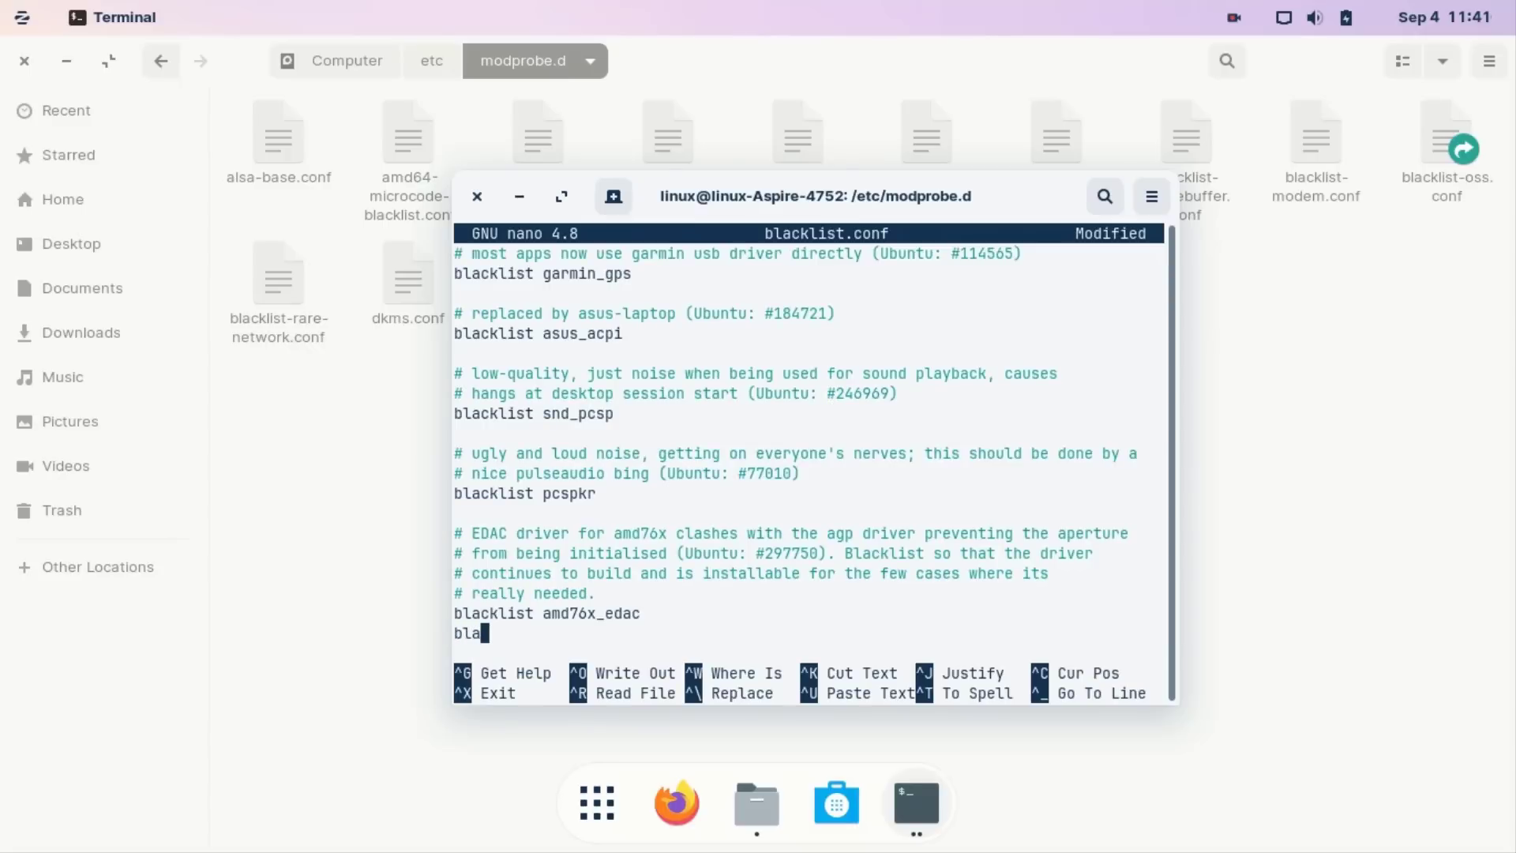
pyautogui.write('cklist')
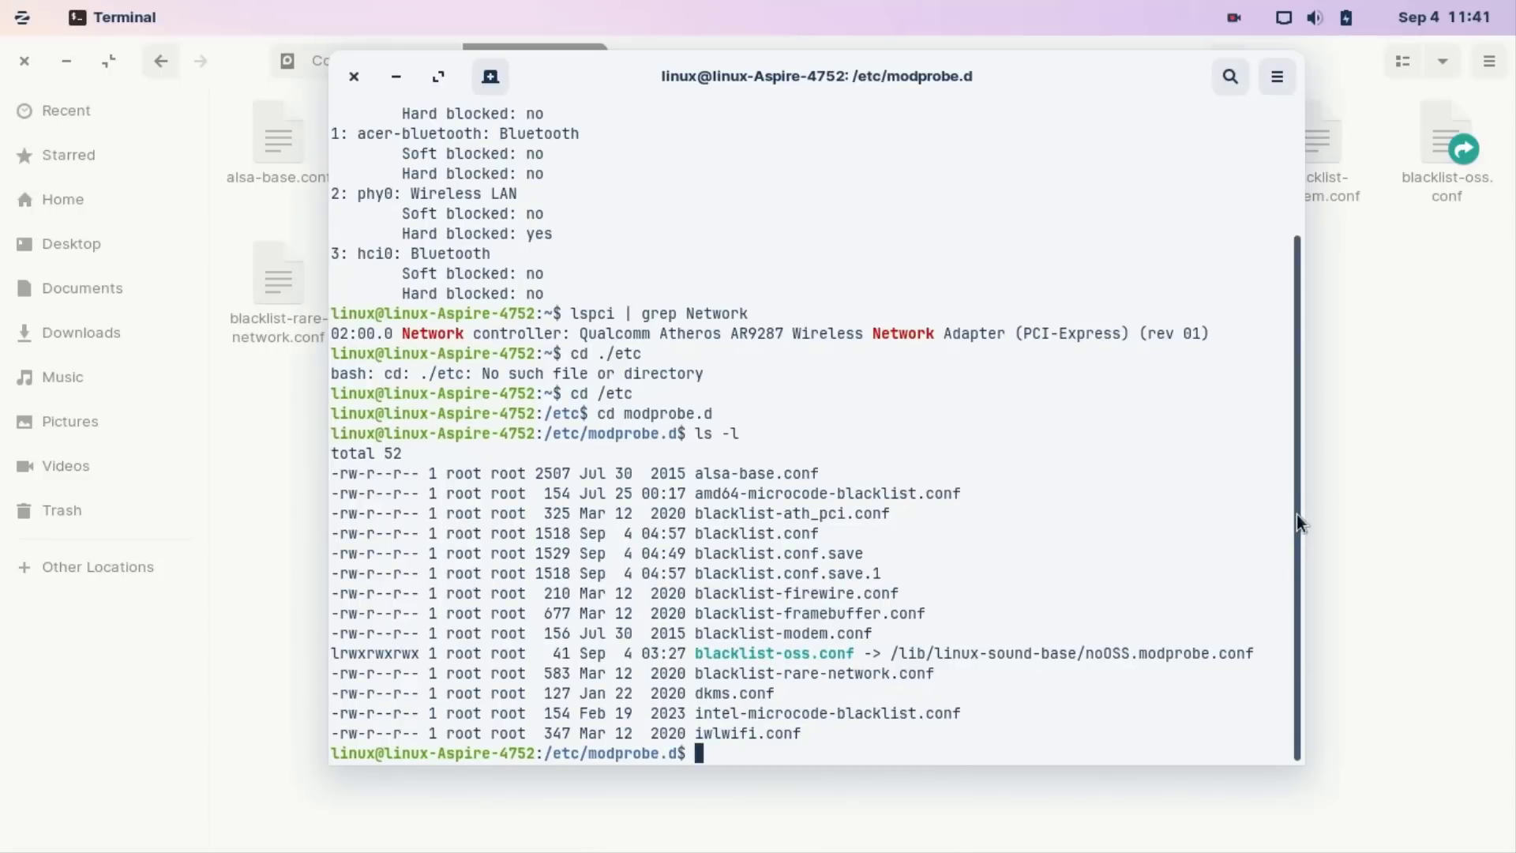
pyautogui.scroll(3)
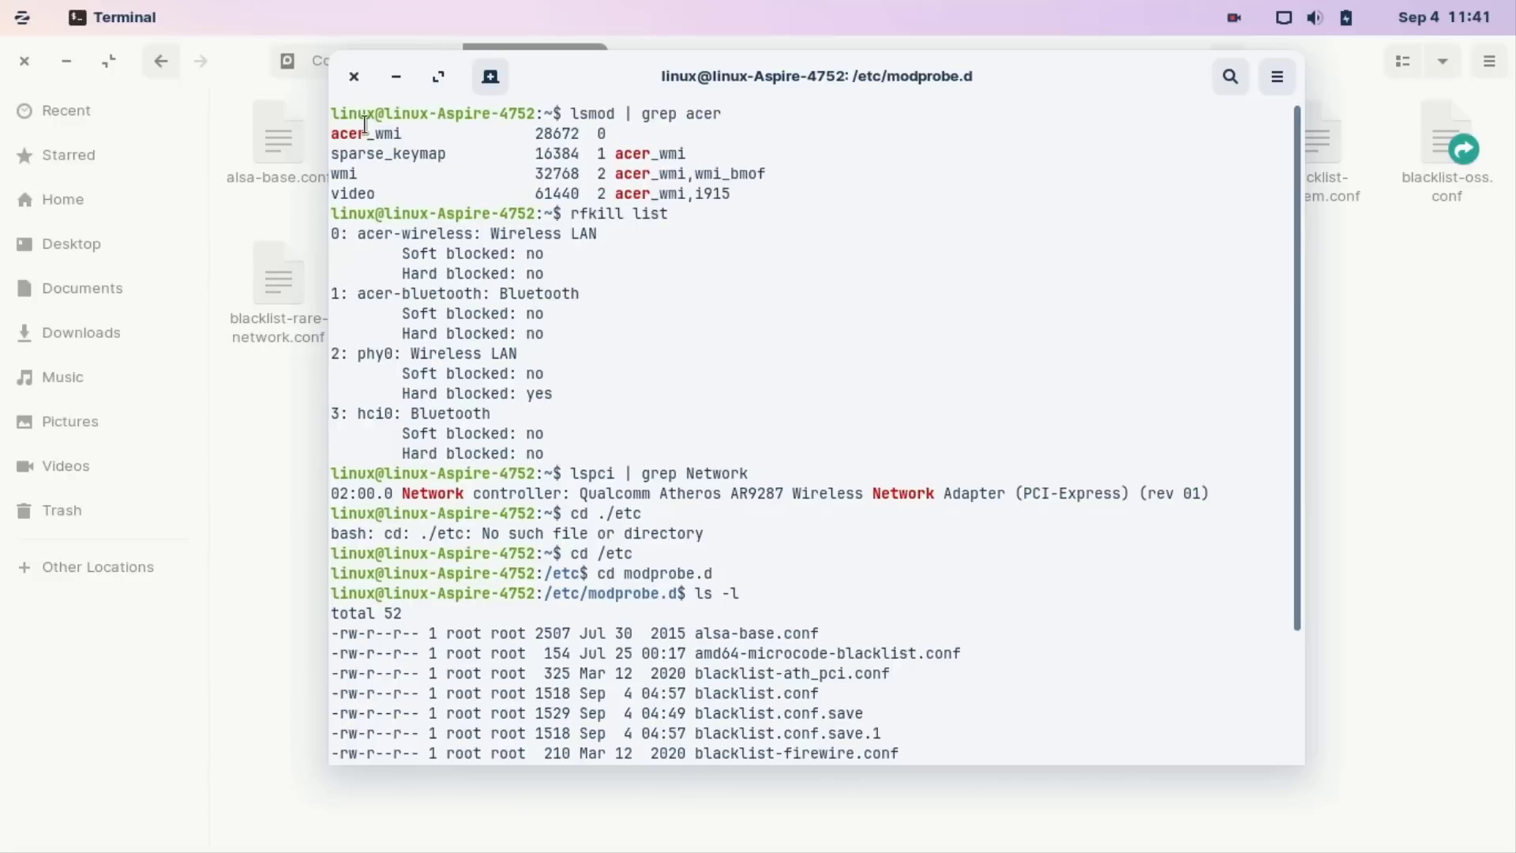
pyautogui.doubleClick(365, 132)
pyautogui.write('blacklist')
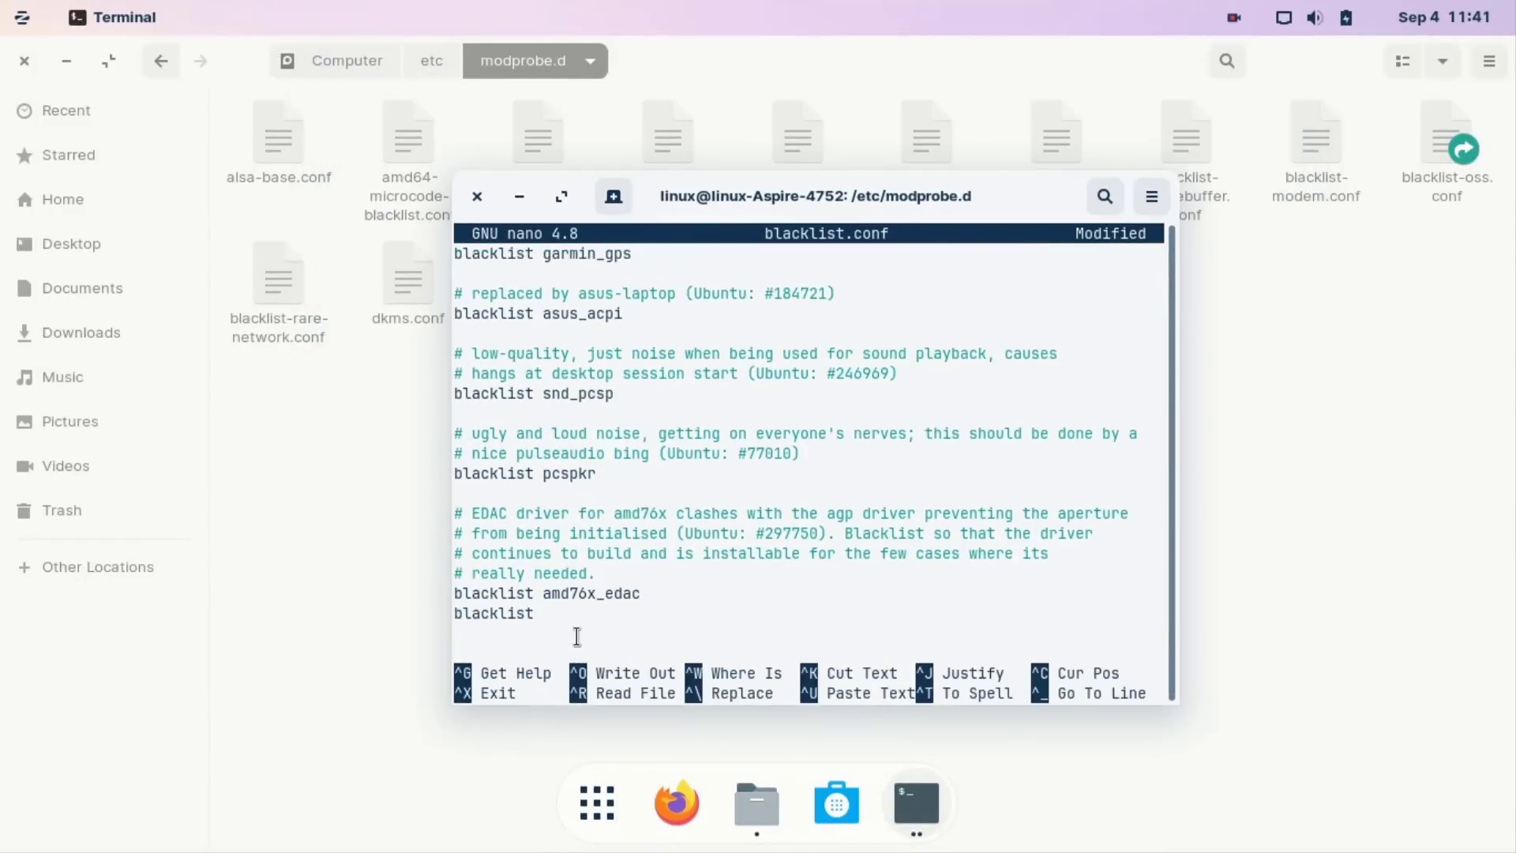
pyautogui.write('acer_wmi')
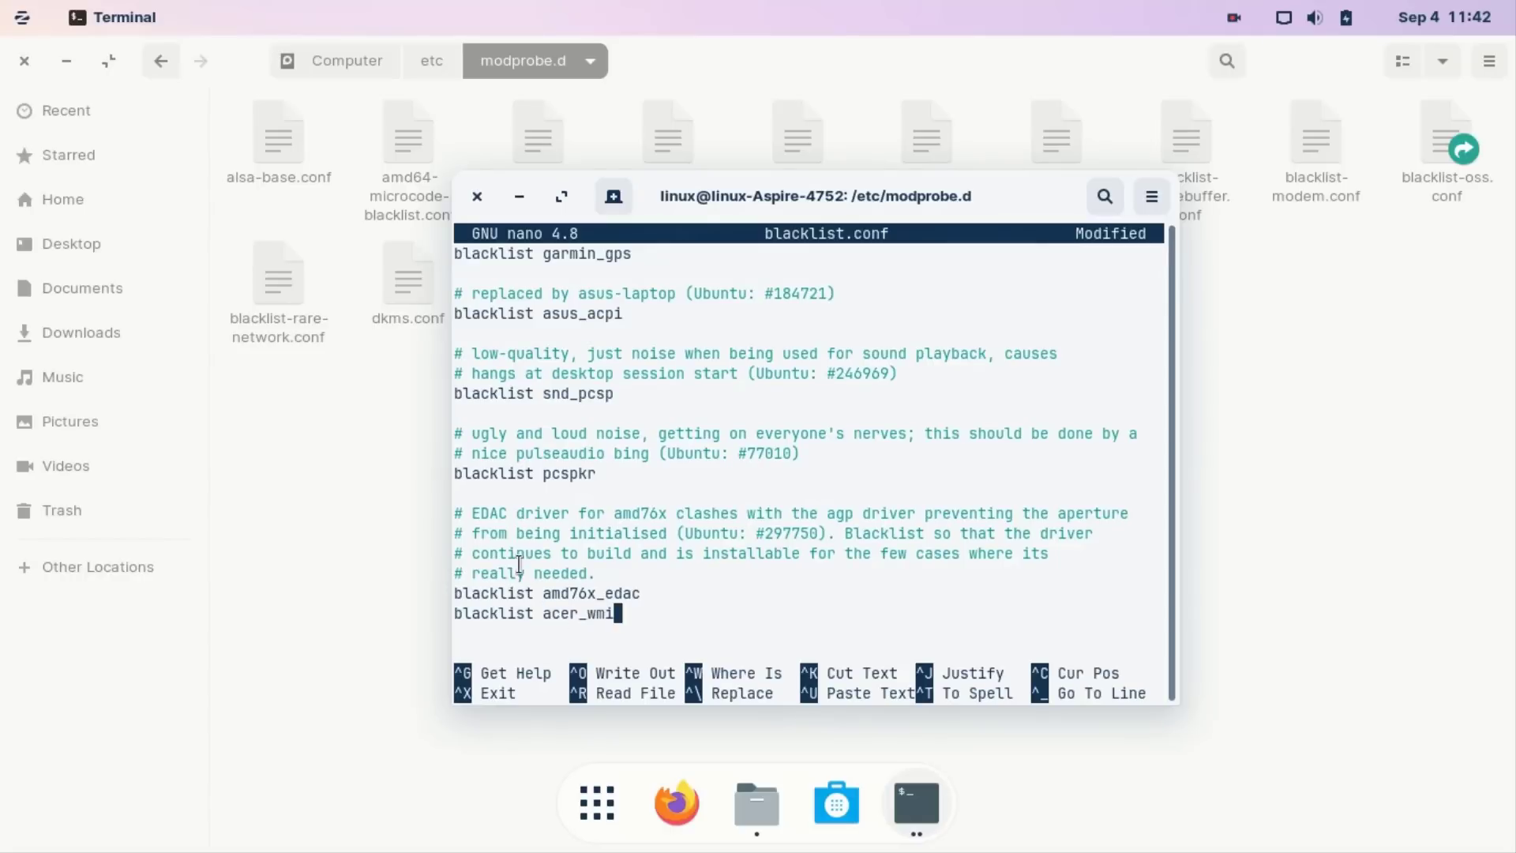
# Write the modified blacklist.conf to disk from nano
pyautogui.press('ctrl+s')
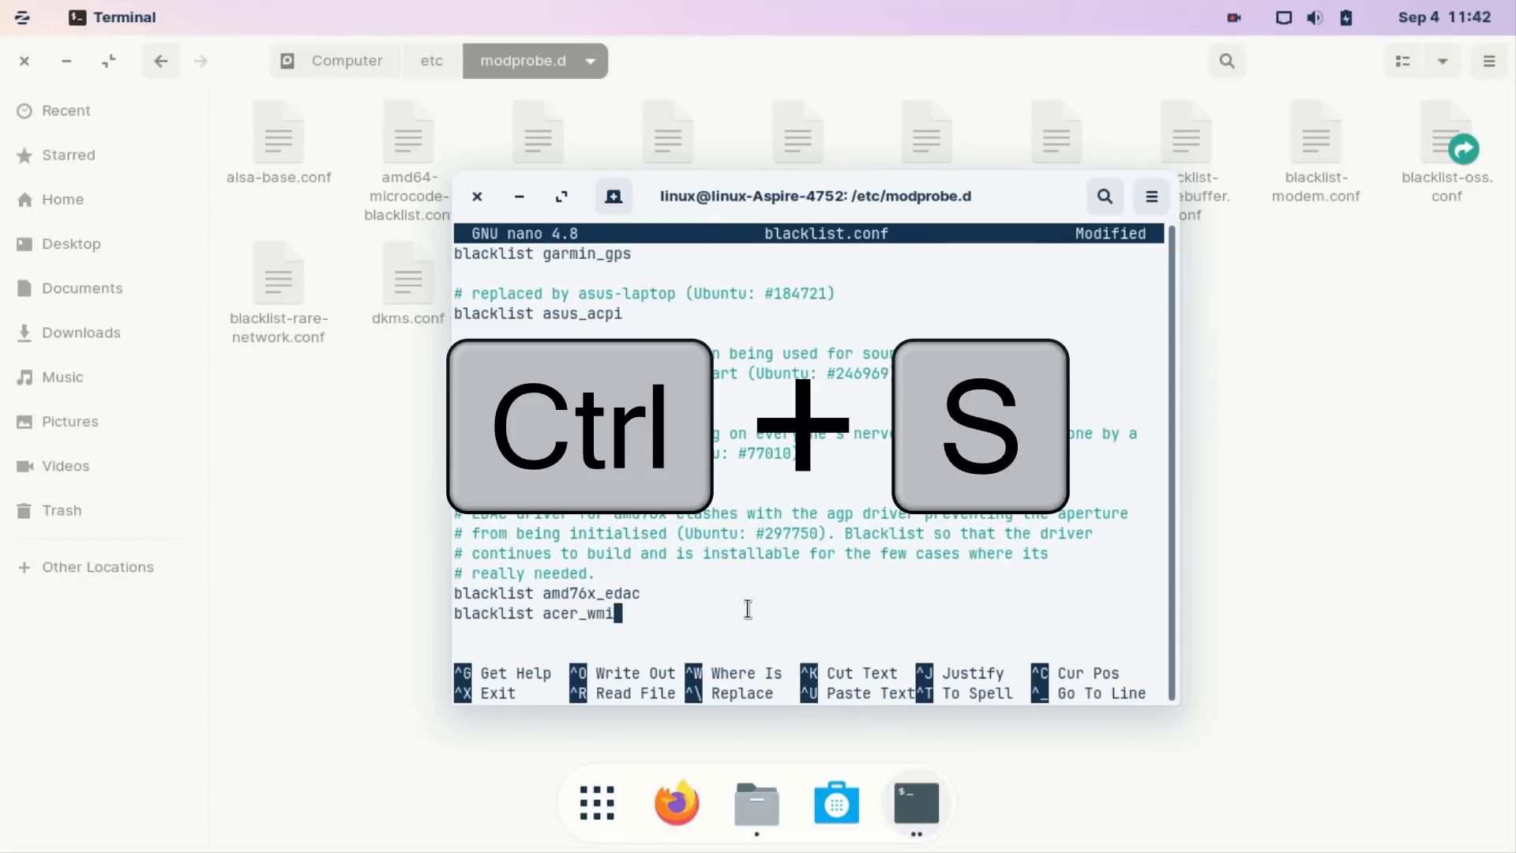
pyautogui.press('ctrl+s')
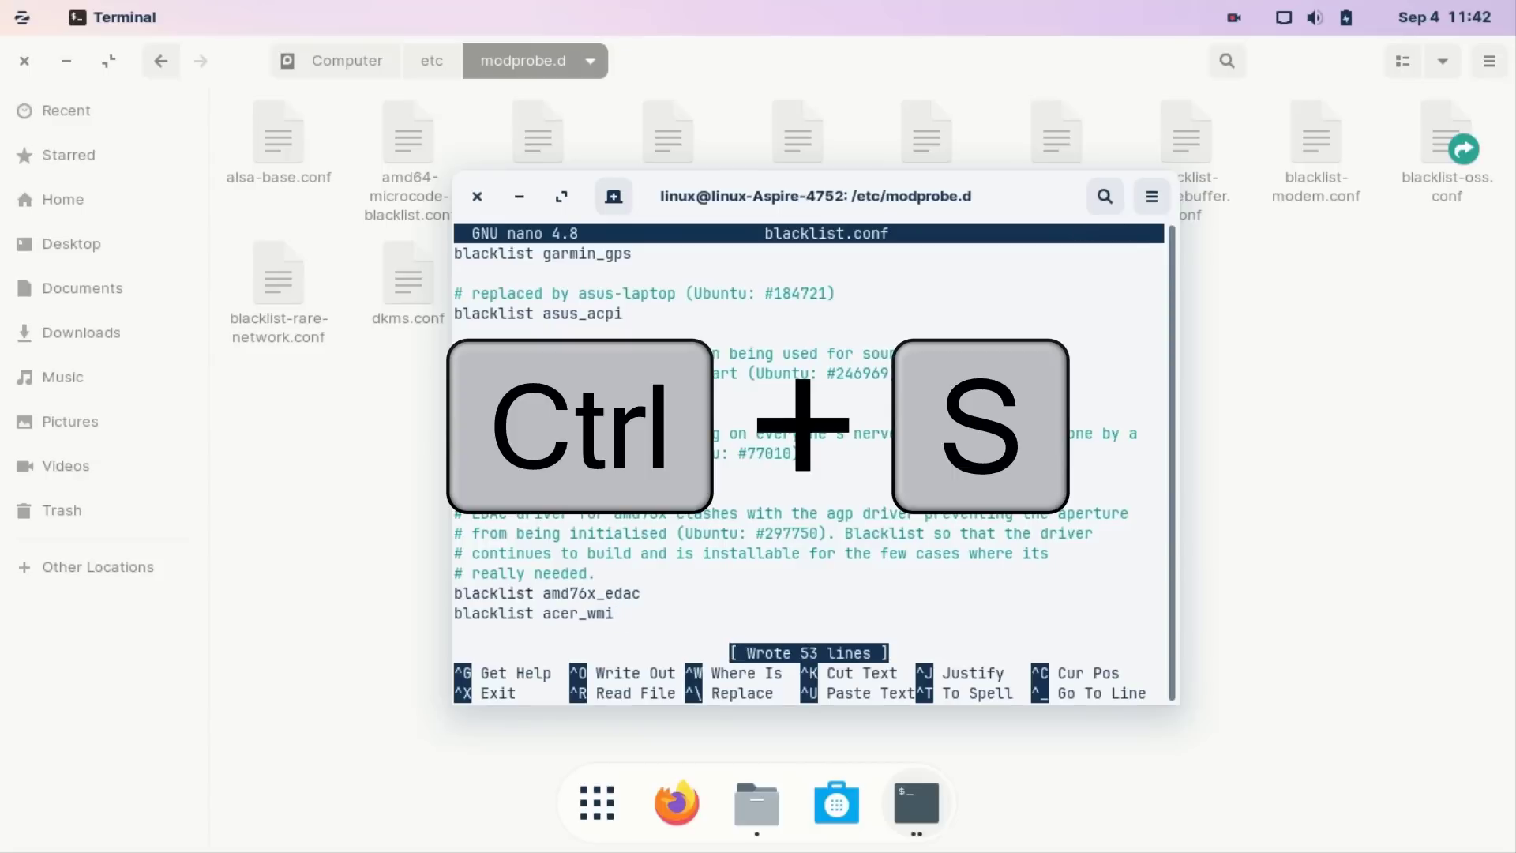
pyautogui.press('ctrl+s')
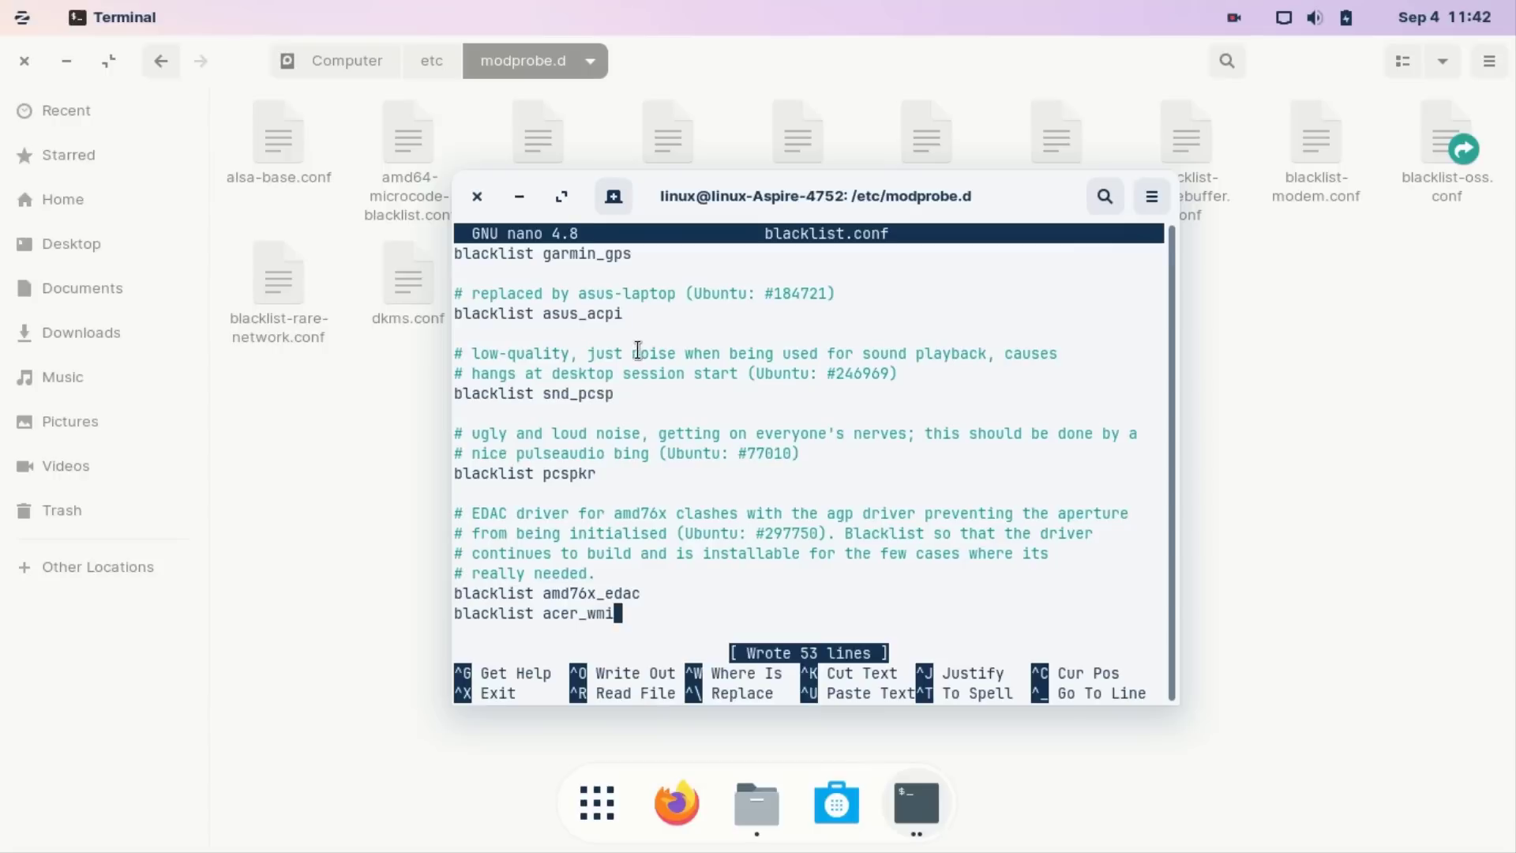
# Close the Terminal despite the running process and close Files, leaving the desktop
pyautogui.click(475, 196)
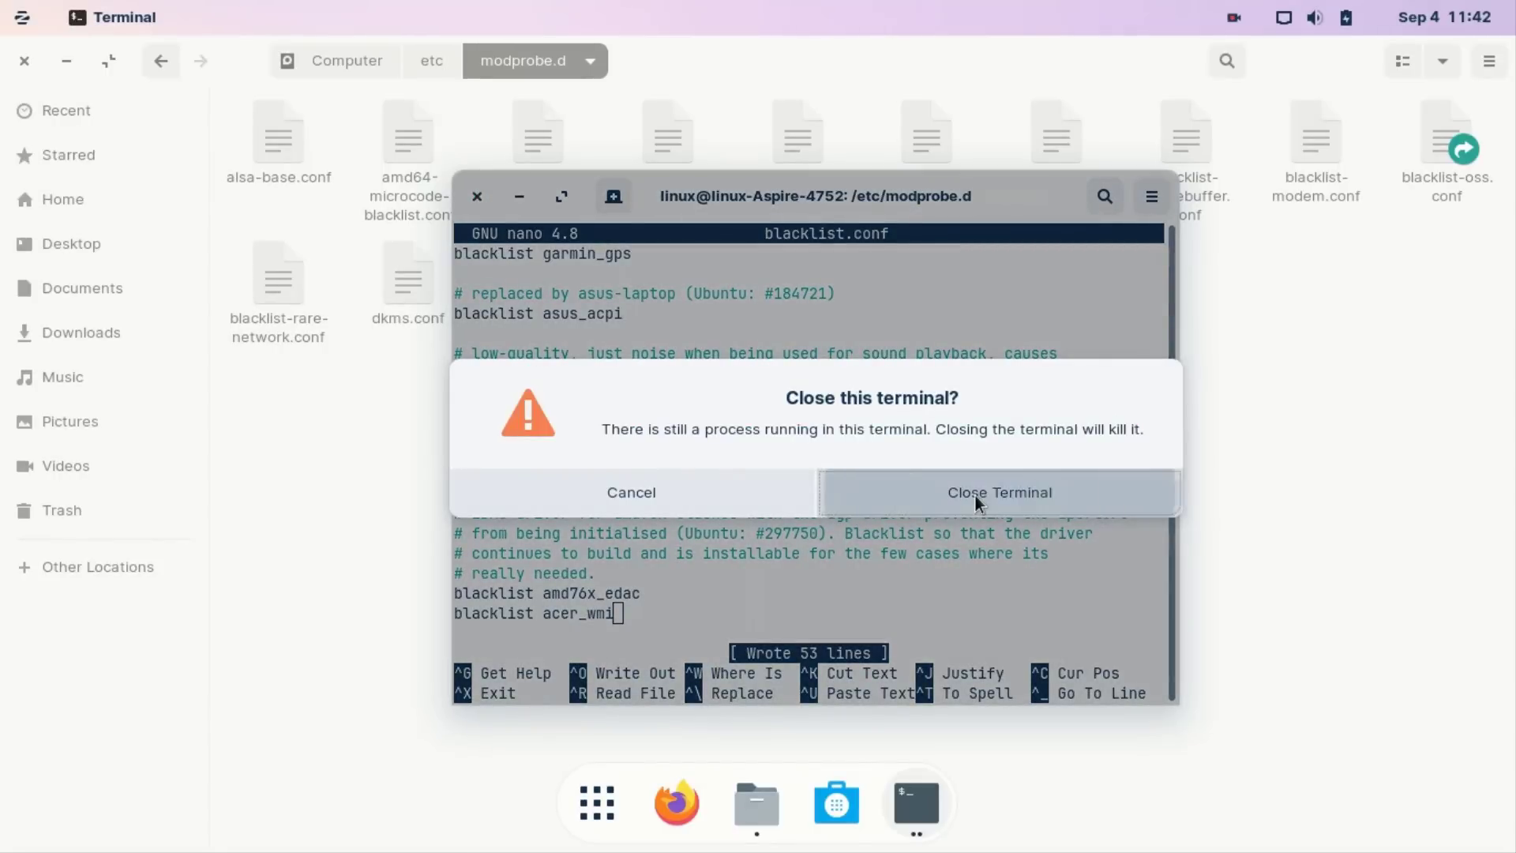
pyautogui.click(998, 493)
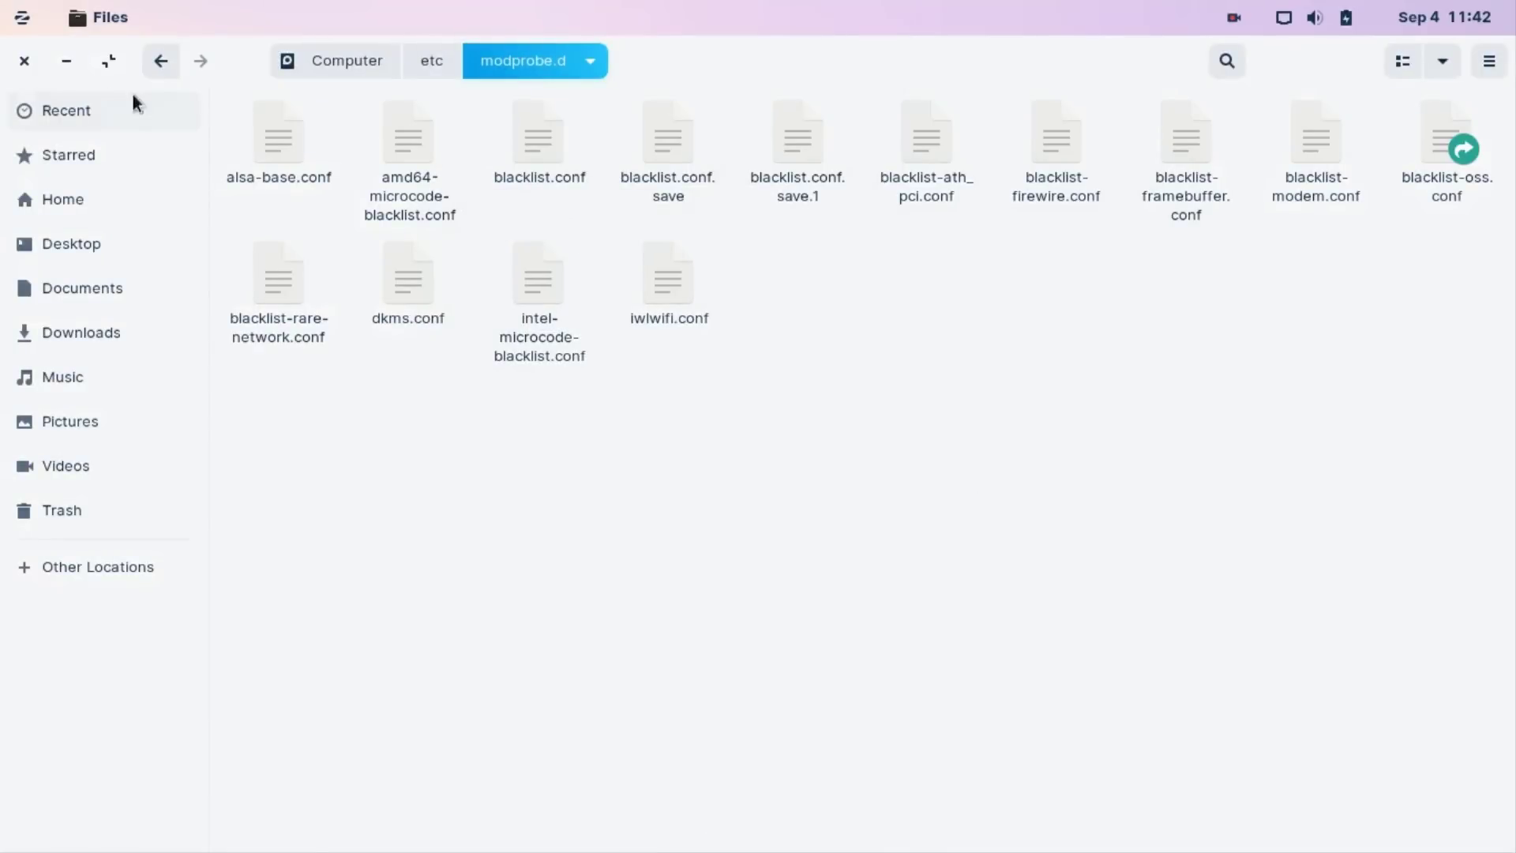
pyautogui.click(23, 62)
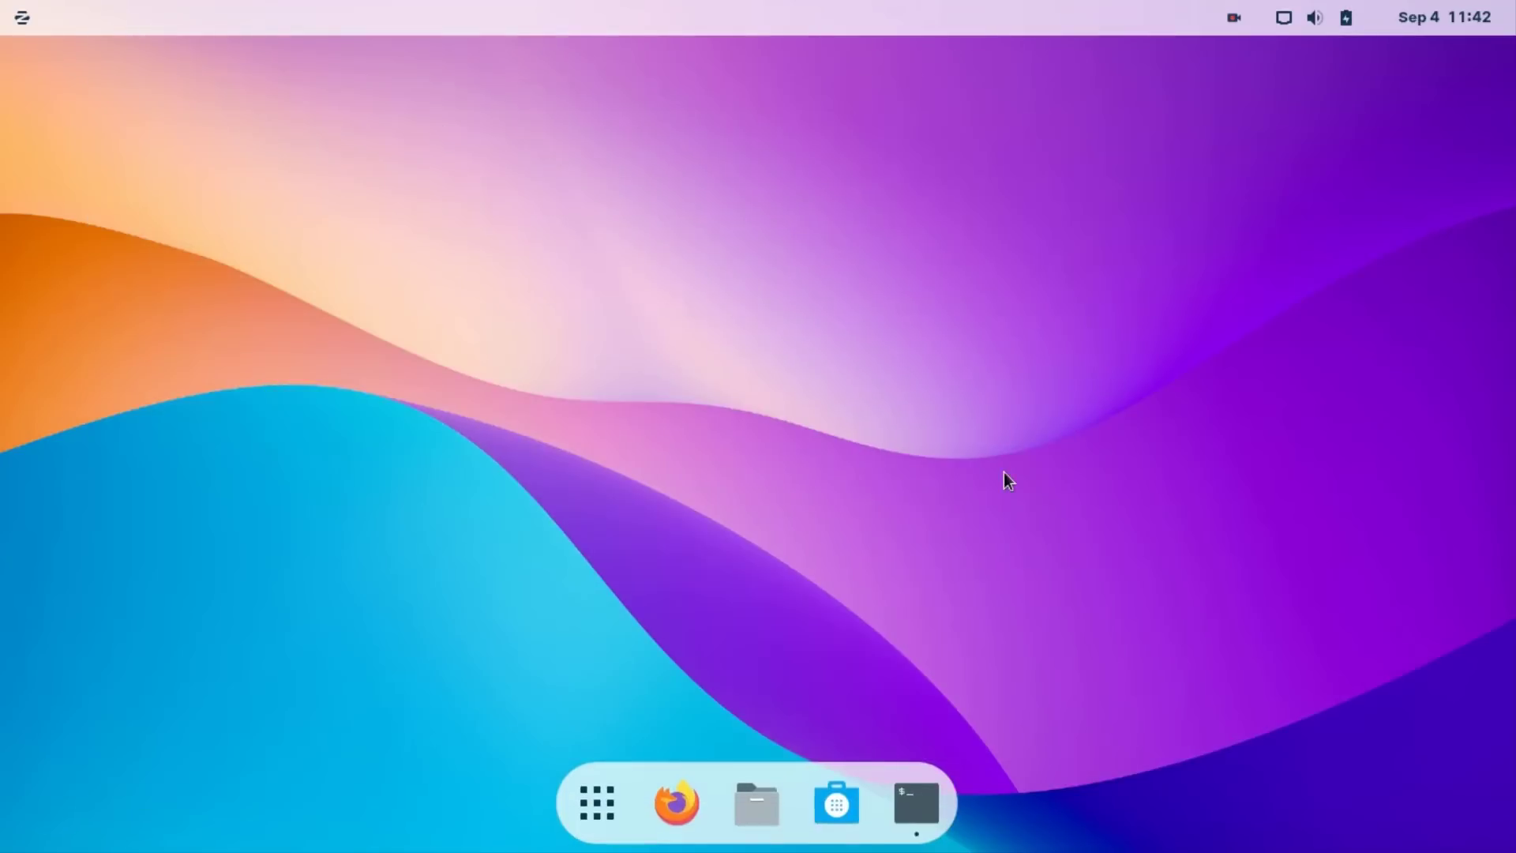
pyautogui.moveTo(915, 802)
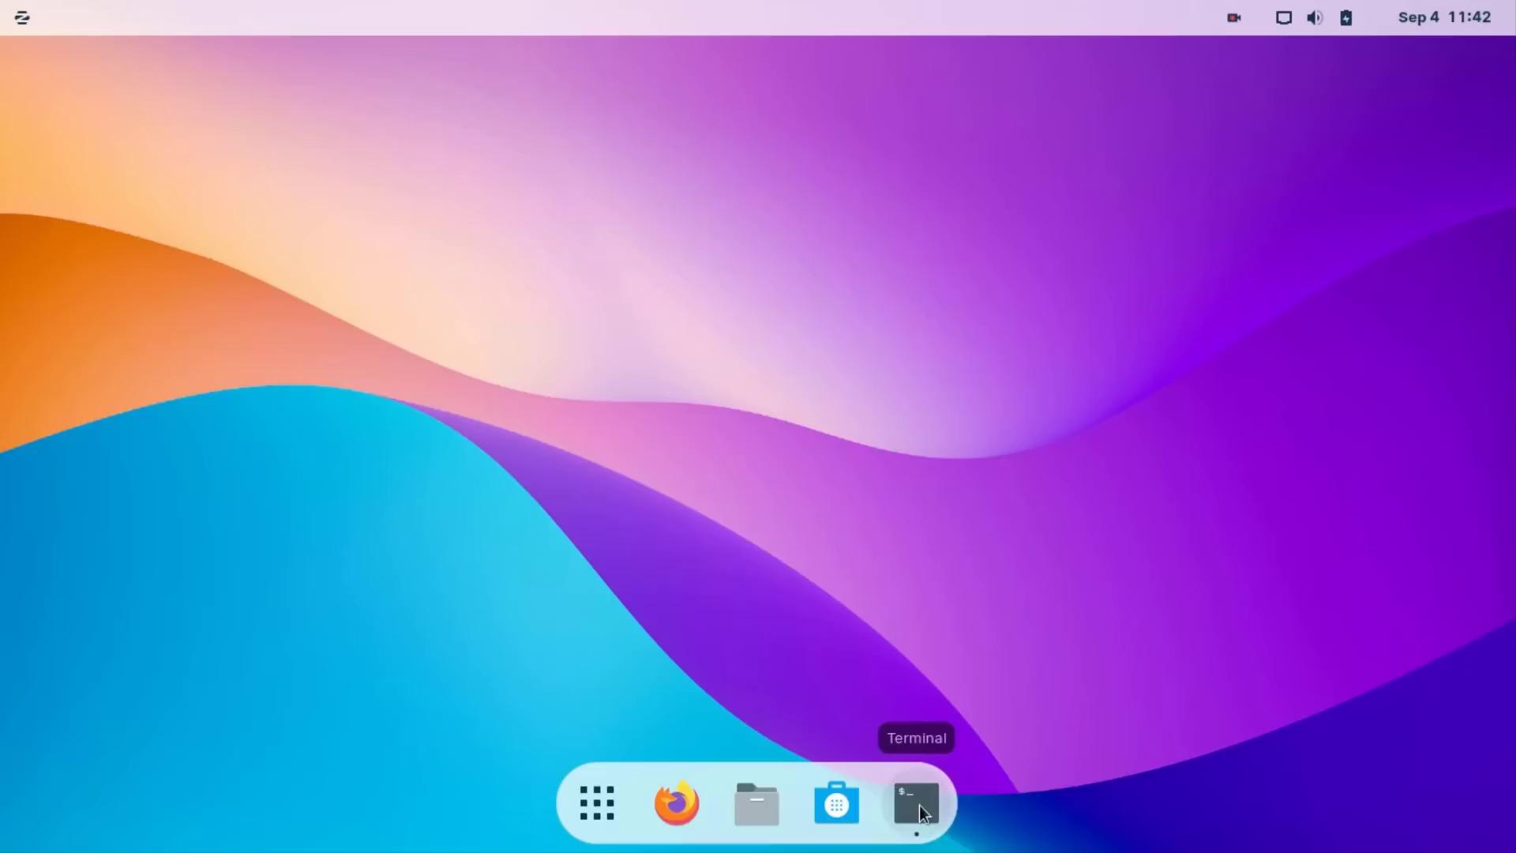
pyautogui.click(914, 802)
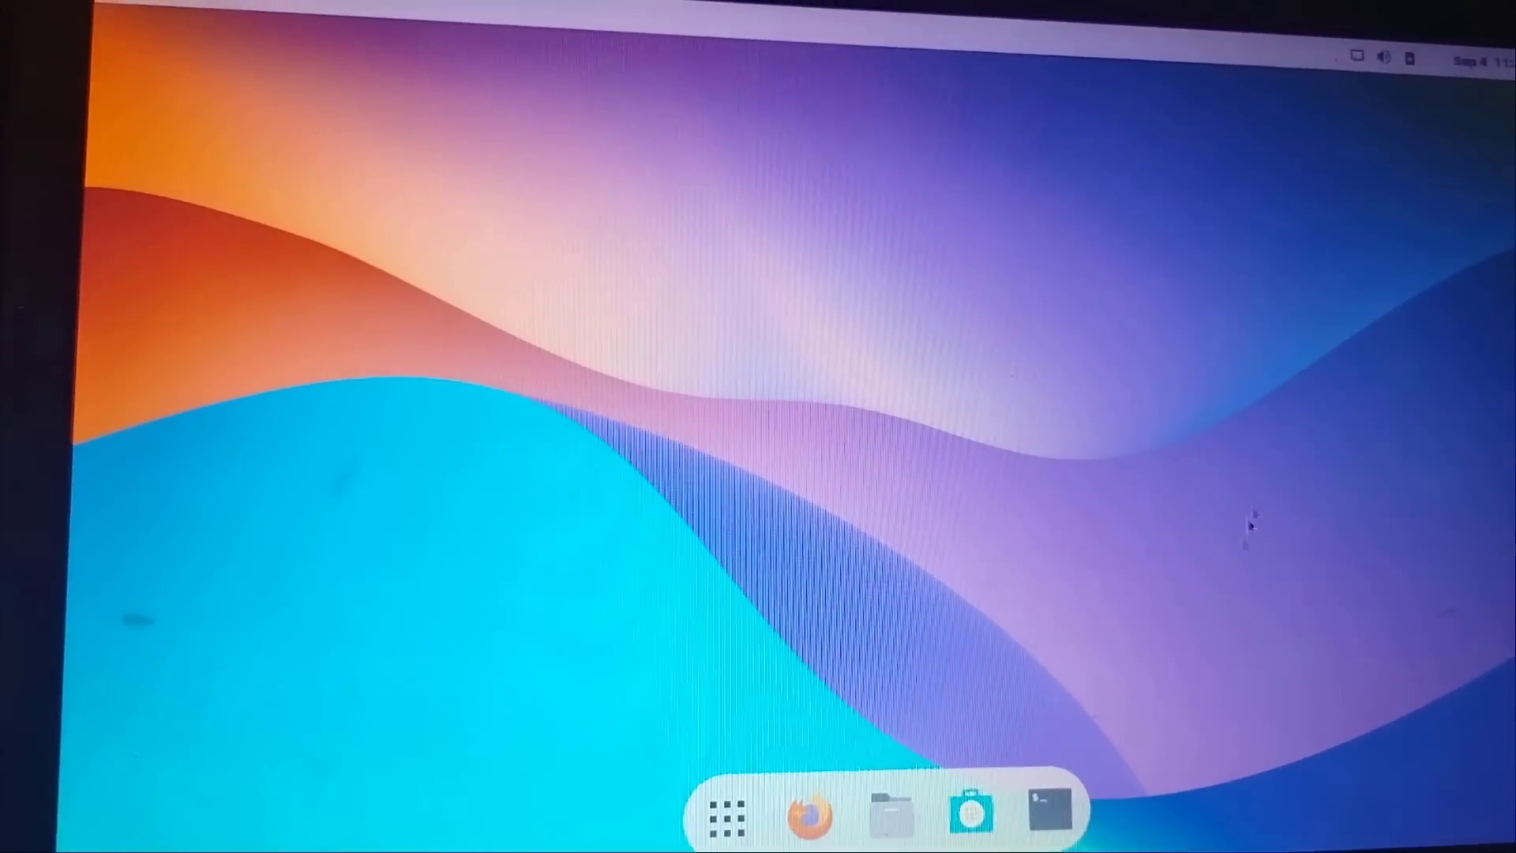
pyautogui.click(1385, 61)
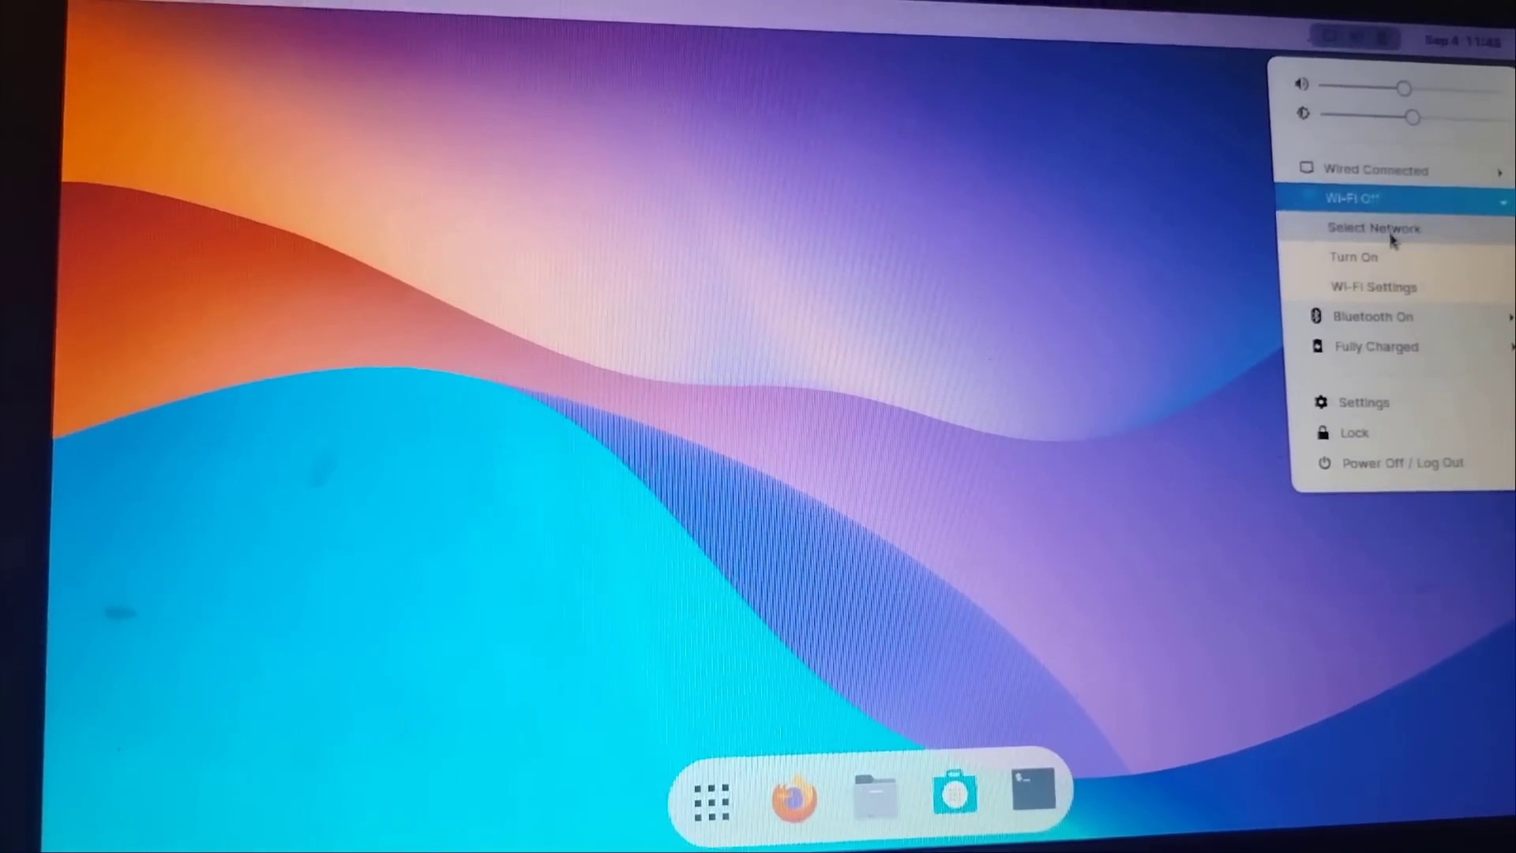
pyautogui.click(1374, 228)
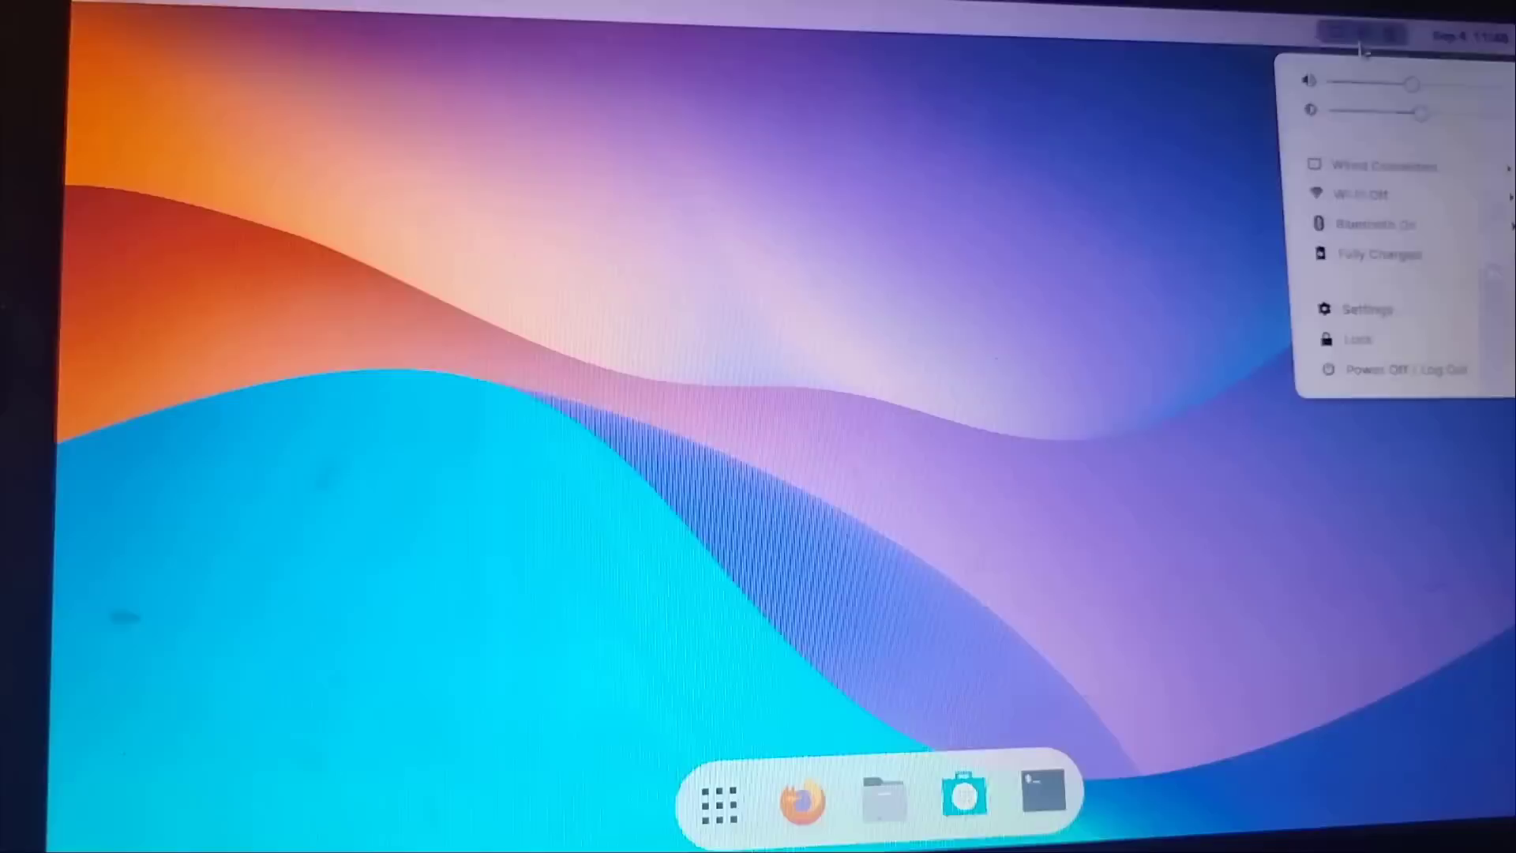
pyautogui.click(1363, 192)
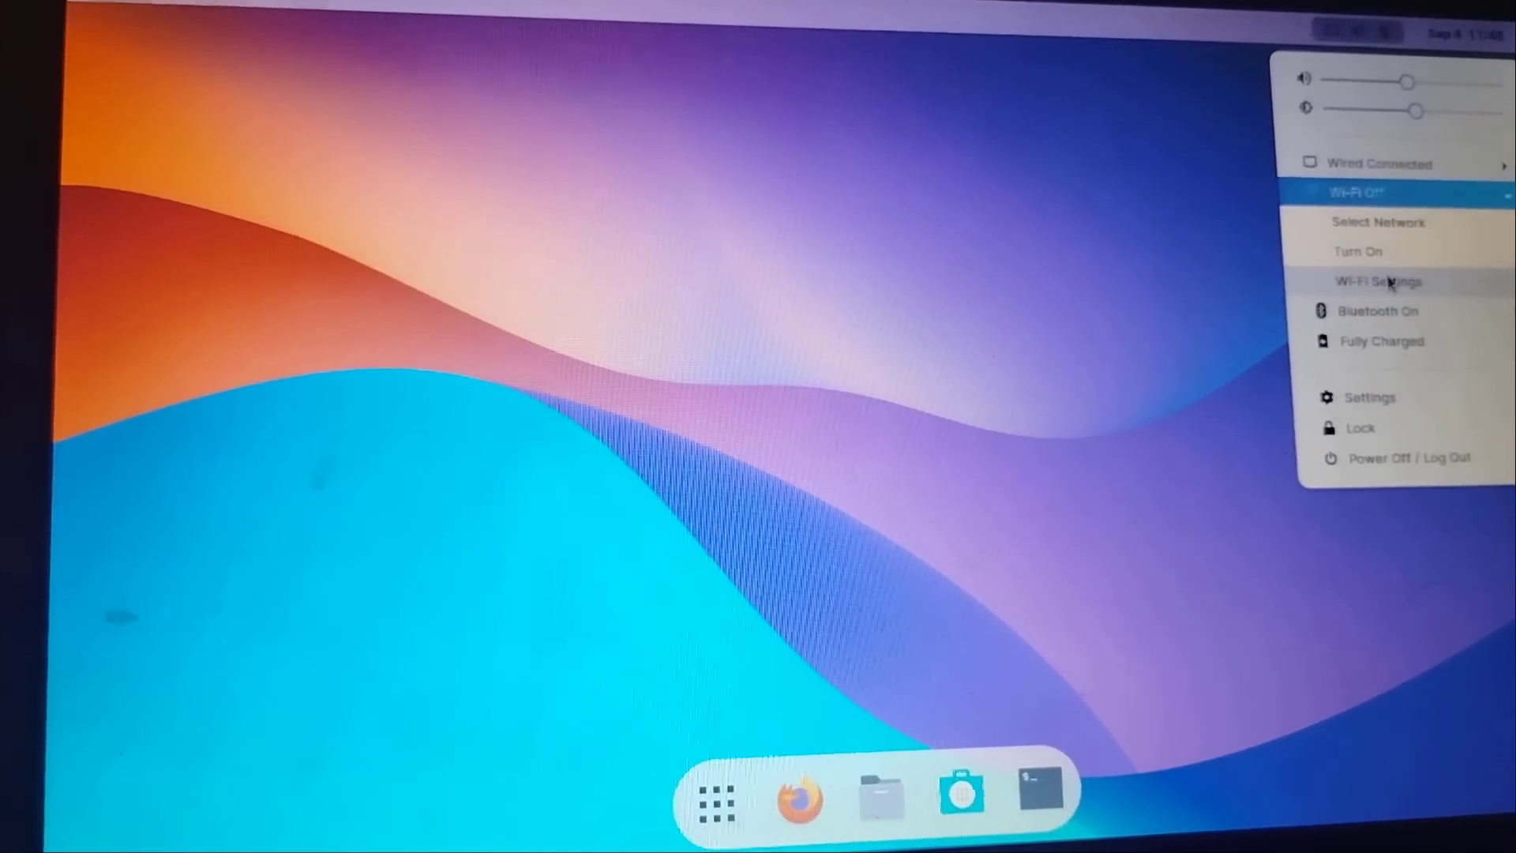
pyautogui.click(1377, 281)
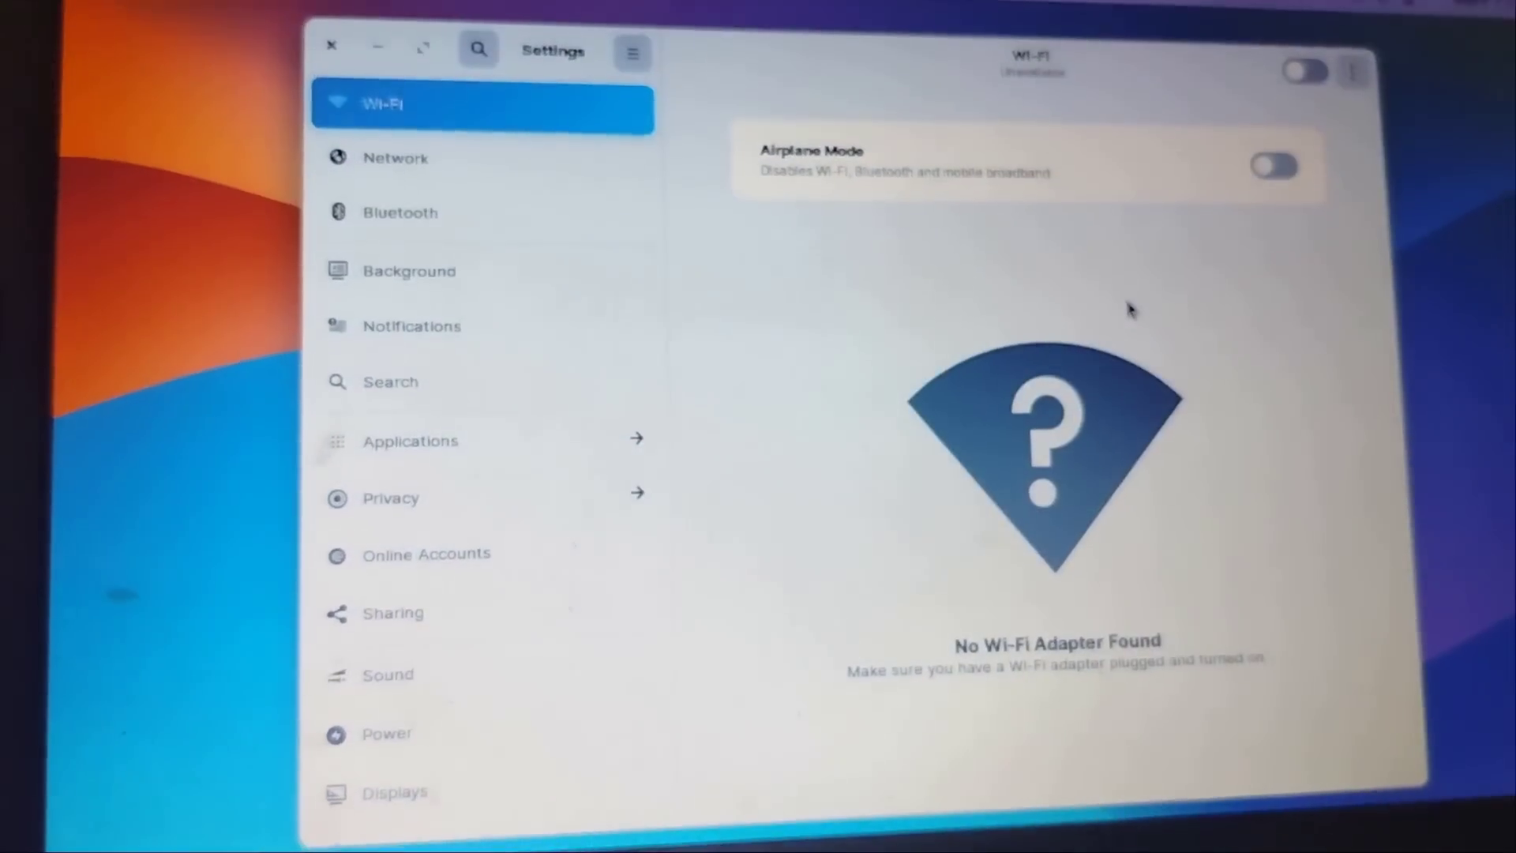
pyautogui.click(330, 46)
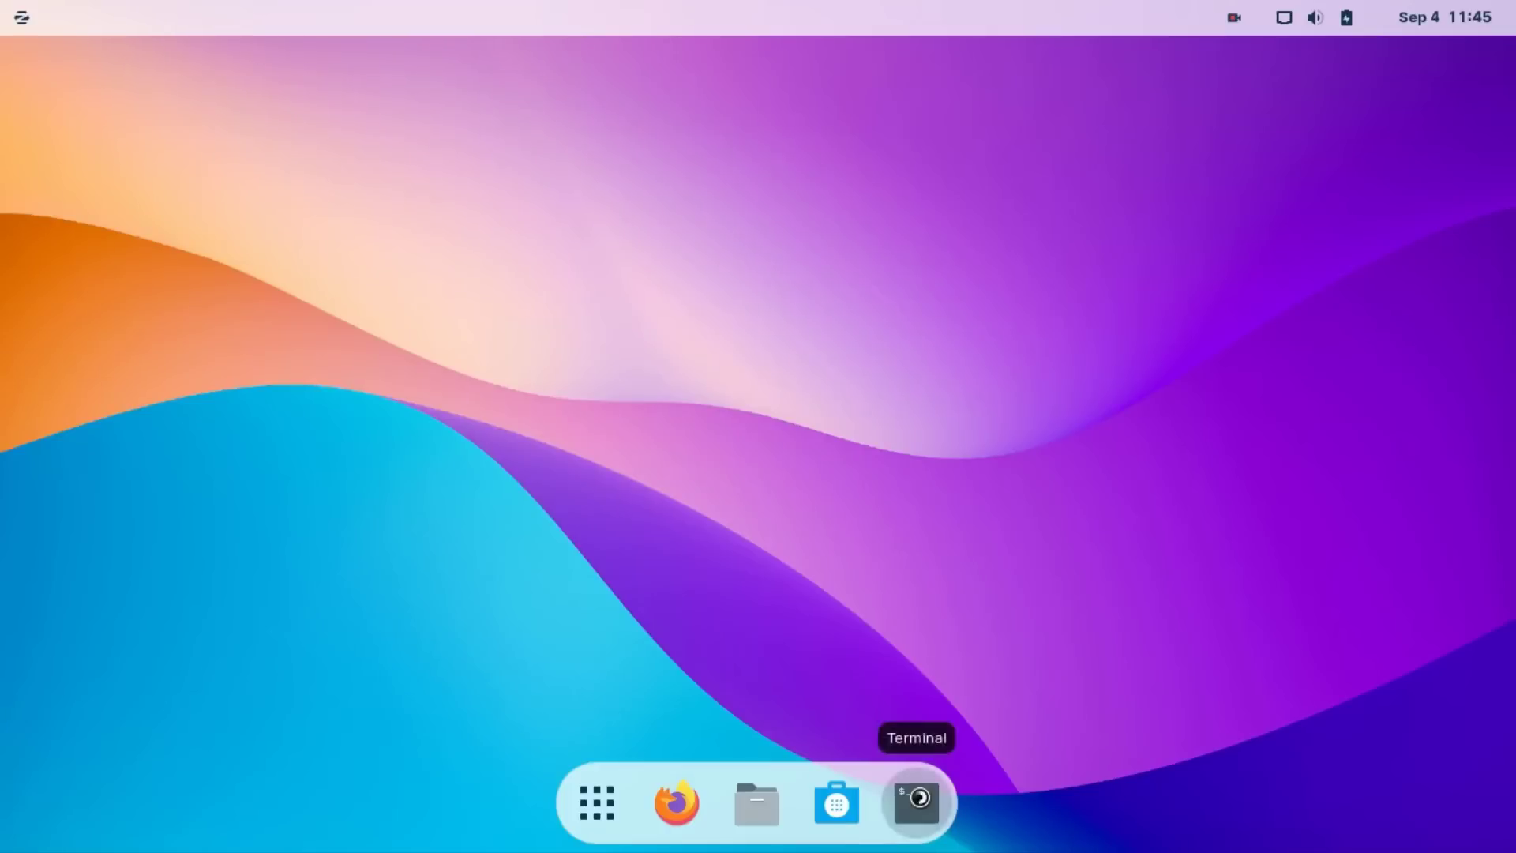
# Run 'rfkill unblock all' in a new Terminal to lift every radio block
pyautogui.click(914, 802)
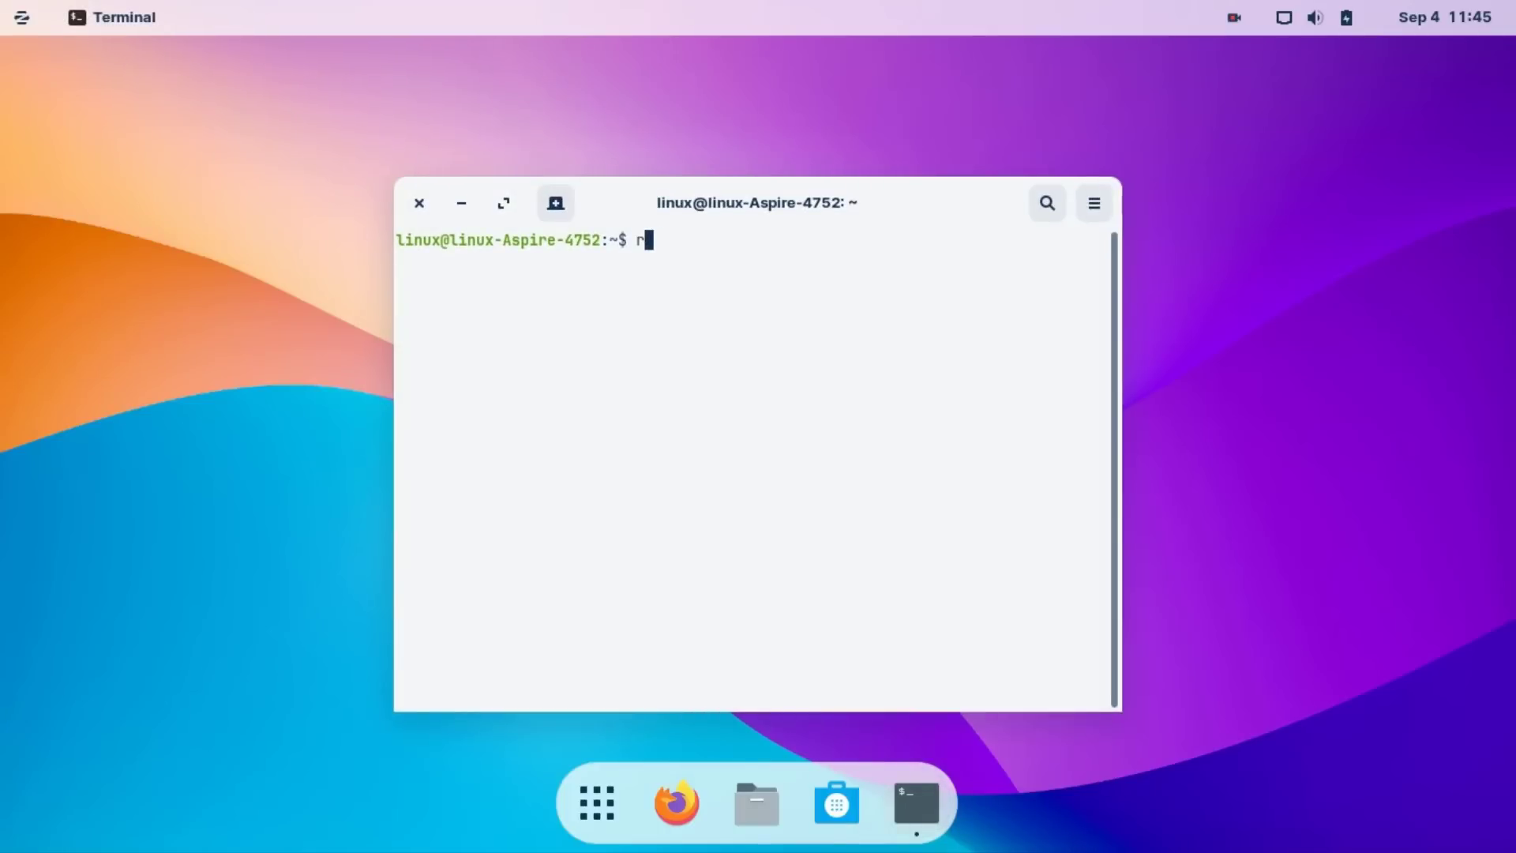
pyautogui.write('fkill unbl')
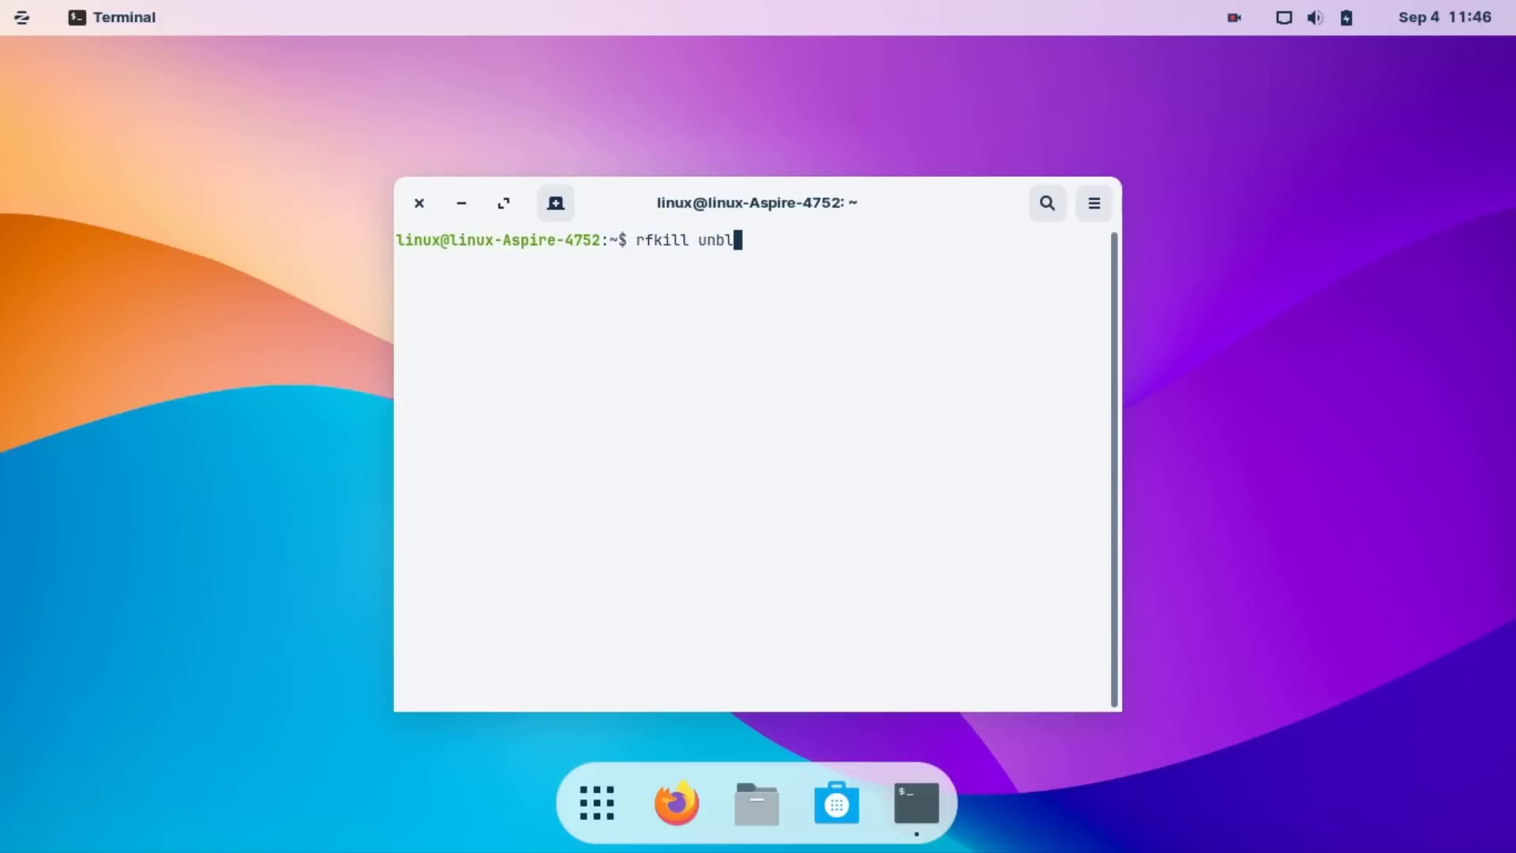
pyautogui.write('ock')
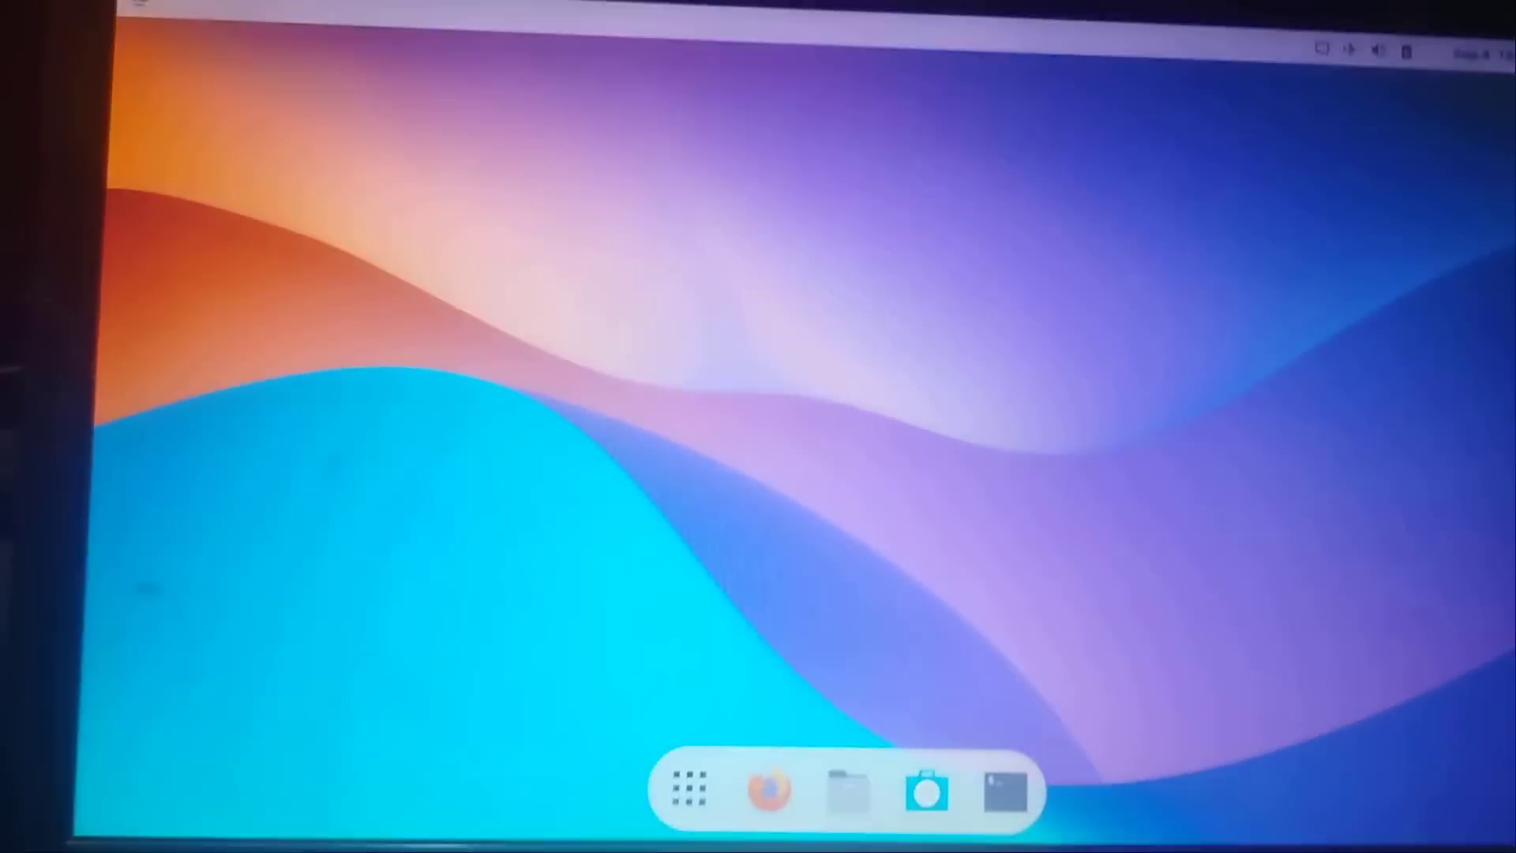
# Switch Airplane Mode off in the system menu and bring up the Wi-Fi Networks list via Select Network
pyautogui.click(1330, 85)
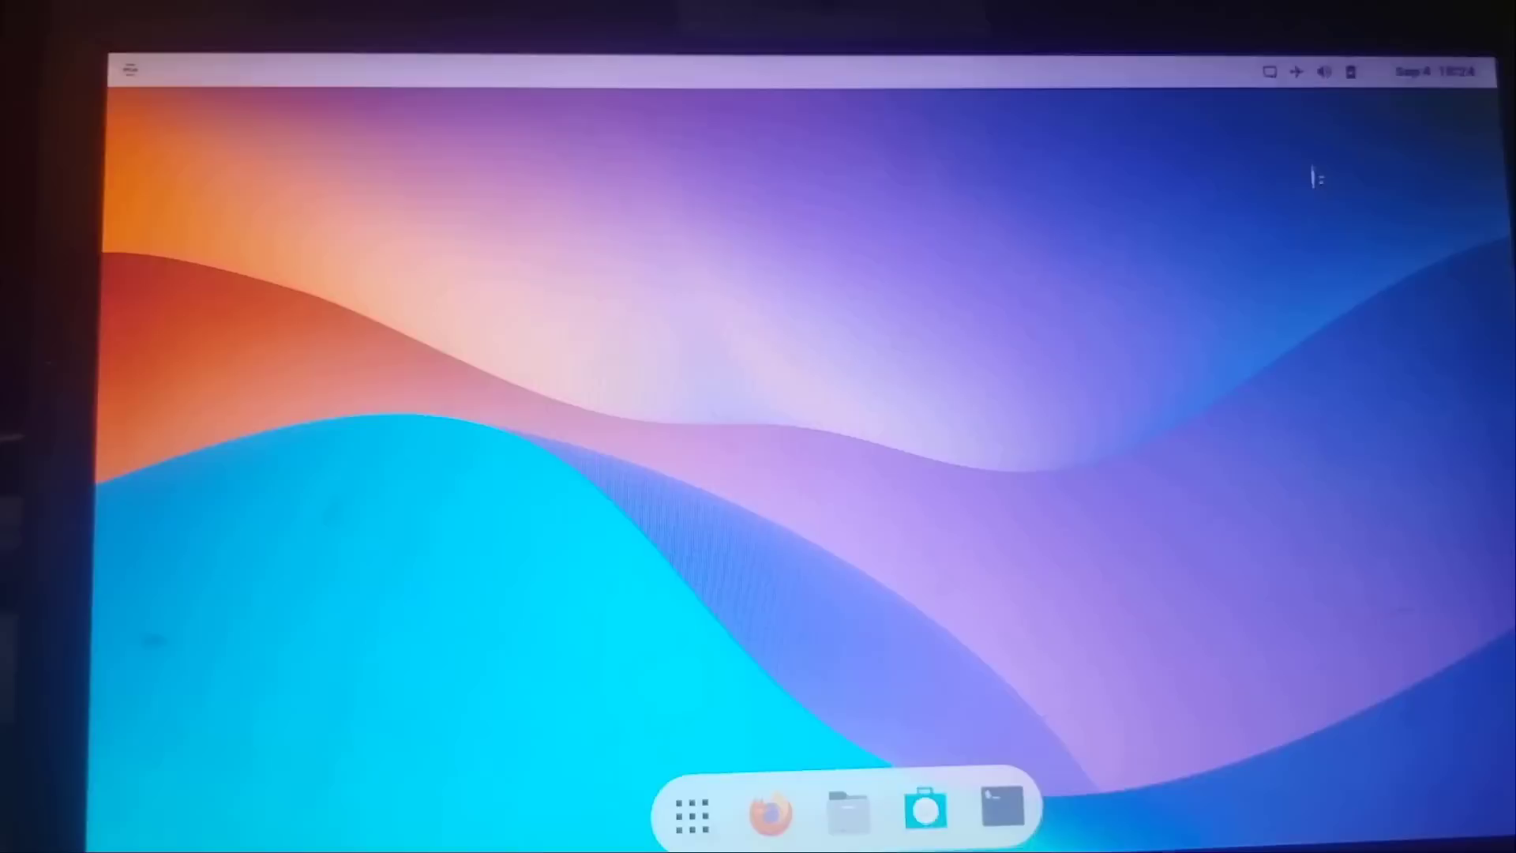
pyautogui.click(1334, 71)
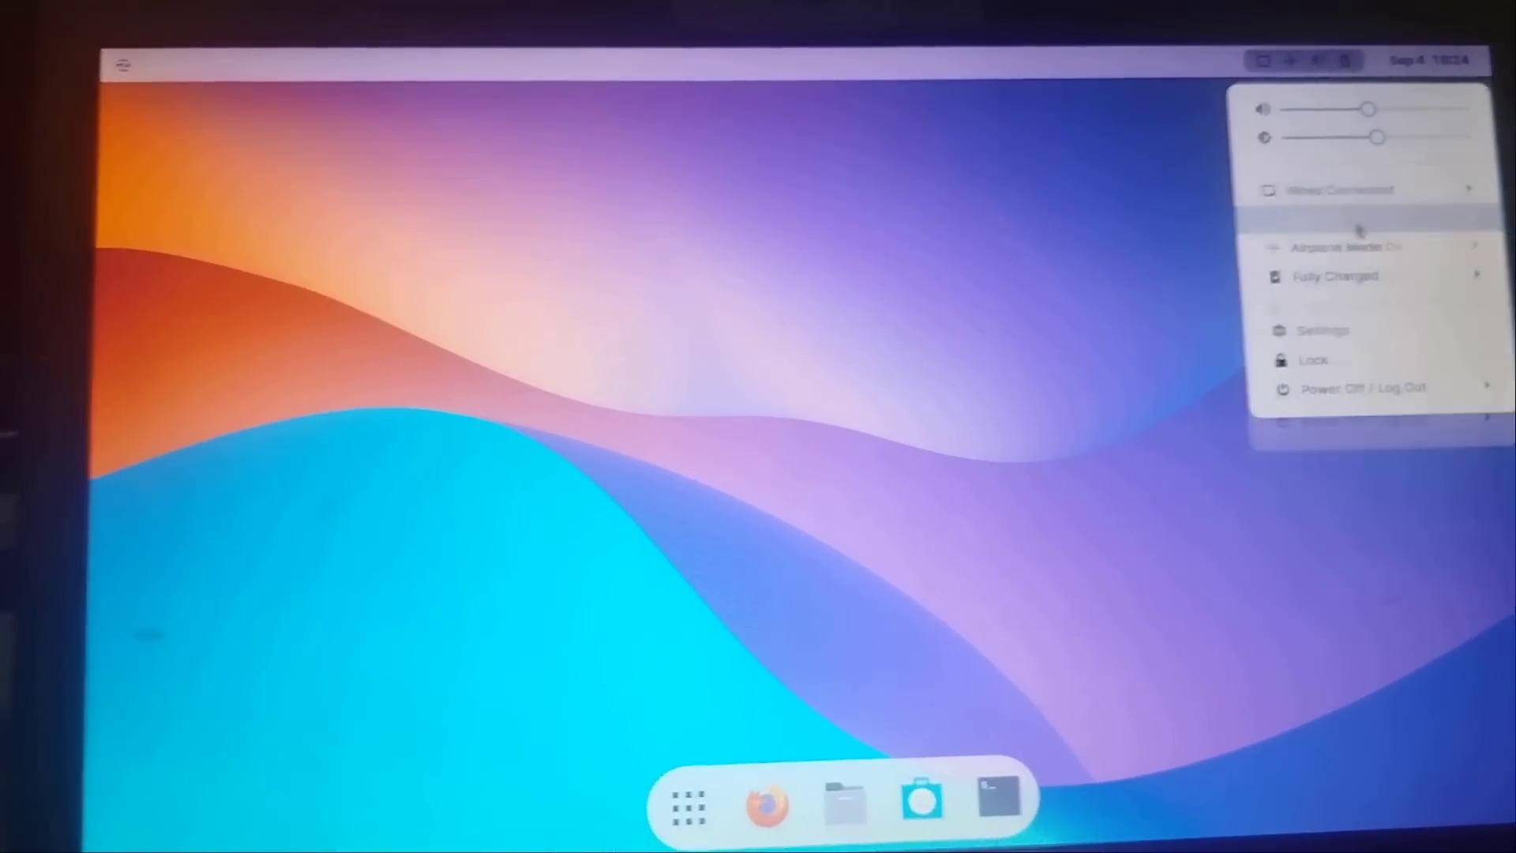
pyautogui.click(1324, 330)
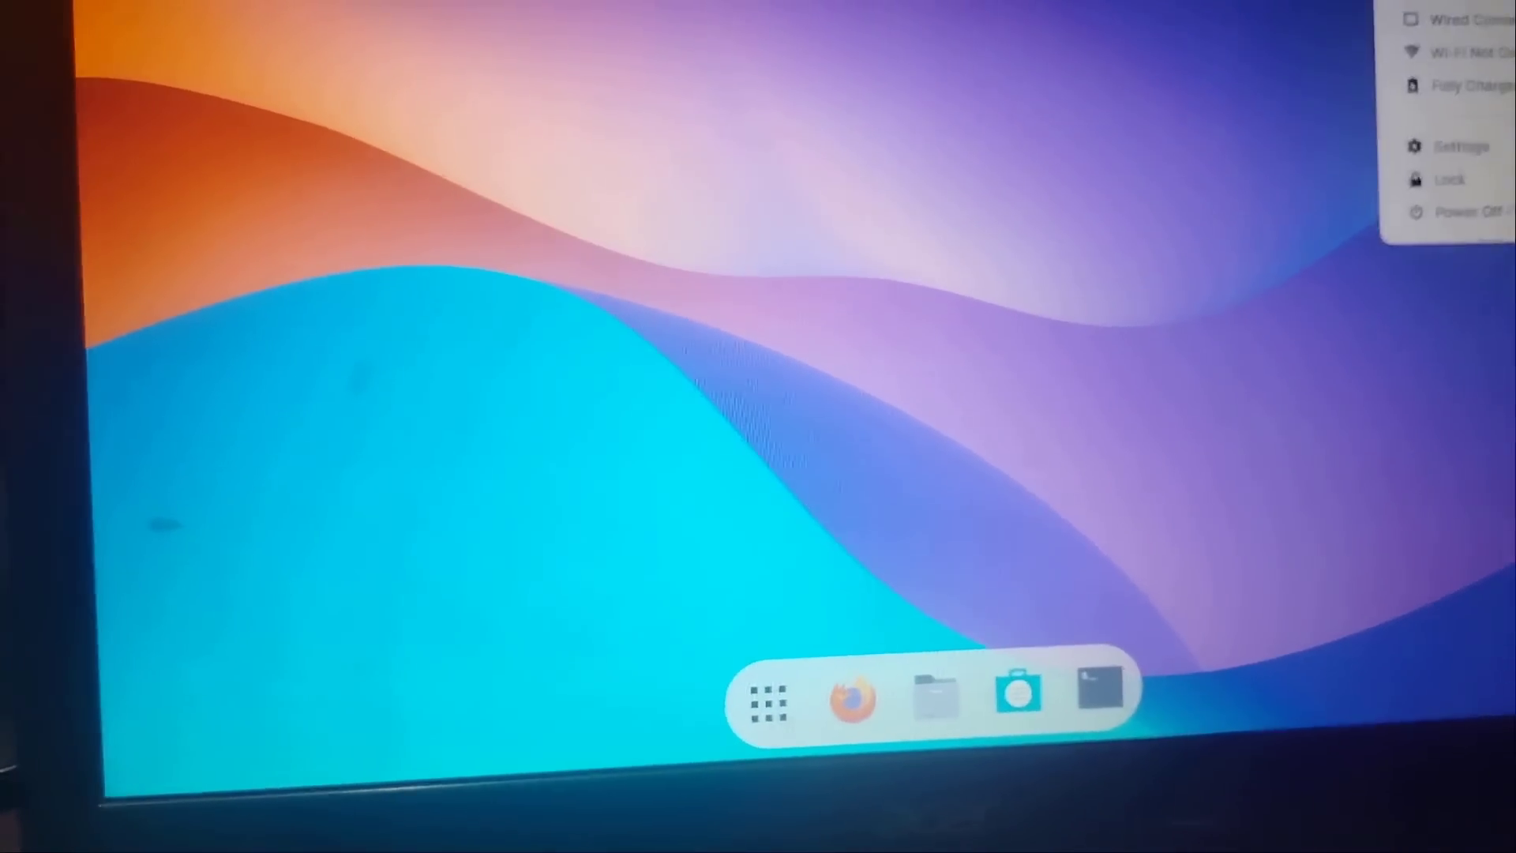
pyautogui.click(1450, 51)
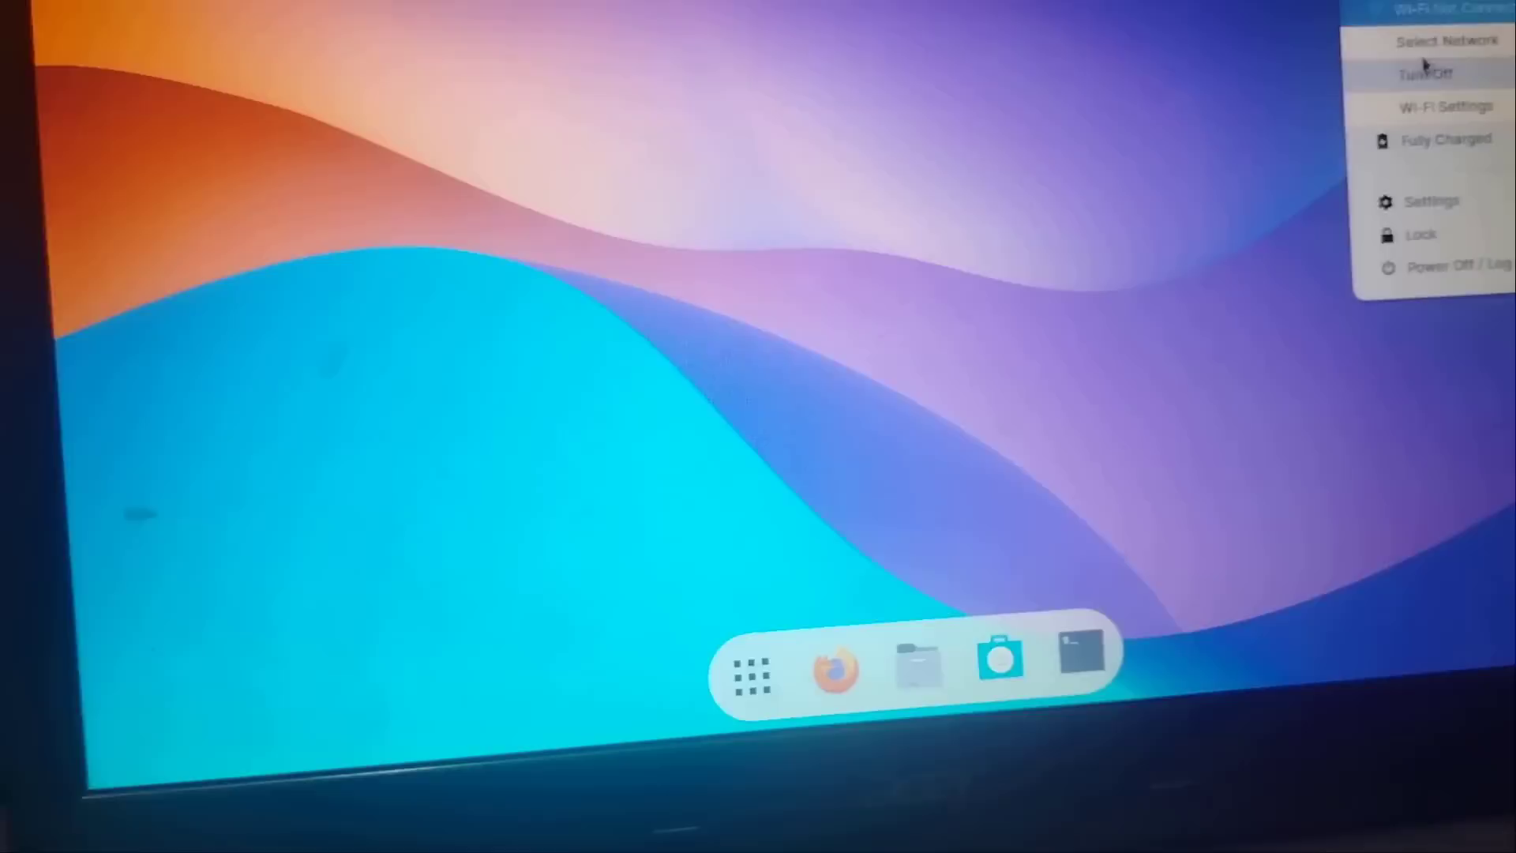
pyautogui.click(1446, 41)
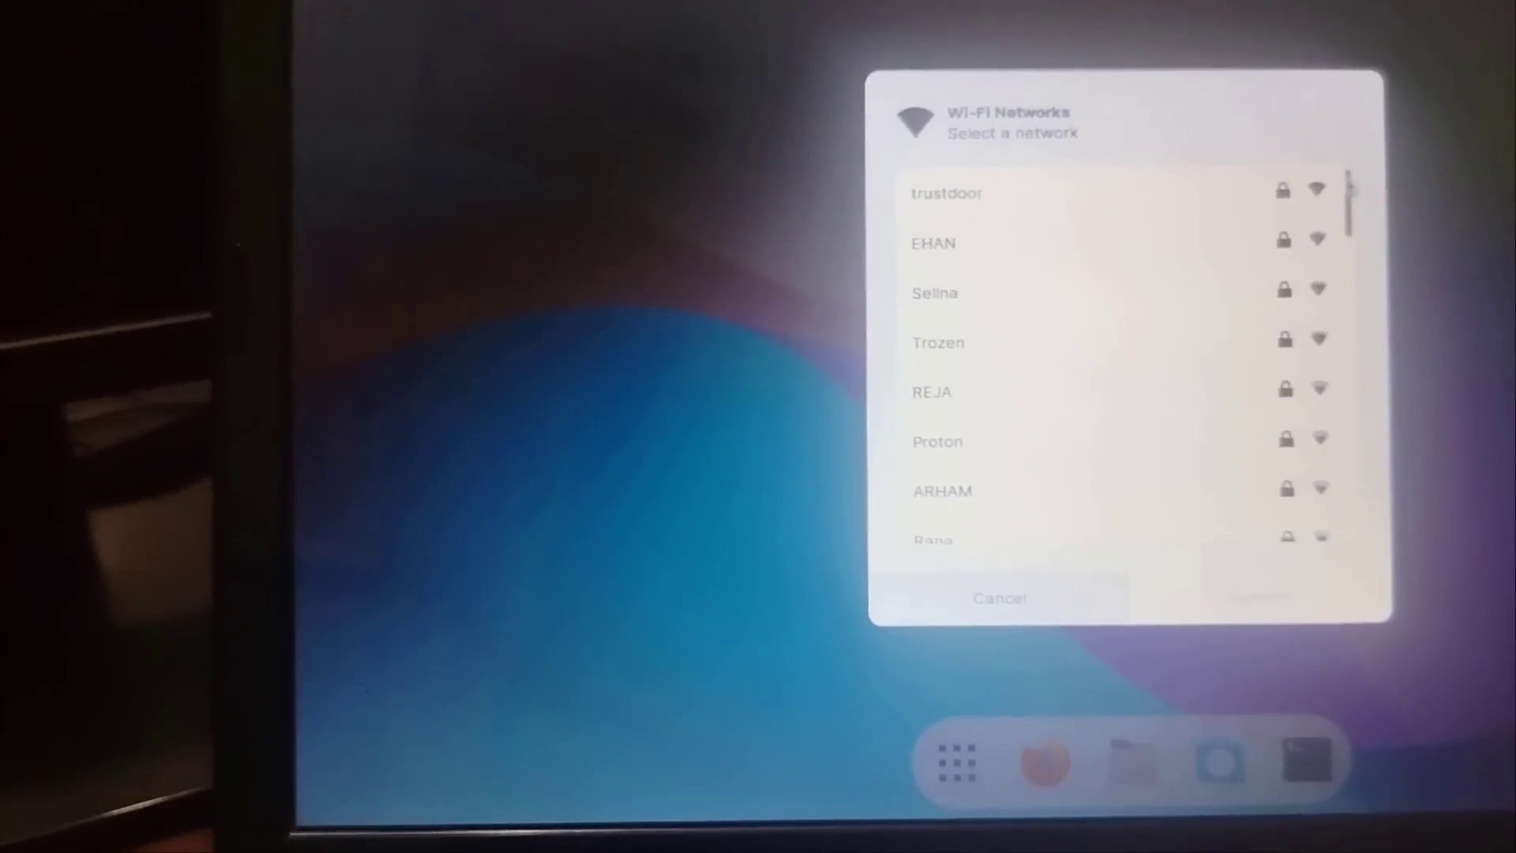